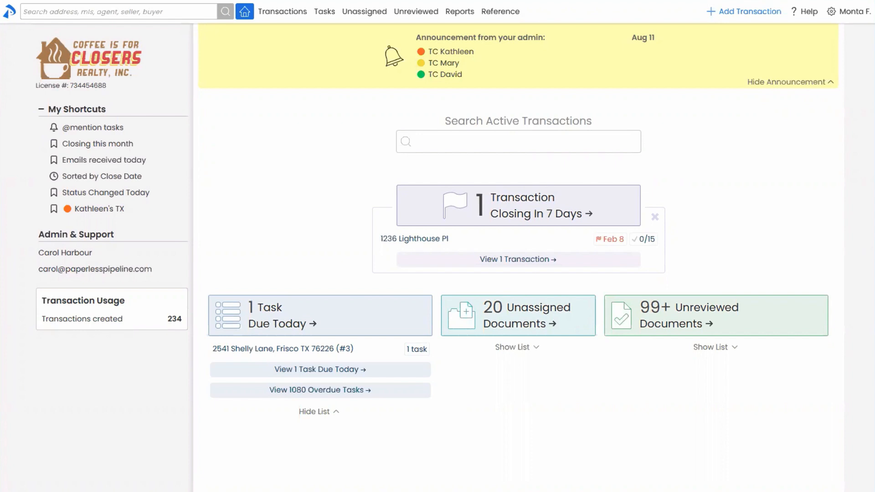
pyautogui.moveTo(434, 407)
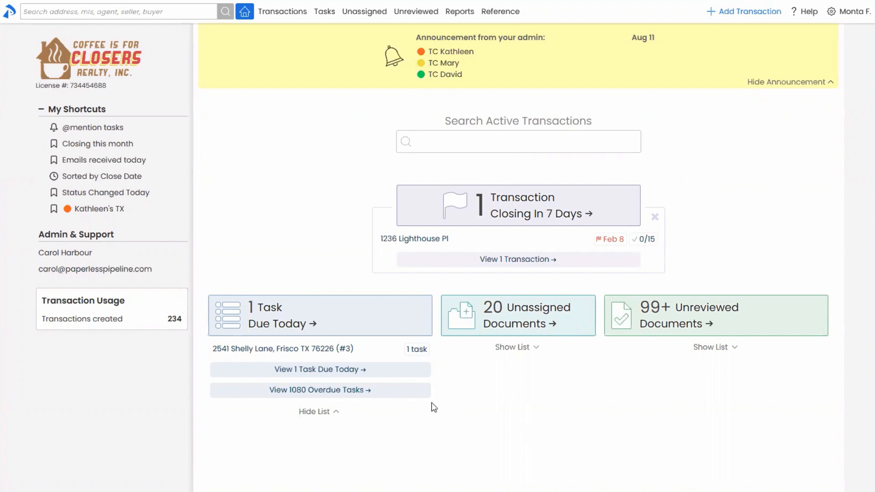
pyautogui.moveTo(736, 57)
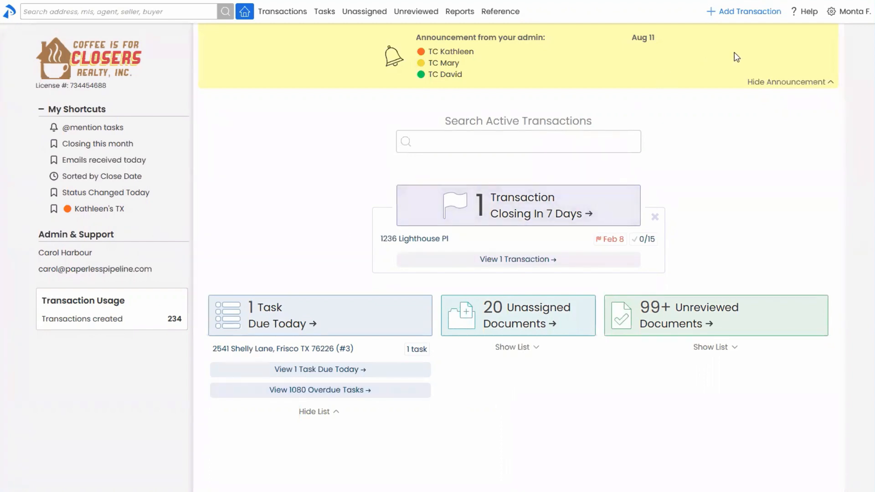
# Go through the account menu and Admin / Settings to Manage Users, listing 30 active users.
pyautogui.click(850, 11)
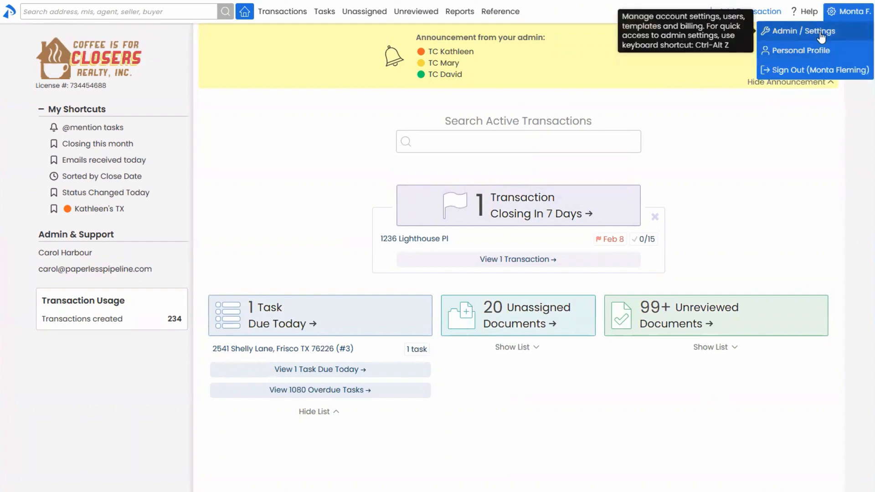
pyautogui.click(802, 30)
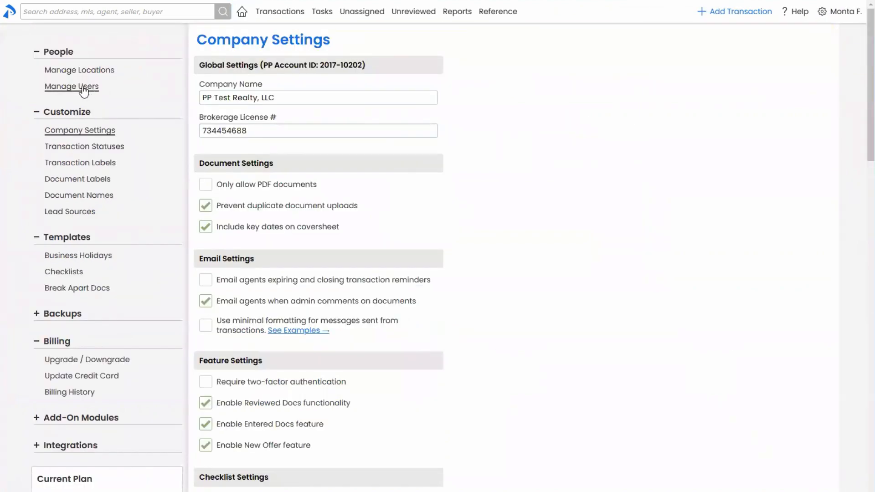
pyautogui.click(72, 86)
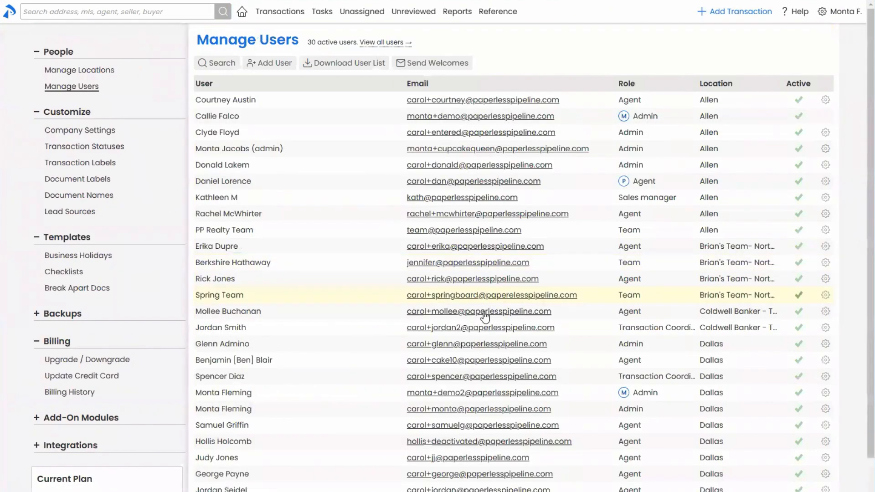
pyautogui.moveTo(484, 316)
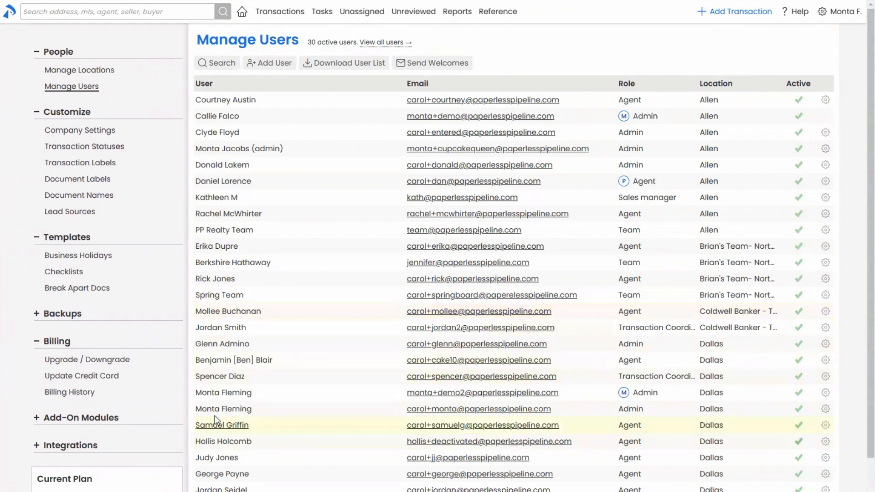
# Open a user's account and scroll down to their Dallas location permissions.
pyautogui.click(221, 425)
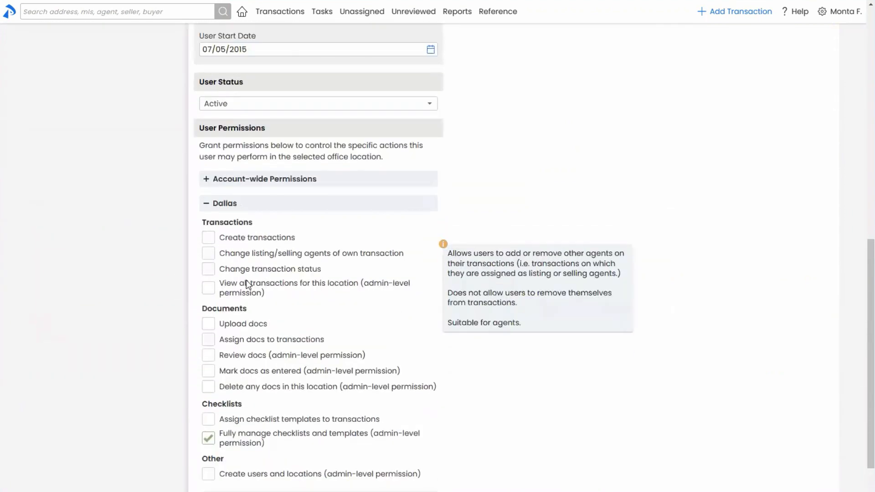
pyautogui.scroll(-3)
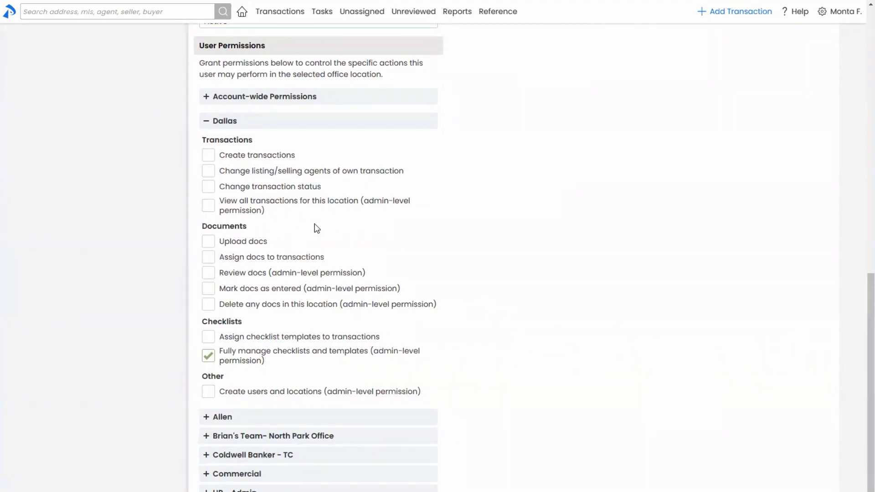
pyautogui.moveTo(256, 154)
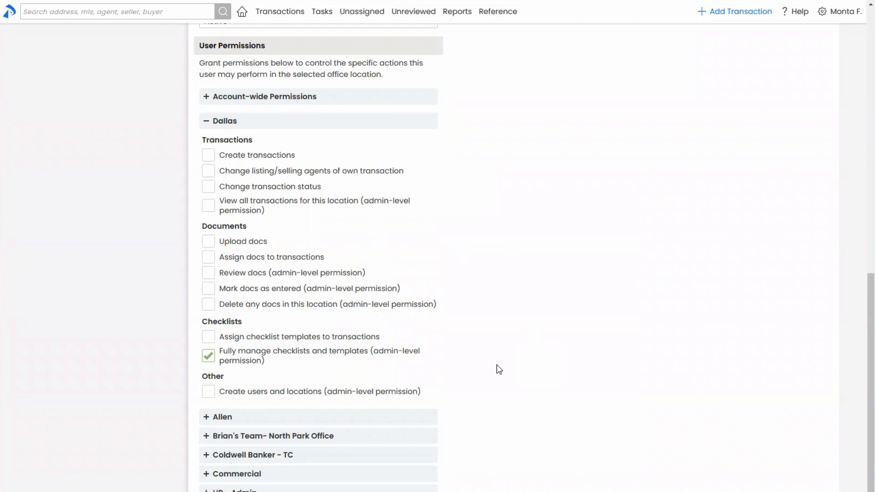
pyautogui.moveTo(499, 370)
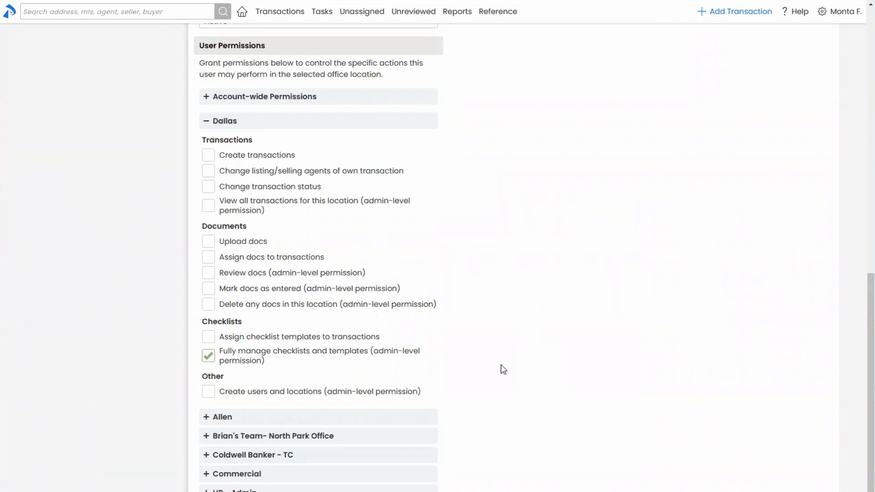
pyautogui.moveTo(578, 367)
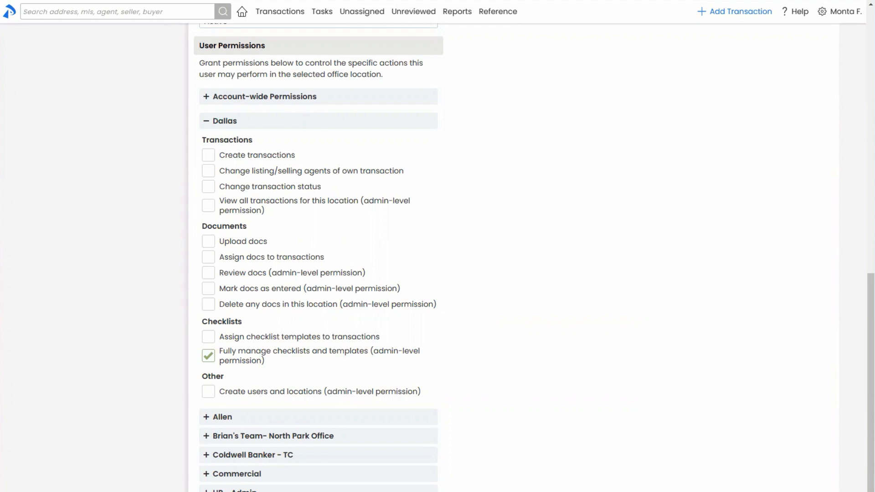
pyautogui.click(841, 11)
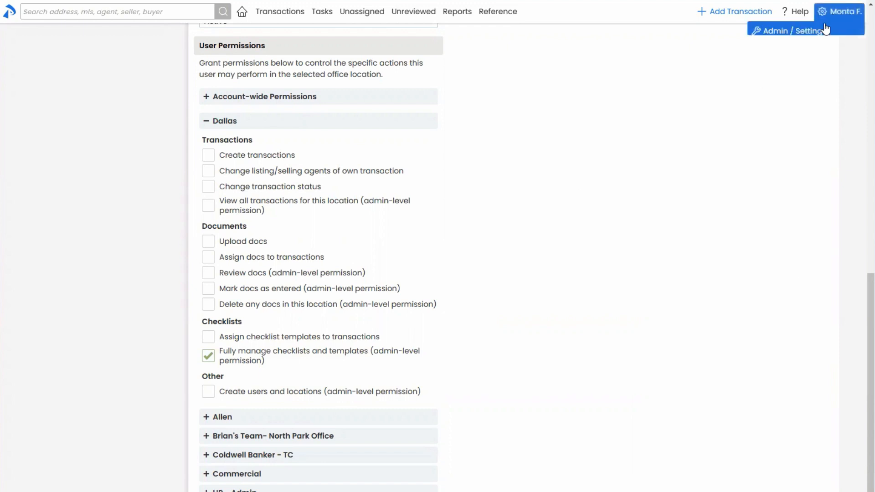
# Enter Admin / Settings on the way to the Listing Residential Checklist template.
pyautogui.click(792, 30)
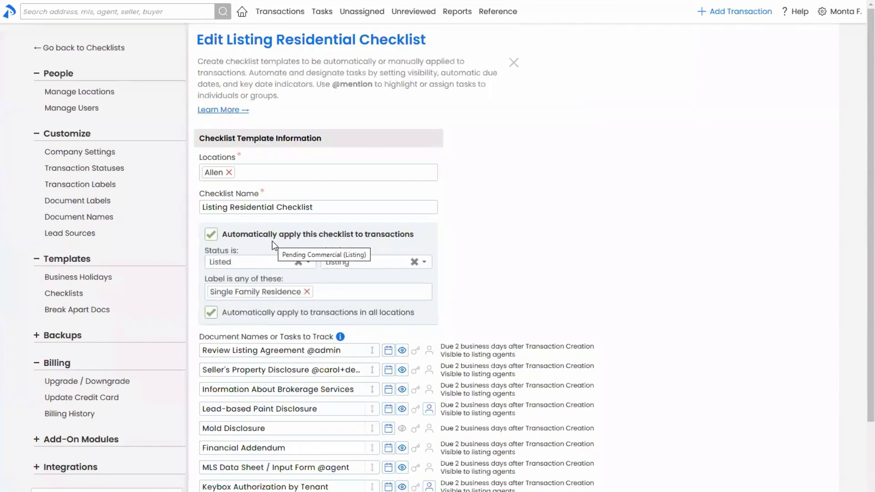
pyautogui.moveTo(512, 304)
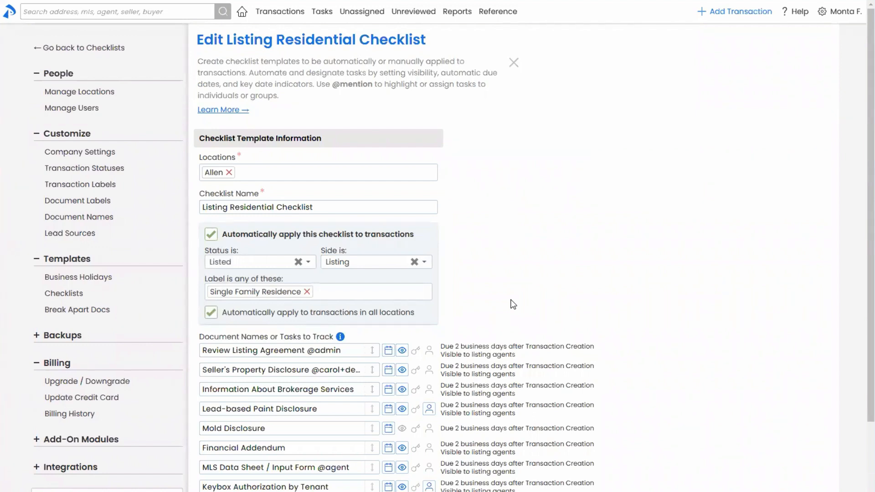
pyautogui.moveTo(464, 236)
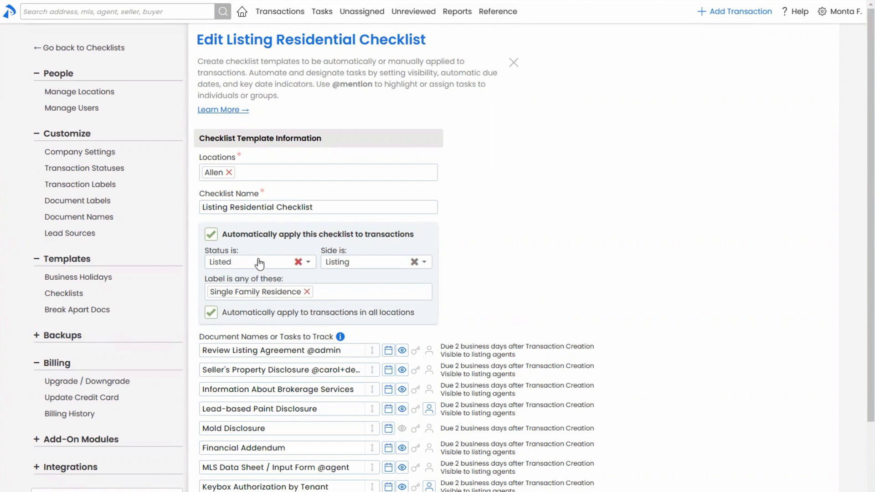
pyautogui.moveTo(258, 268)
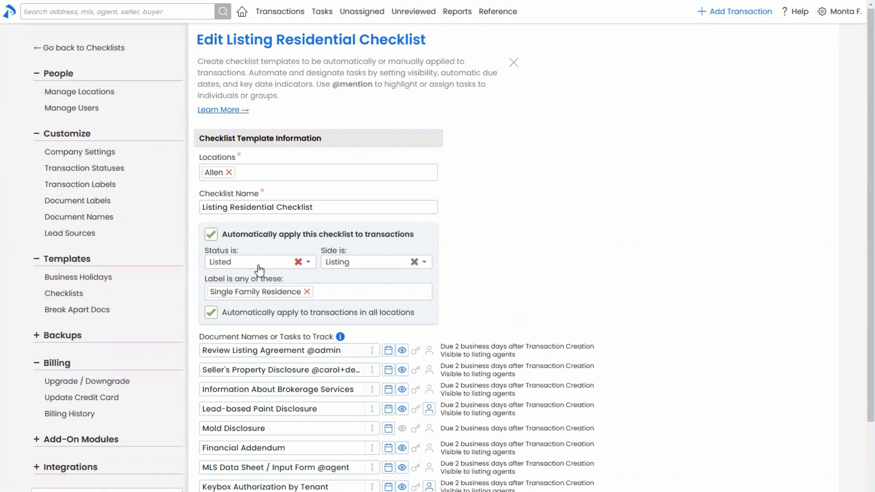
pyautogui.moveTo(211, 271)
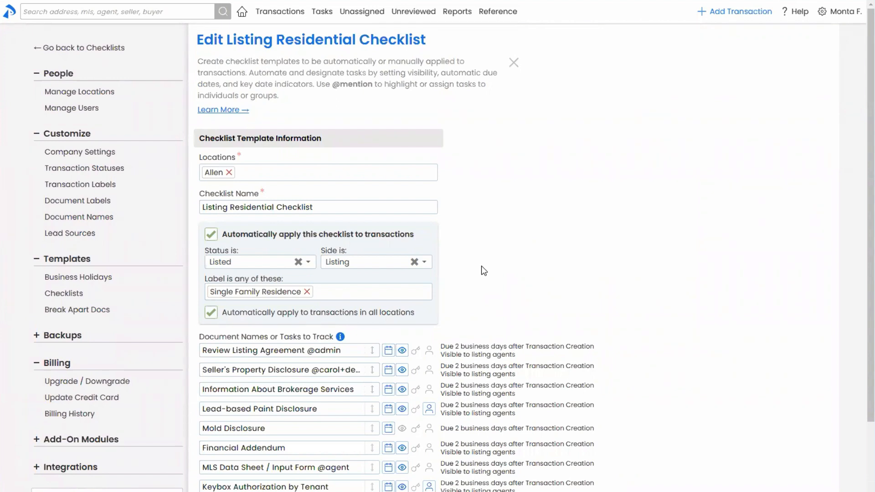
pyautogui.moveTo(230, 295)
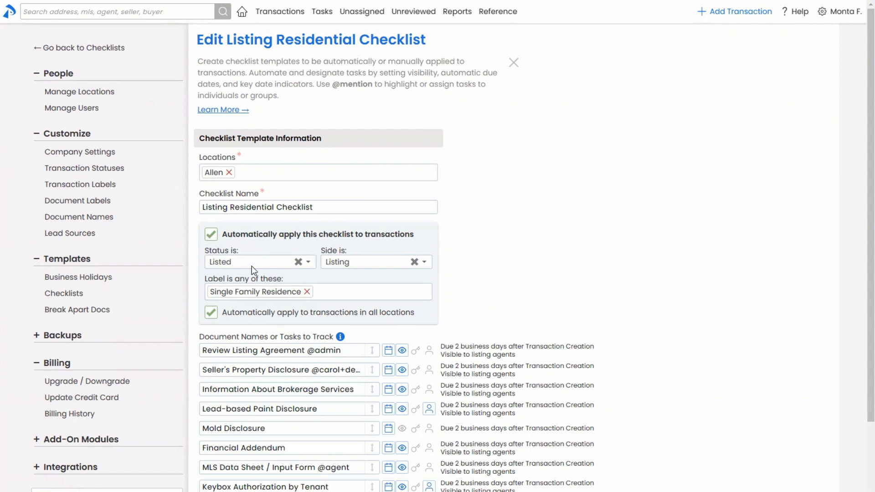
pyautogui.moveTo(273, 256)
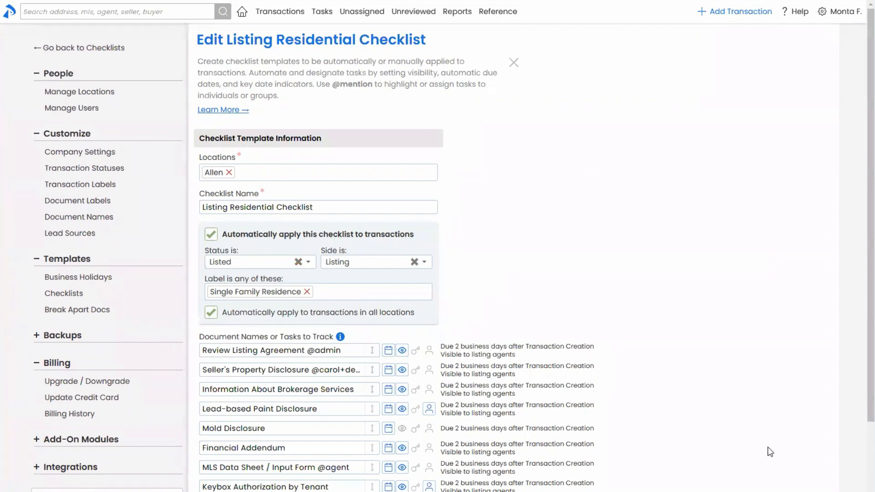
pyautogui.moveTo(445, 333)
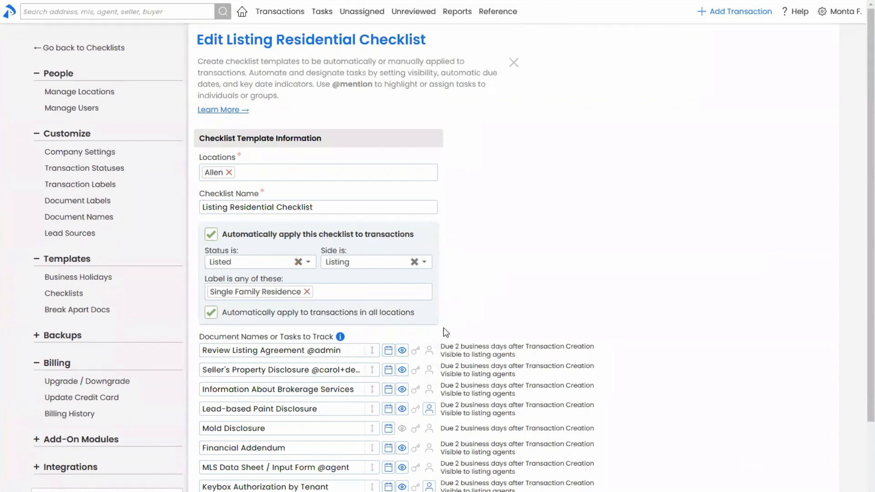
# Let agents change the Lead-based Paint Disclosure task's due date.
pyautogui.scroll(-3)
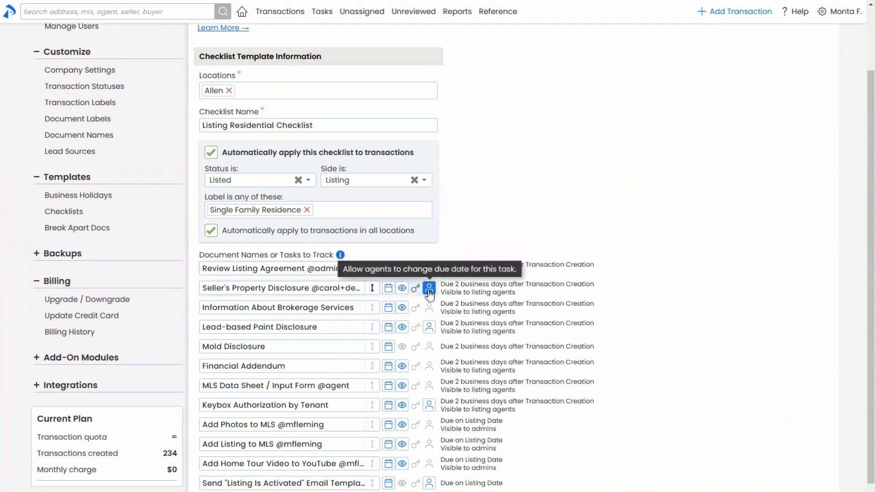
pyautogui.moveTo(429, 351)
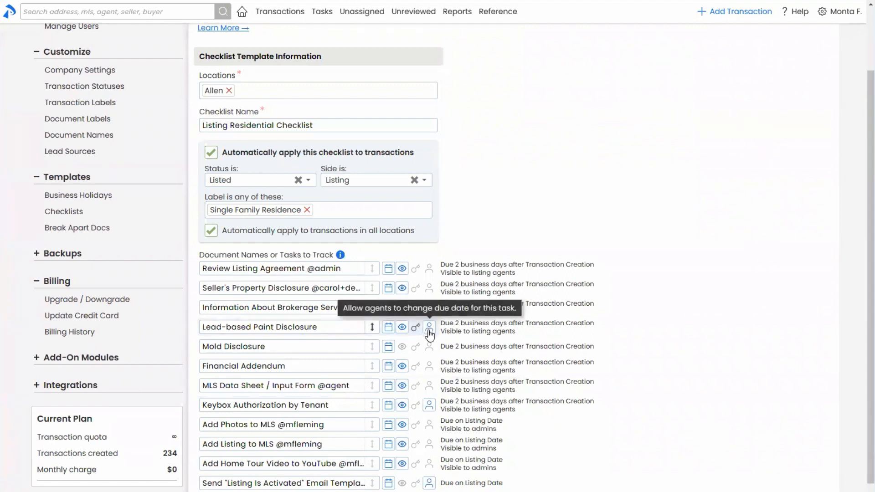
pyautogui.click(429, 326)
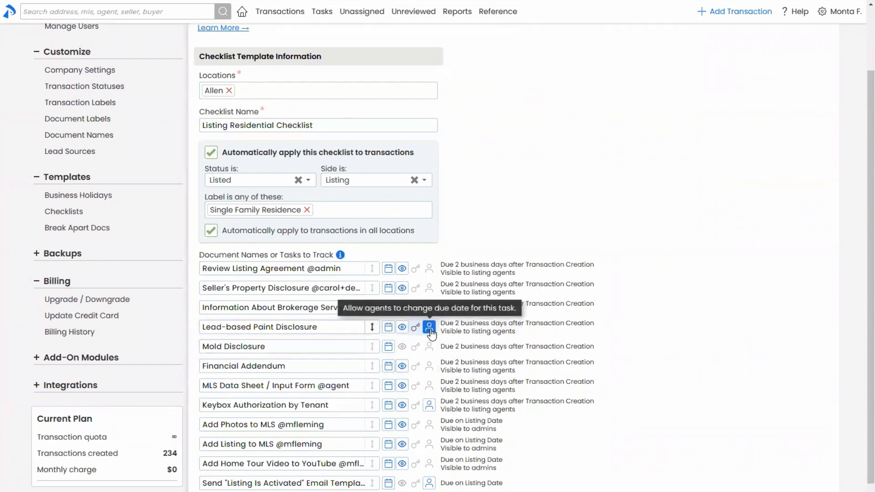
pyautogui.moveTo(719, 413)
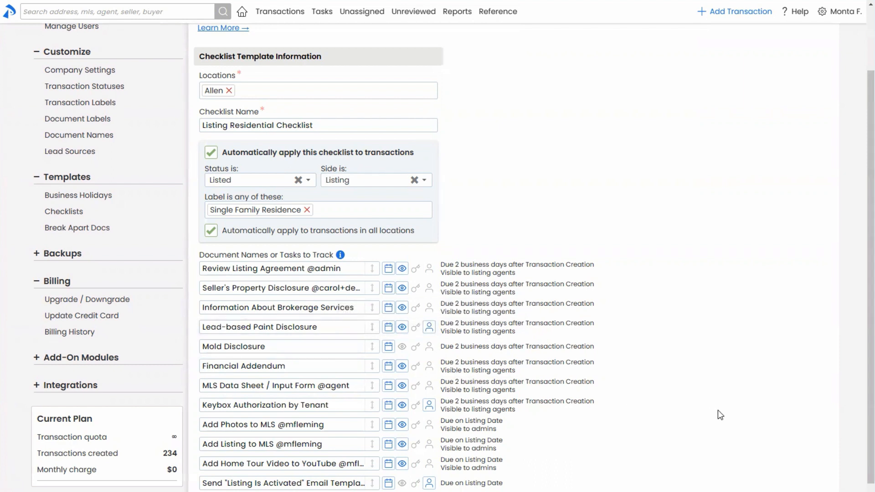
pyautogui.moveTo(733, 430)
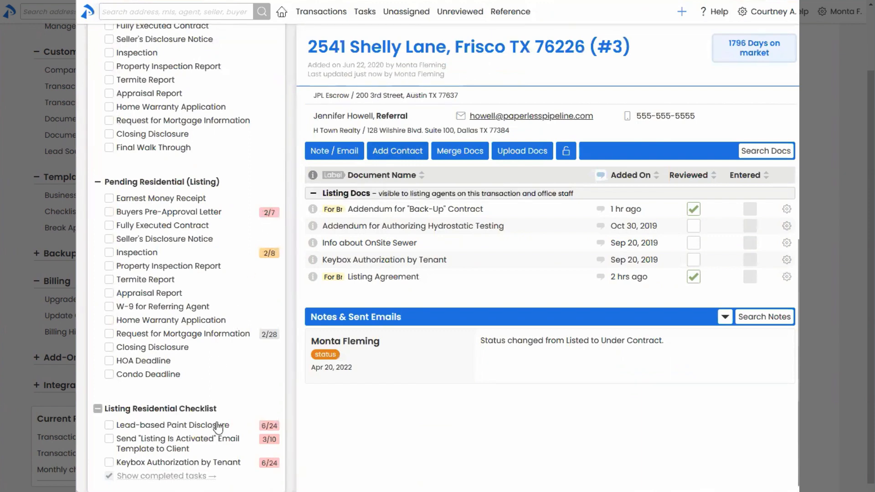
pyautogui.moveTo(268, 426)
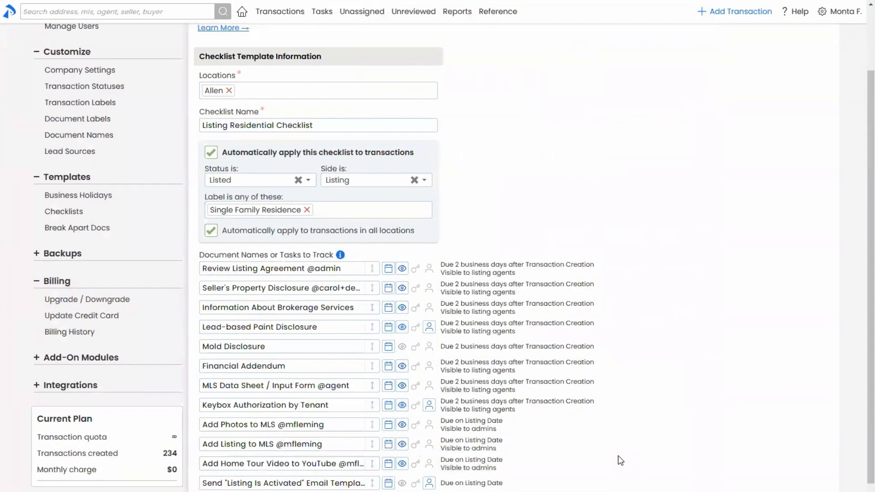
pyautogui.moveTo(573, 418)
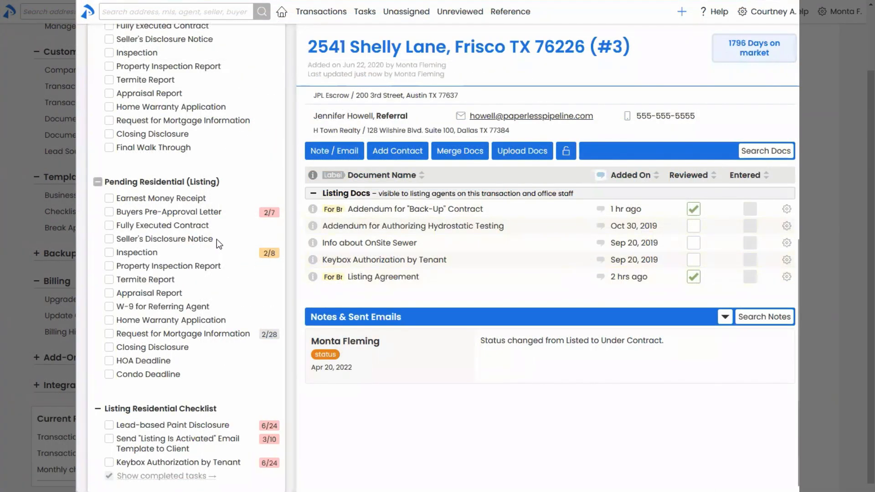
pyautogui.moveTo(131, 264)
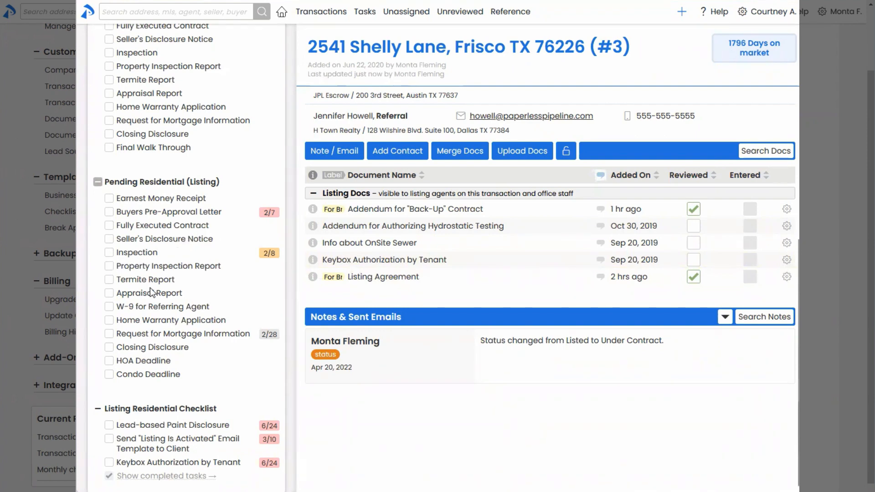
pyautogui.click(109, 252)
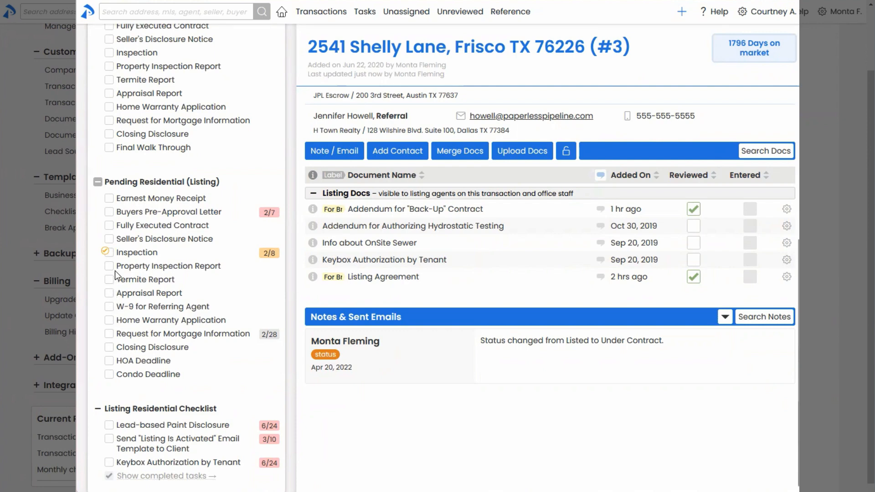
pyautogui.moveTo(110, 269)
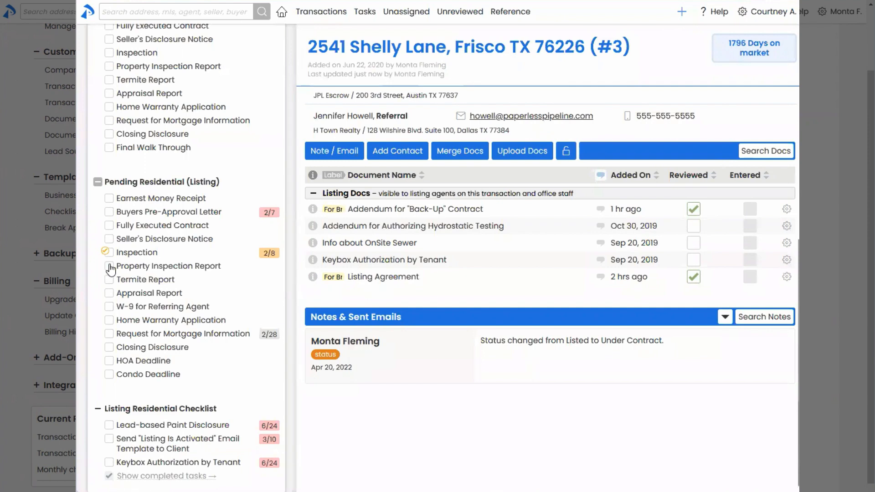
pyautogui.moveTo(275, 321)
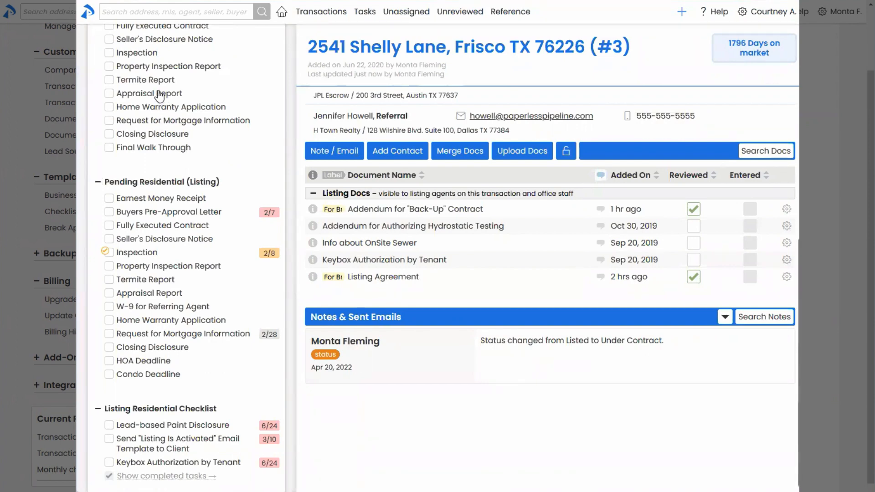
pyautogui.moveTo(149, 93)
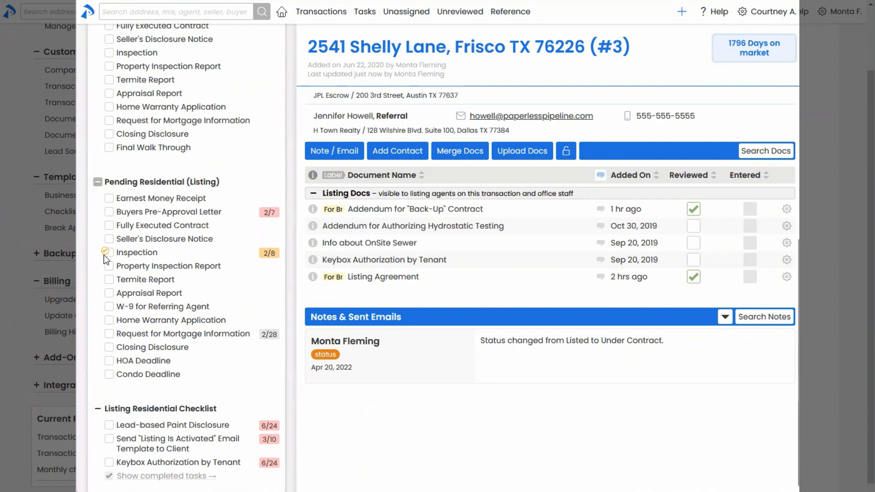
pyautogui.moveTo(109, 263)
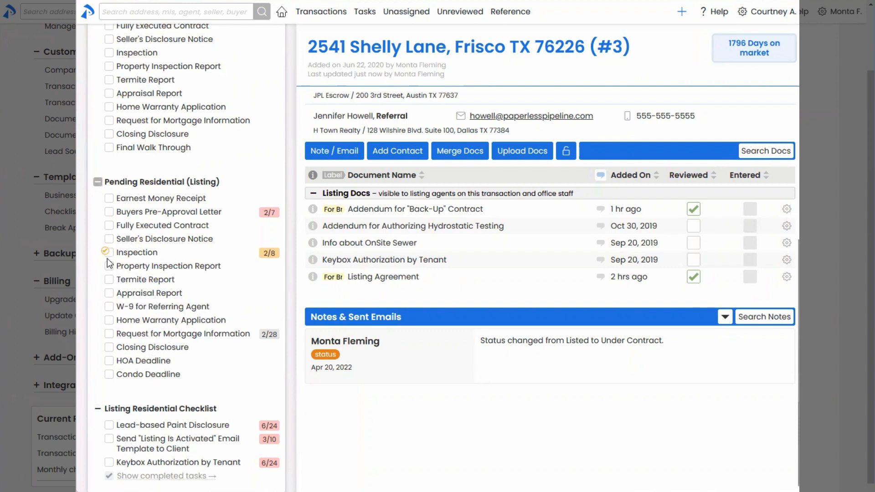
pyautogui.moveTo(377, 35)
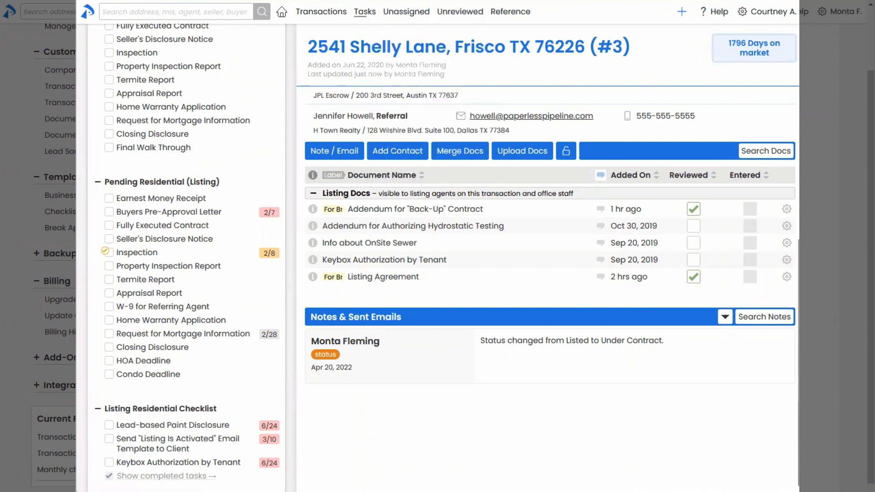
# Open the Tasks page showing 46 overdue and upcoming tasks.
pyautogui.click(364, 11)
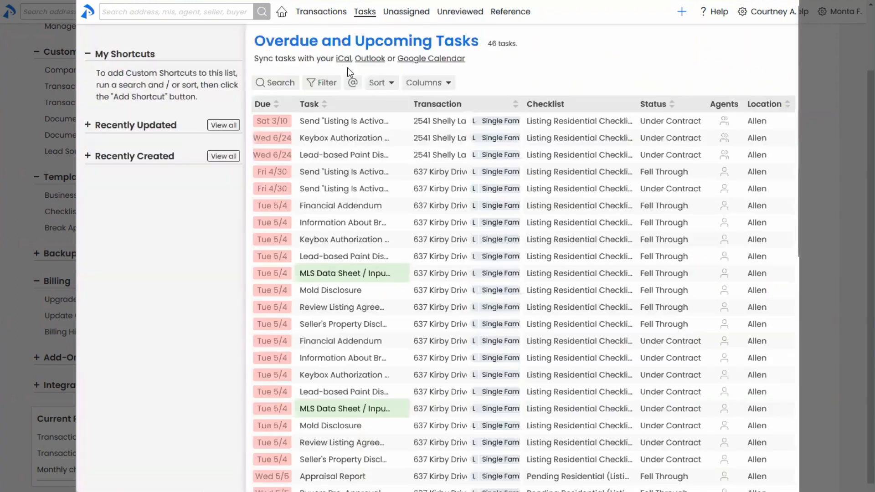
pyautogui.moveTo(341, 307)
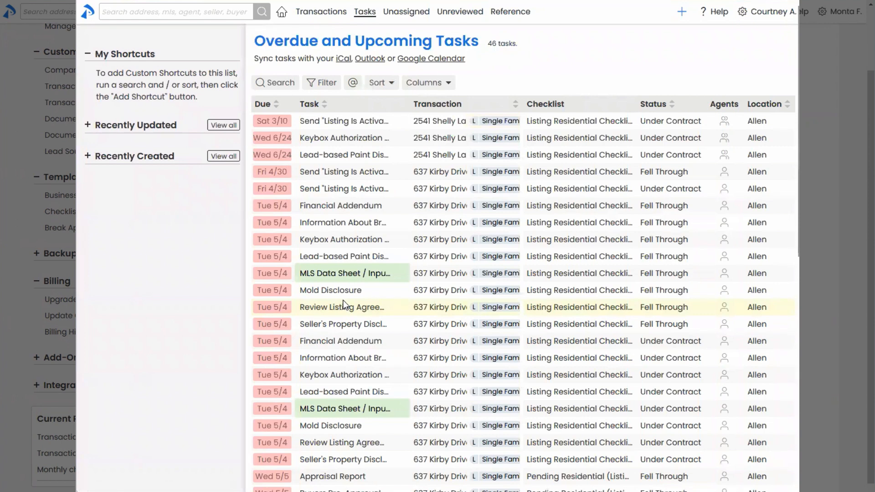
pyautogui.moveTo(330, 291)
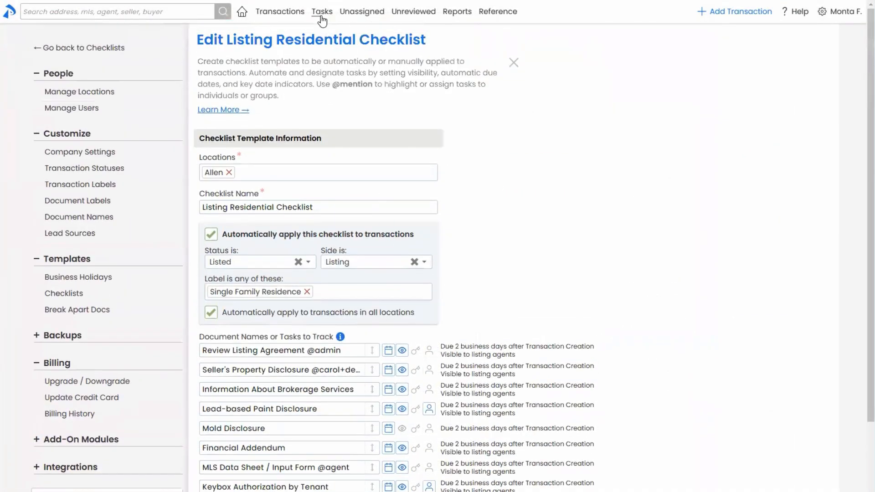
# Filter the task list to Agent Checked, leaving 7 matching tasks.
pyautogui.rightClick(322, 11)
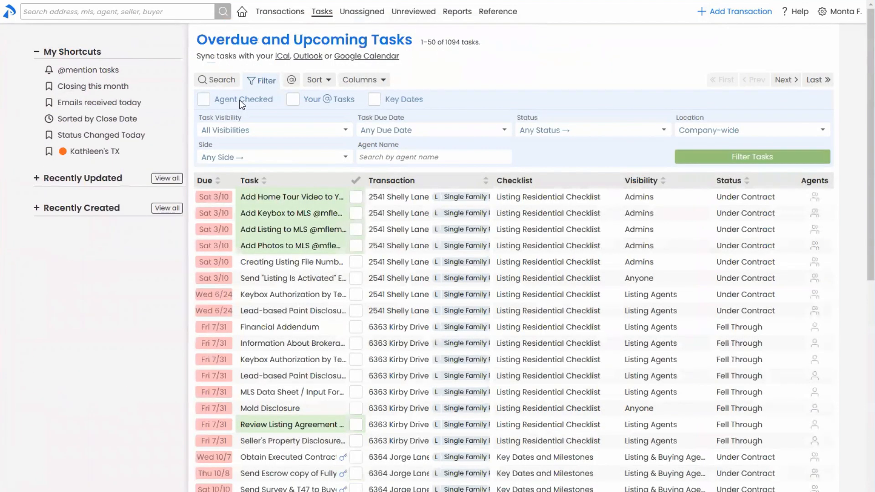
pyautogui.click(203, 99)
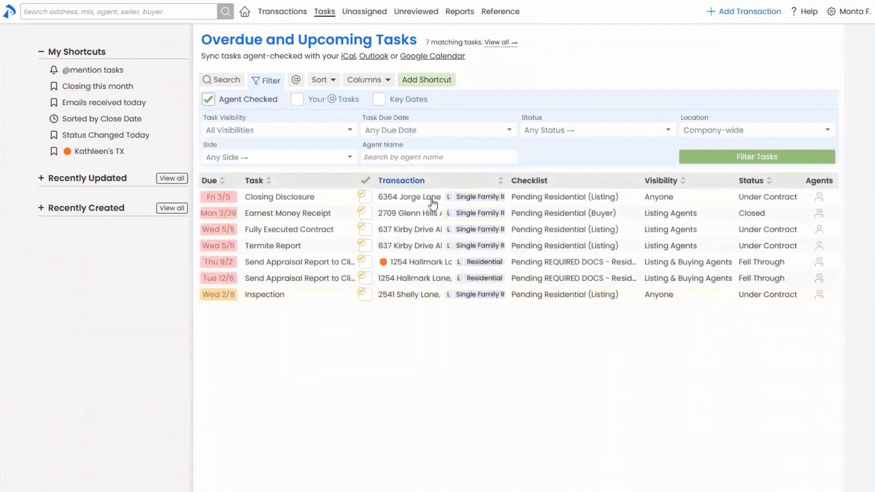
pyautogui.moveTo(425, 377)
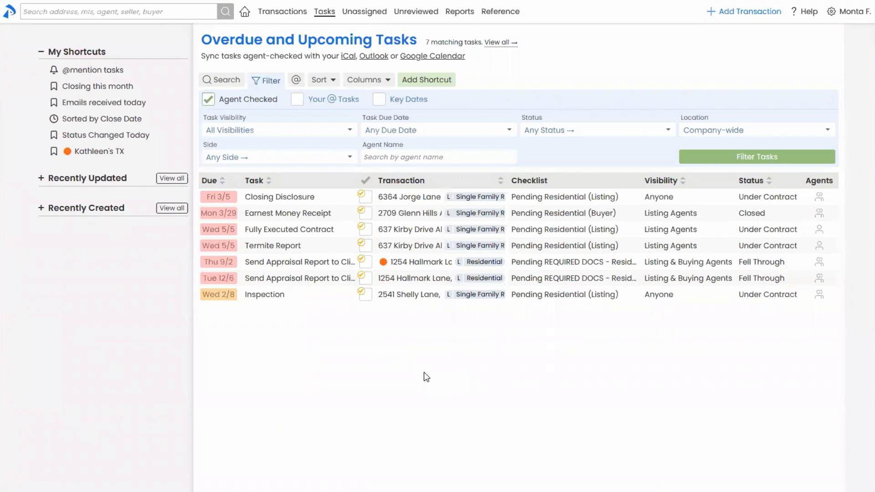
pyautogui.moveTo(389, 408)
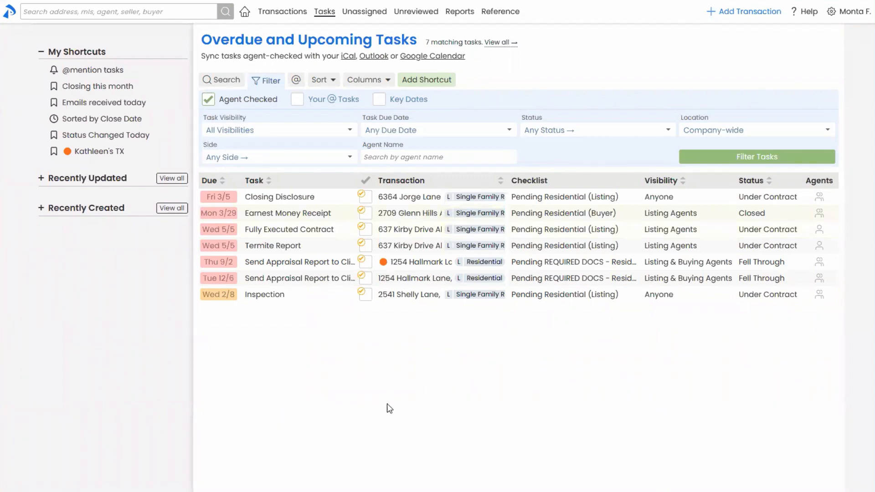
pyautogui.moveTo(383, 333)
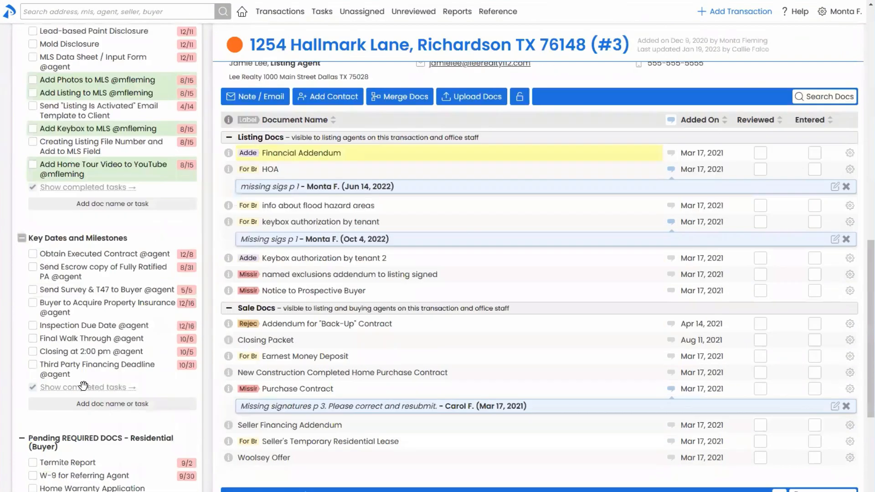
# Clear the yellow agent check beside Send Appraisal Report to Client.
pyautogui.scroll(-3)
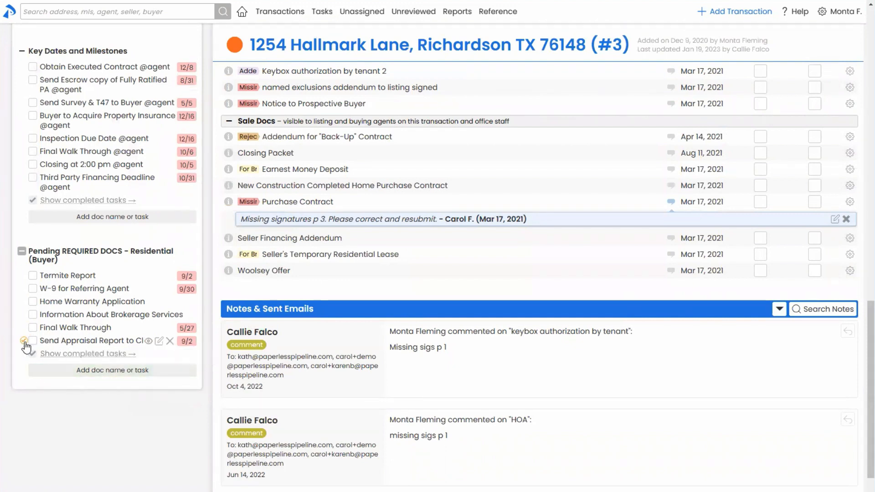
pyautogui.click(25, 340)
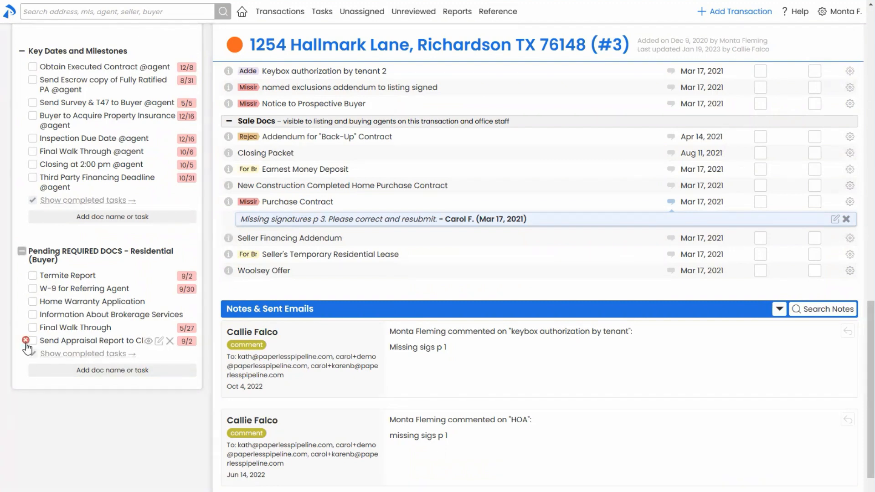
pyautogui.click(32, 341)
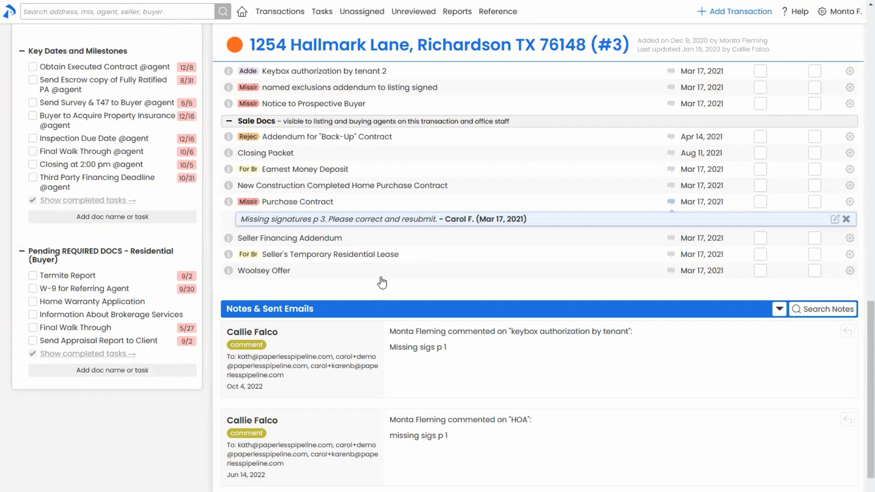
pyautogui.click(33, 341)
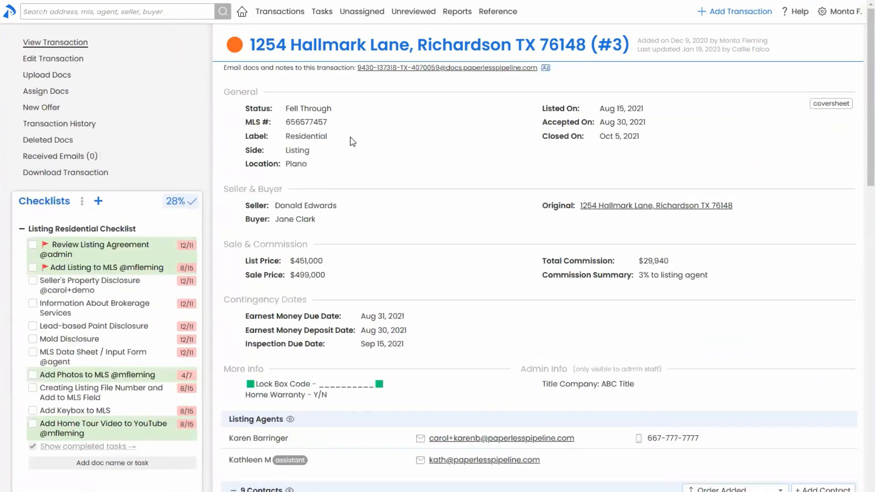
pyautogui.click(321, 11)
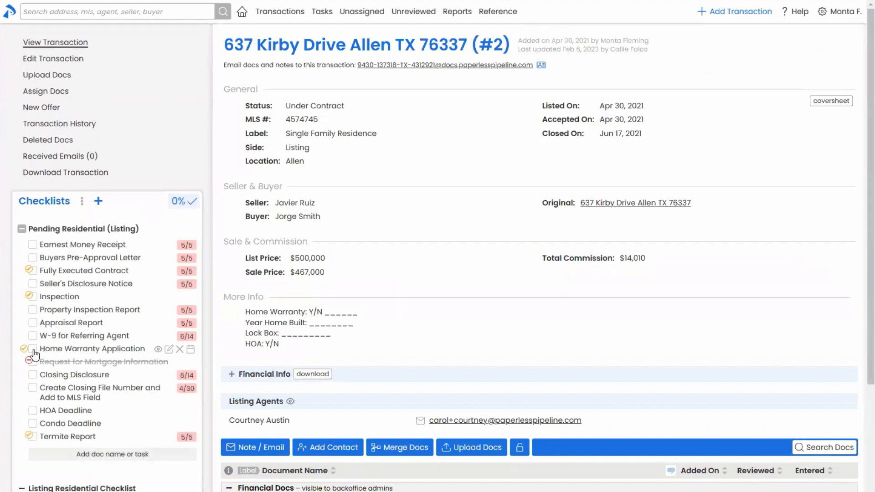
pyautogui.click(32, 349)
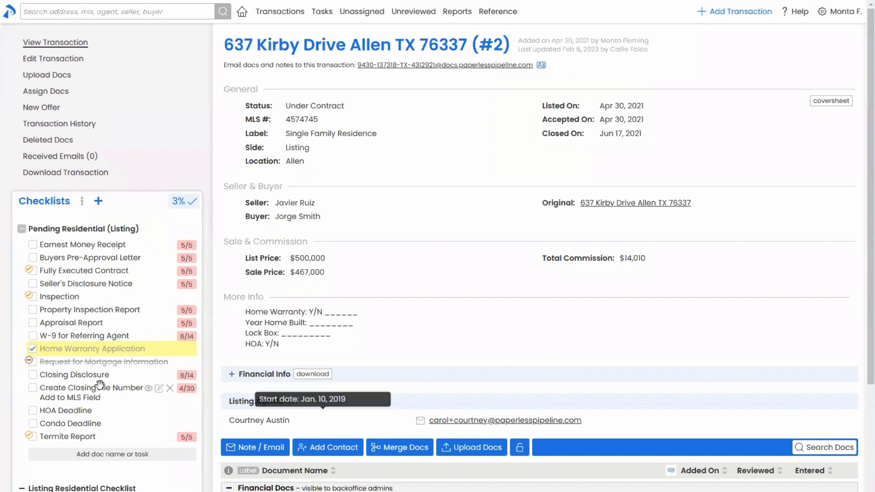
pyautogui.click(32, 349)
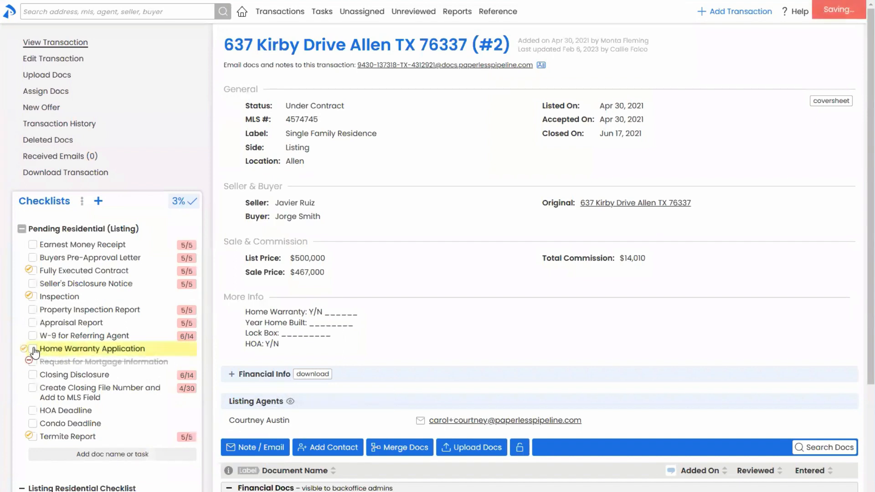
pyautogui.moveTo(32, 349)
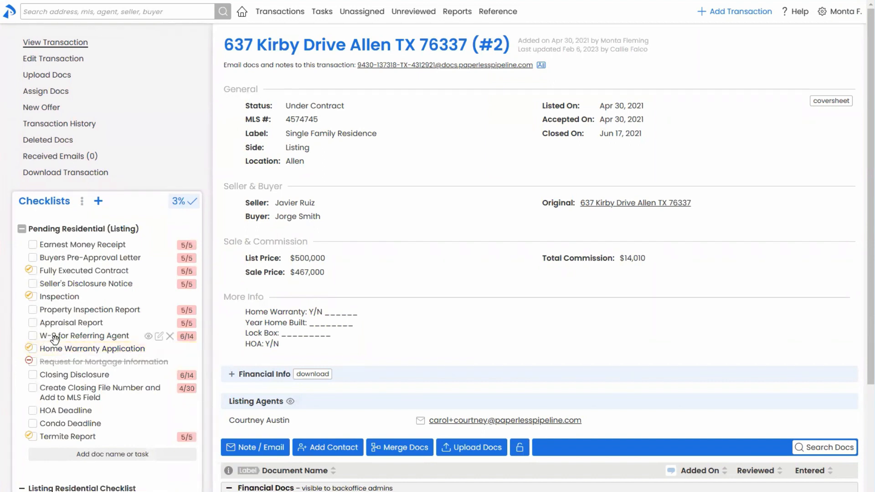
pyautogui.moveTo(493, 199)
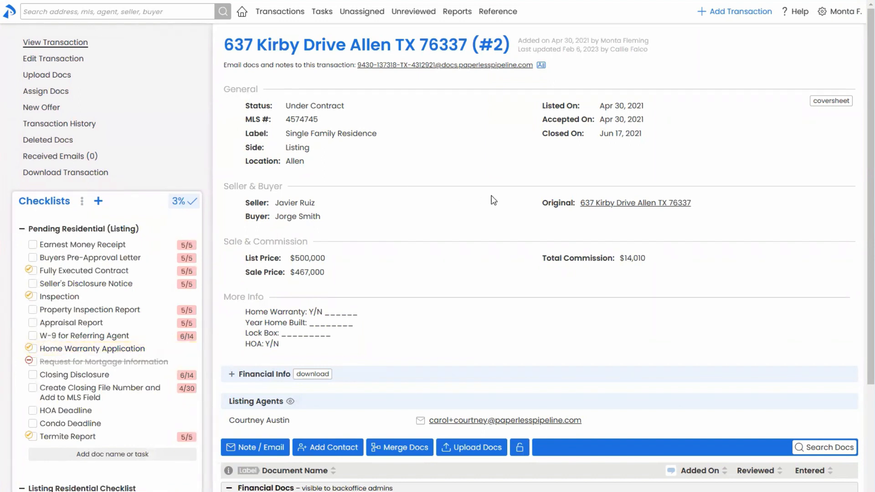
pyautogui.moveTo(196, 413)
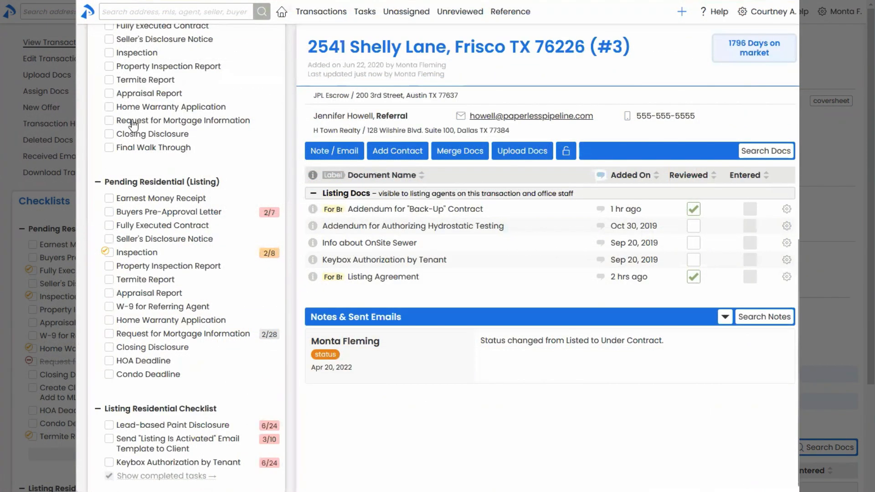
pyautogui.click(110, 251)
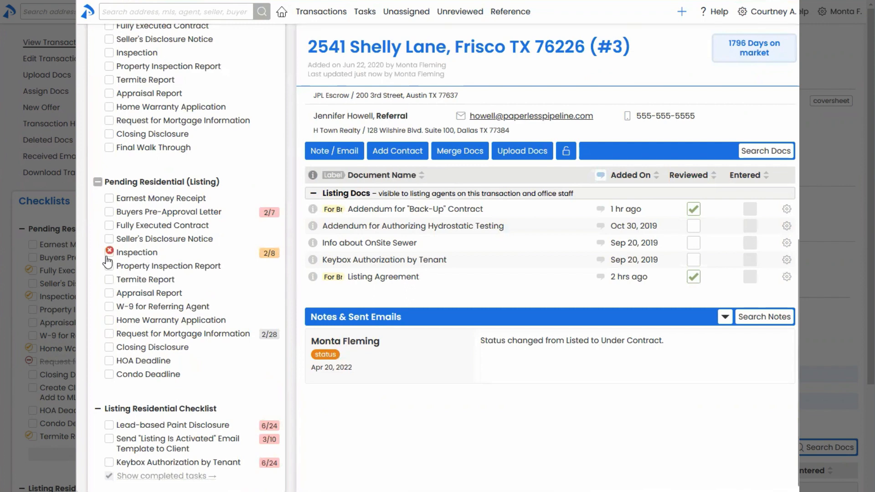
pyautogui.click(110, 252)
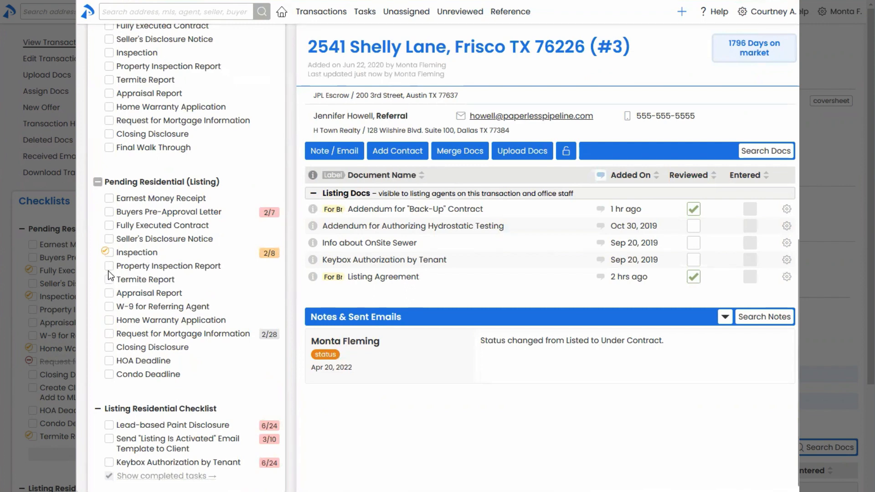
pyautogui.click(109, 266)
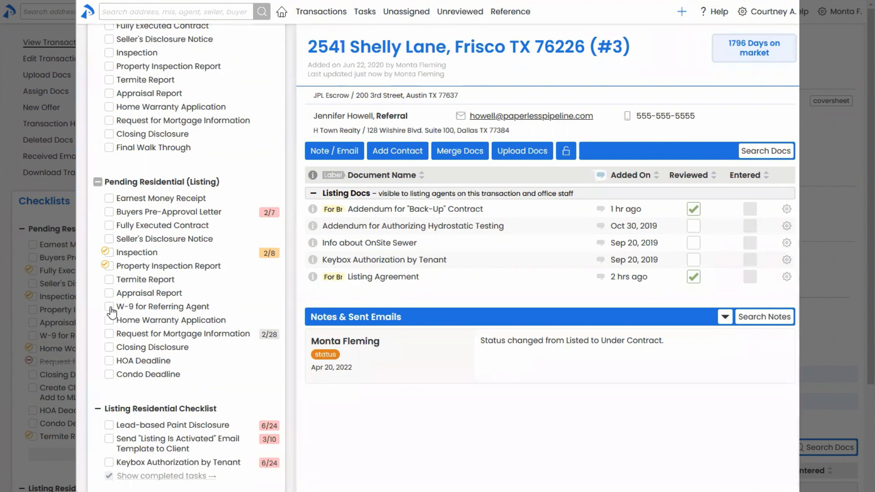
pyautogui.click(110, 306)
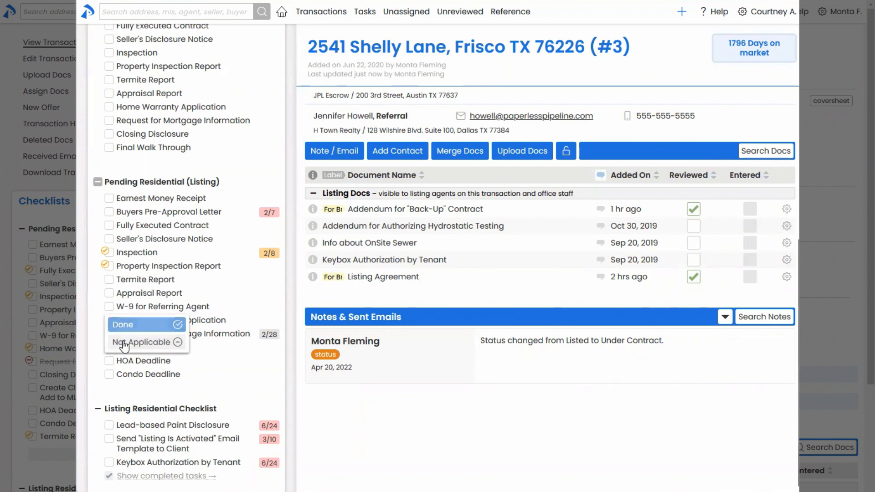
pyautogui.click(138, 342)
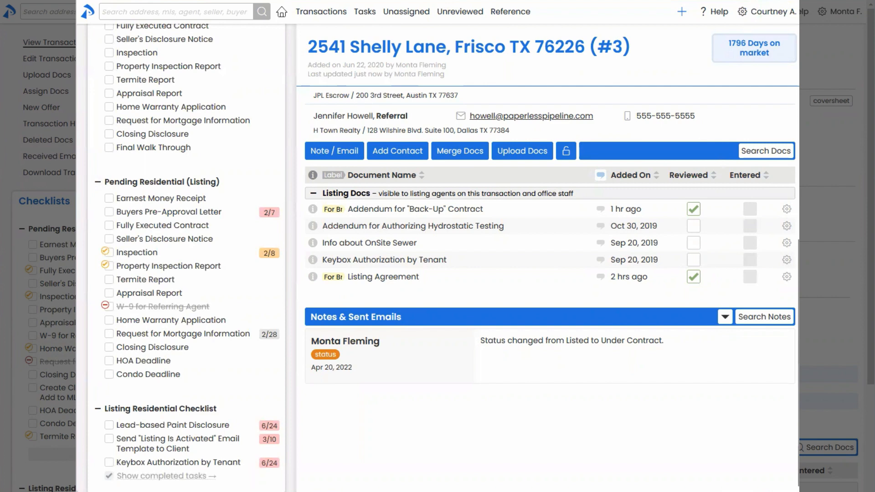
pyautogui.moveTo(400, 209)
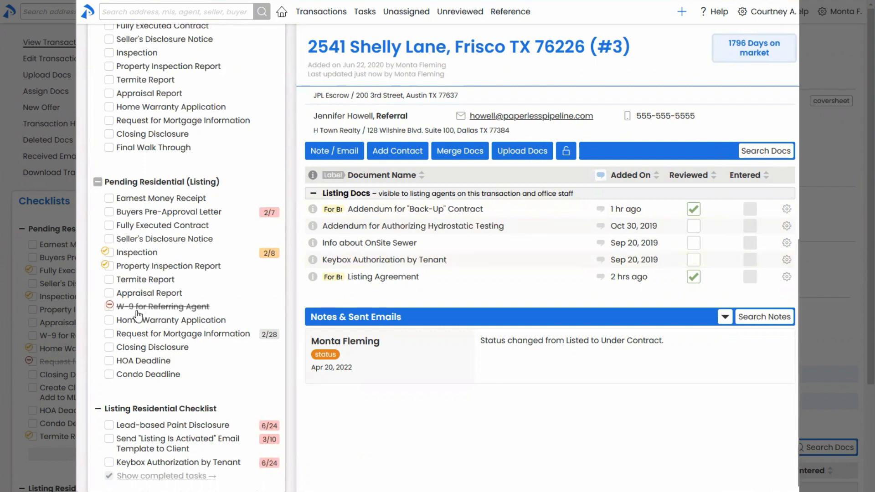
pyautogui.moveTo(494, 327)
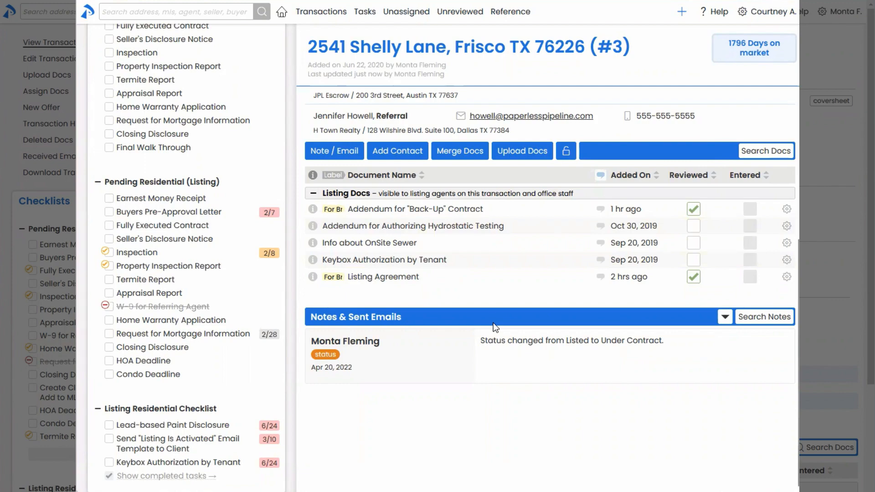
pyautogui.scroll(-3)
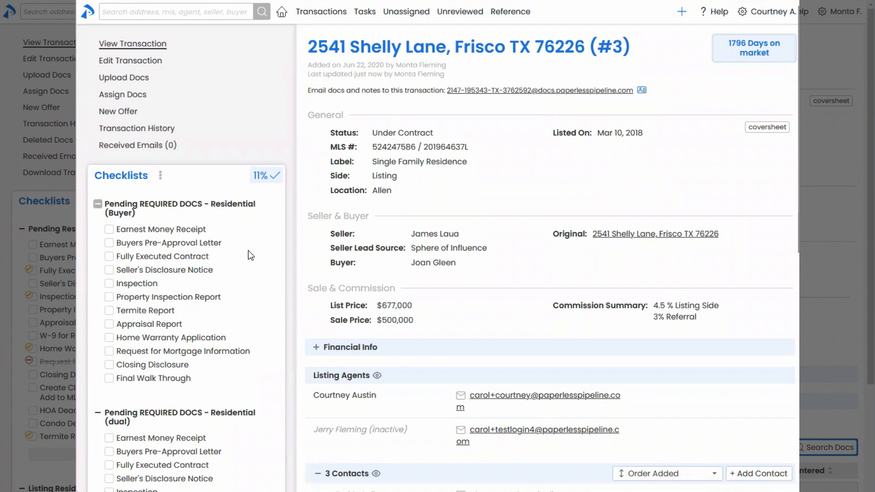
pyautogui.moveTo(270, 253)
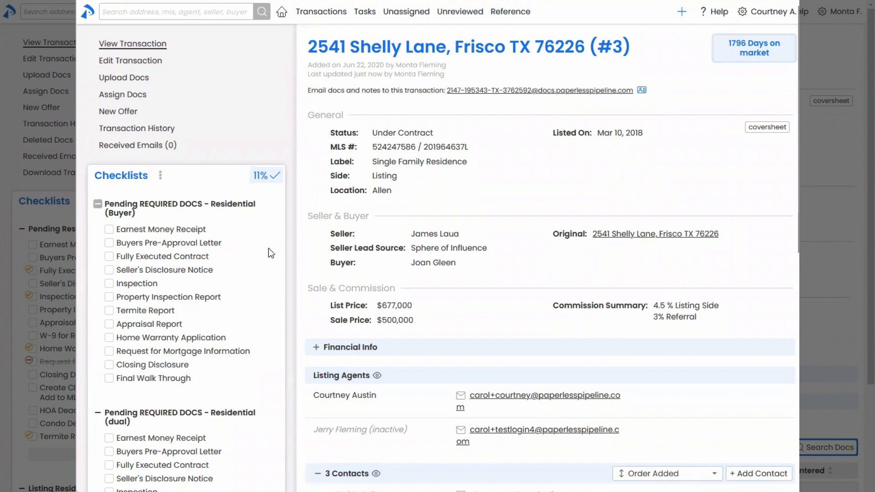
pyautogui.moveTo(274, 246)
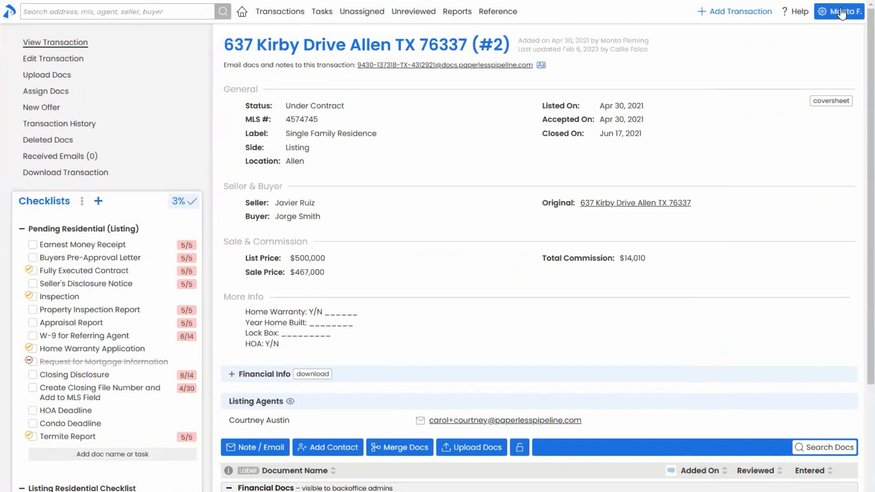
pyautogui.moveTo(706, 114)
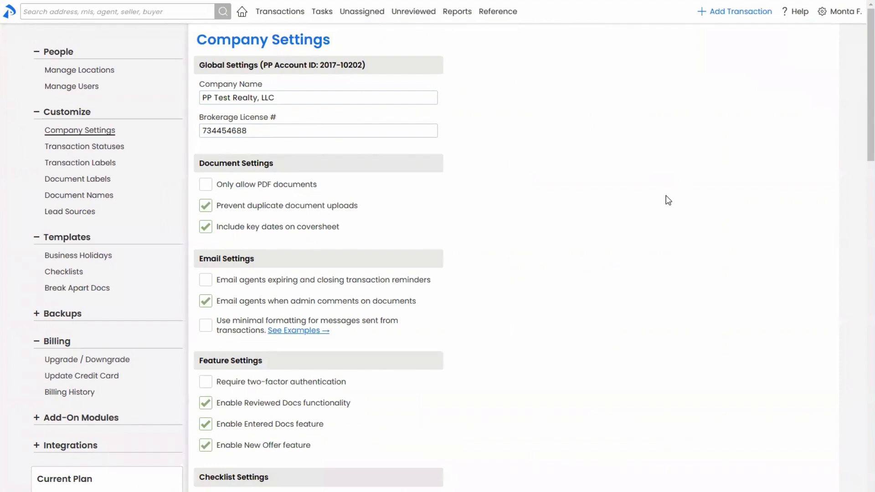
pyautogui.moveTo(513, 258)
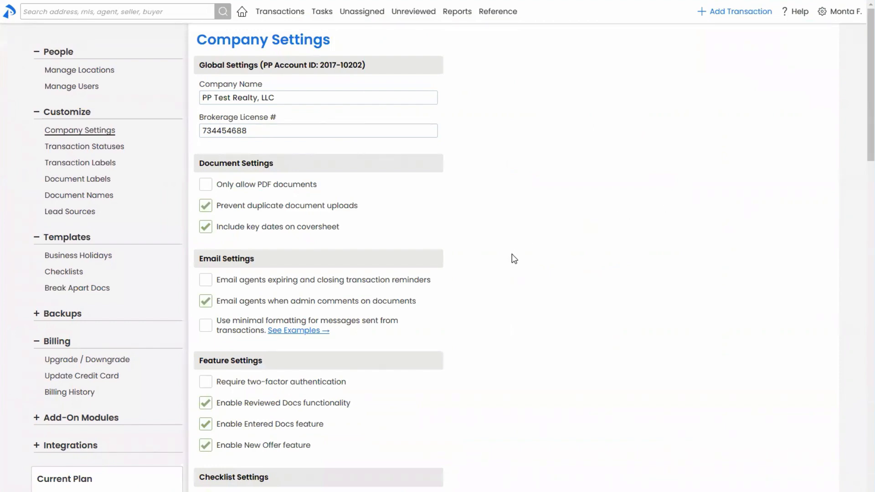
# Toggle 'Allow agents to change transaction status' in PP Test Realty's Transaction Settings.
pyautogui.scroll(-3)
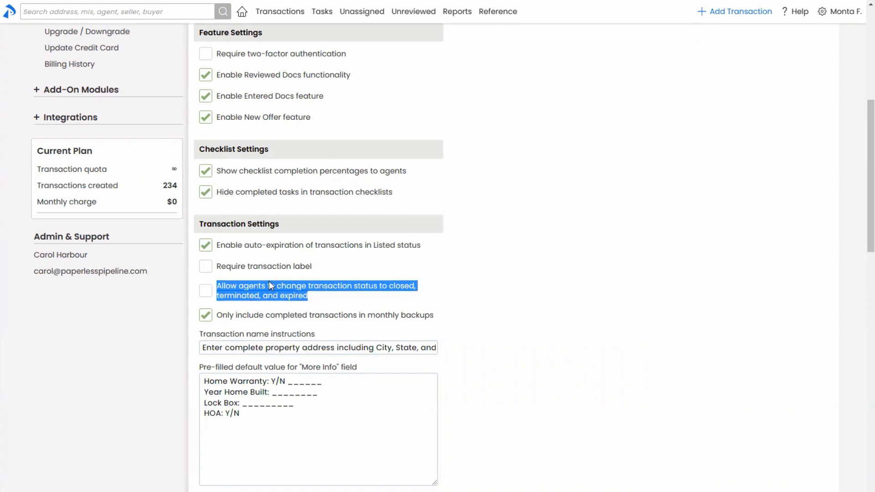
pyautogui.click(205, 290)
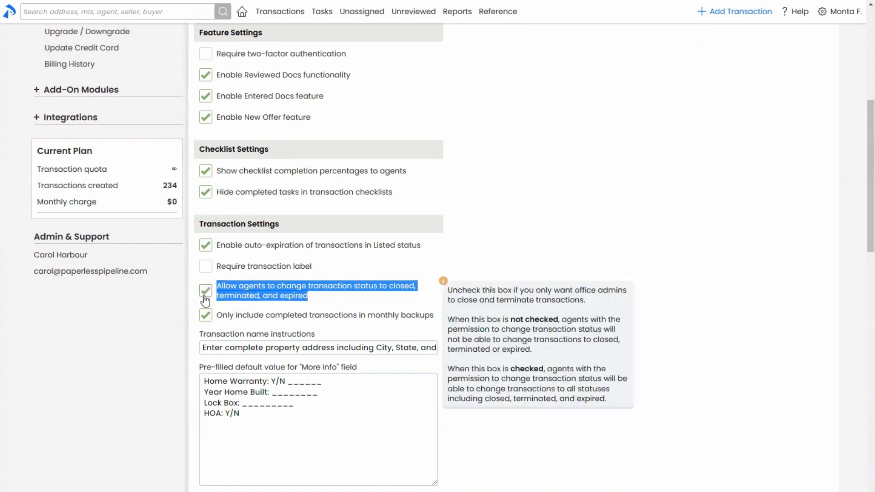
pyautogui.click(205, 290)
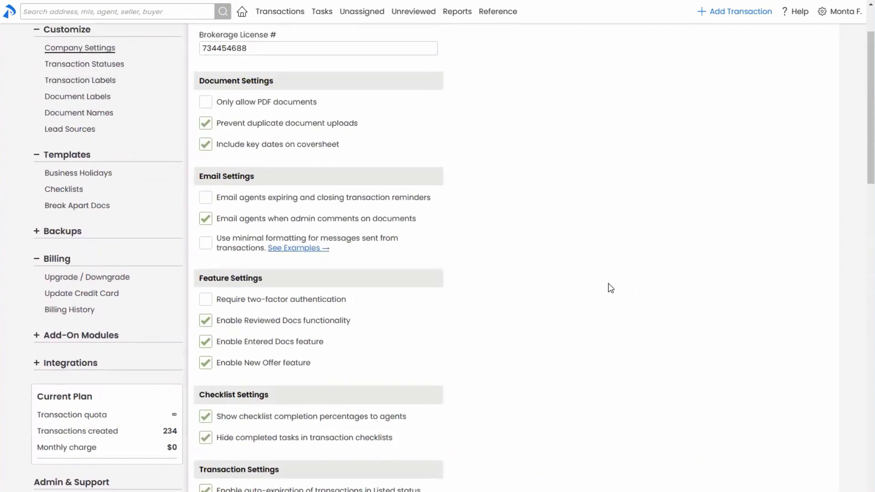
pyautogui.scroll(3)
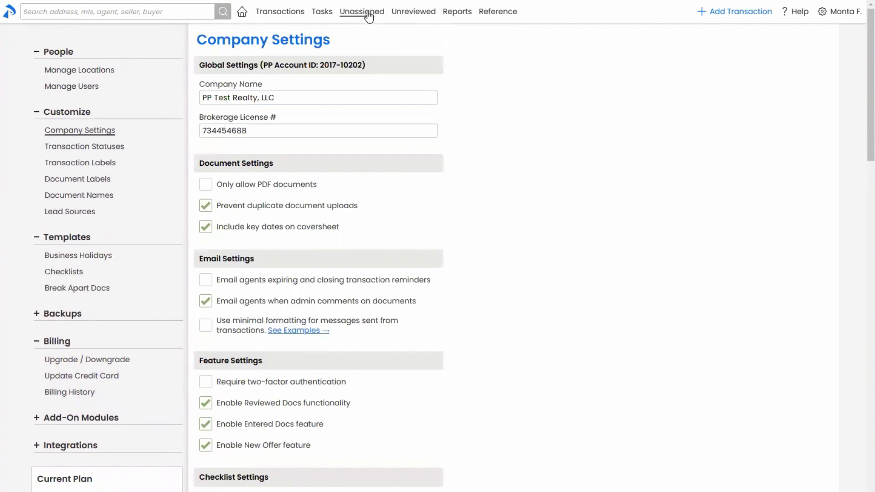
# Open the Unassigned Docs page listing 20 documents awaiting assignment.
pyautogui.click(361, 11)
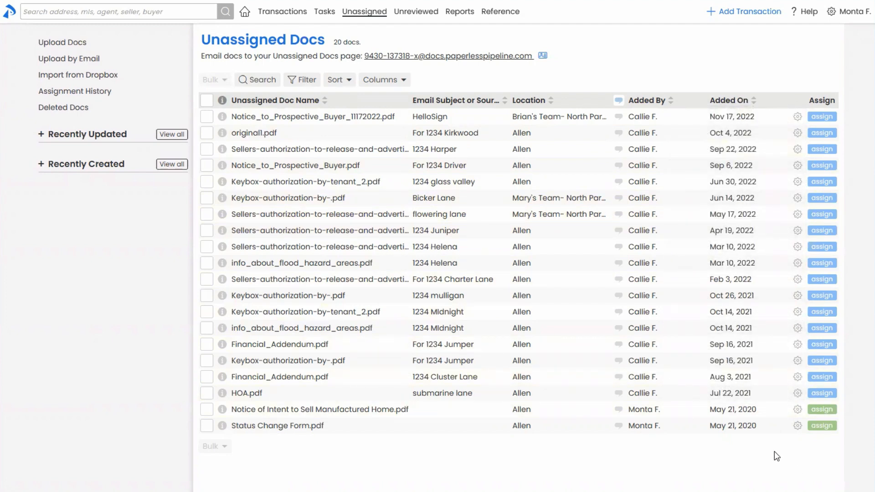
pyautogui.moveTo(770, 452)
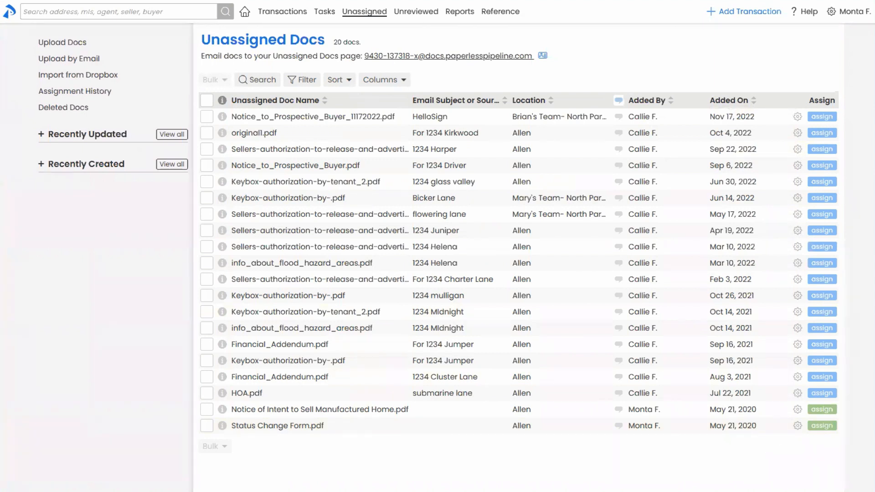
pyautogui.click(850, 11)
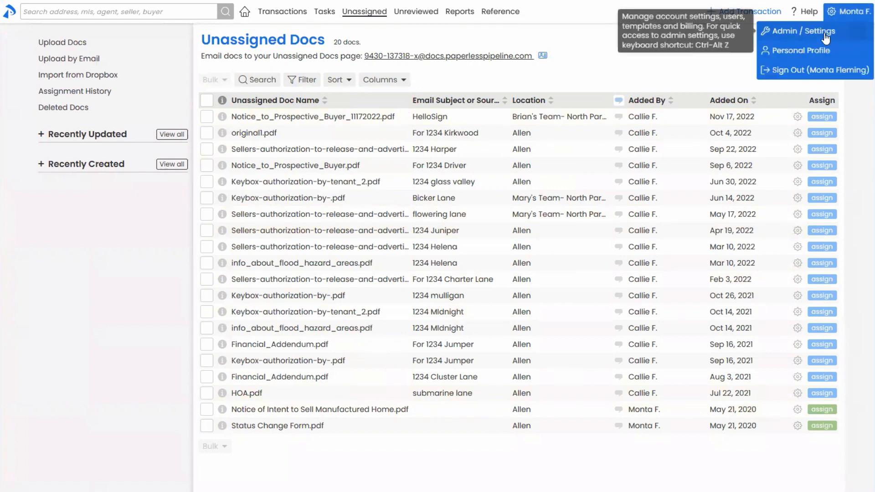
pyautogui.click(281, 11)
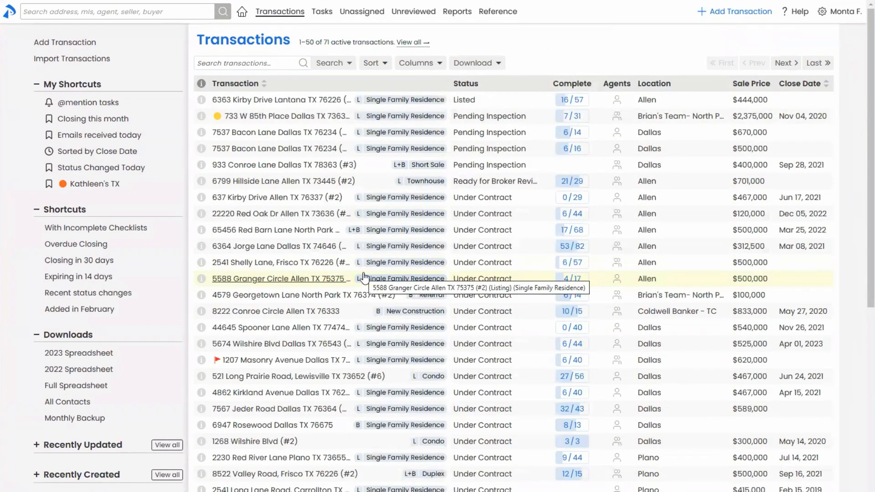
pyautogui.click(281, 279)
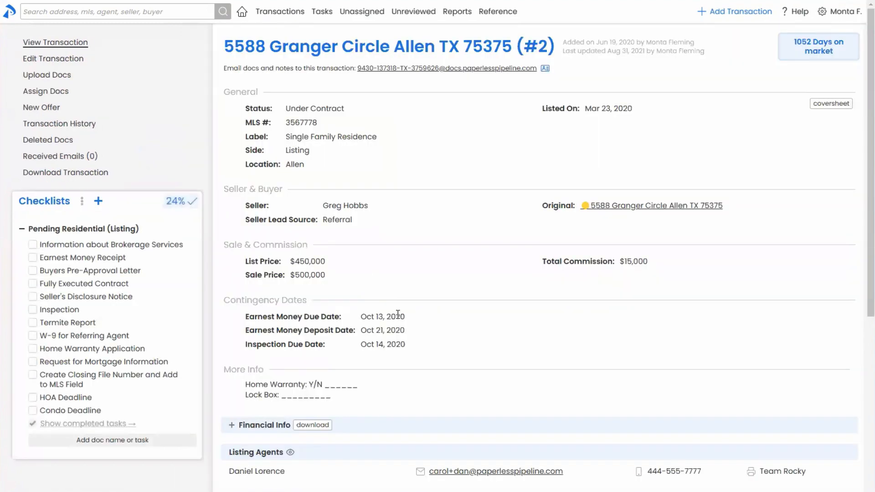
pyautogui.scroll(-3)
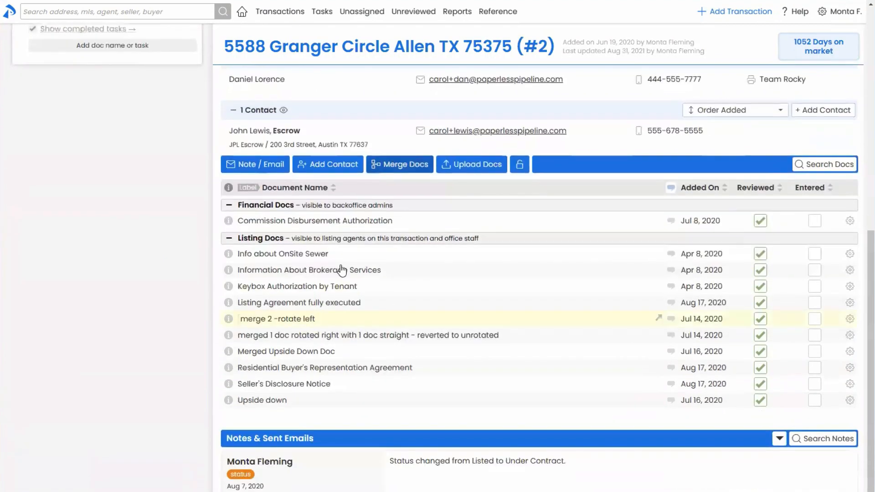
# Start a transaction note/email and try the Intro Email and Closing Date templates.
pyautogui.click(254, 164)
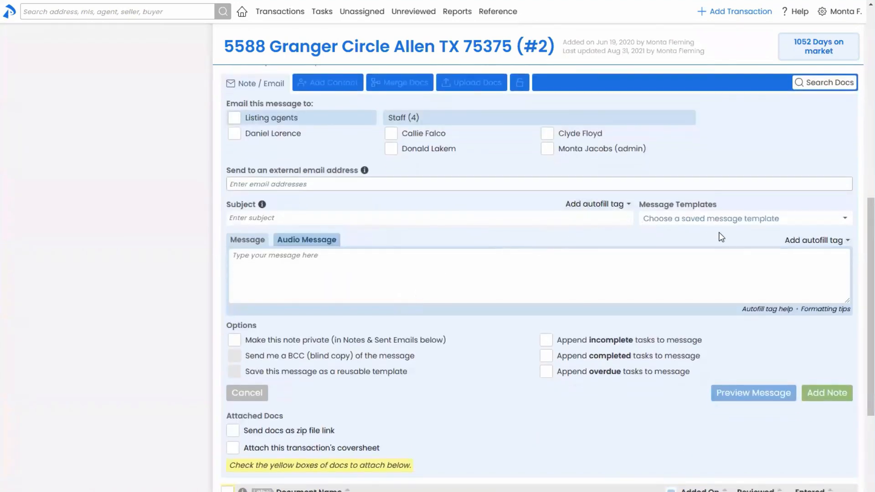
pyautogui.click(744, 218)
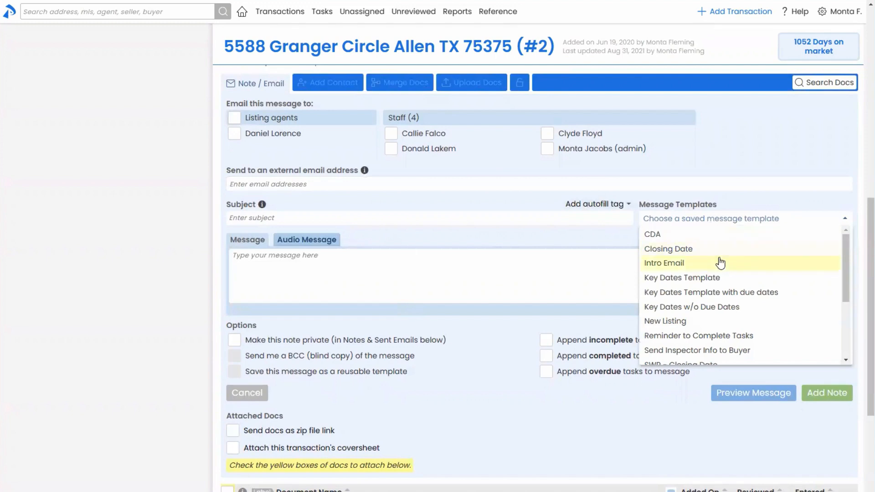
pyautogui.moveTo(687, 251)
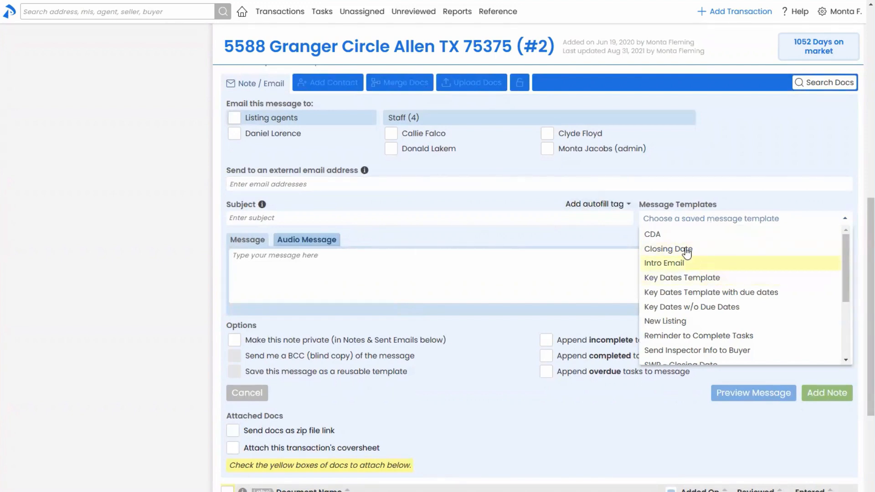
pyautogui.click(663, 263)
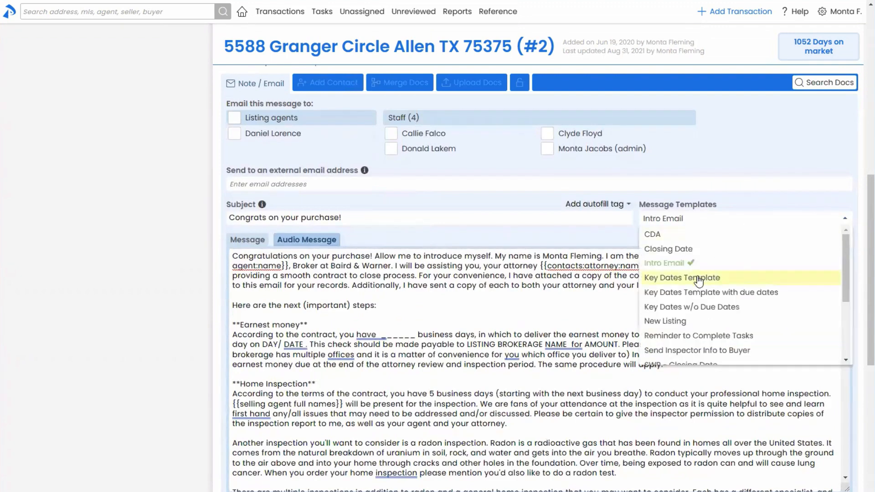
pyautogui.click(667, 248)
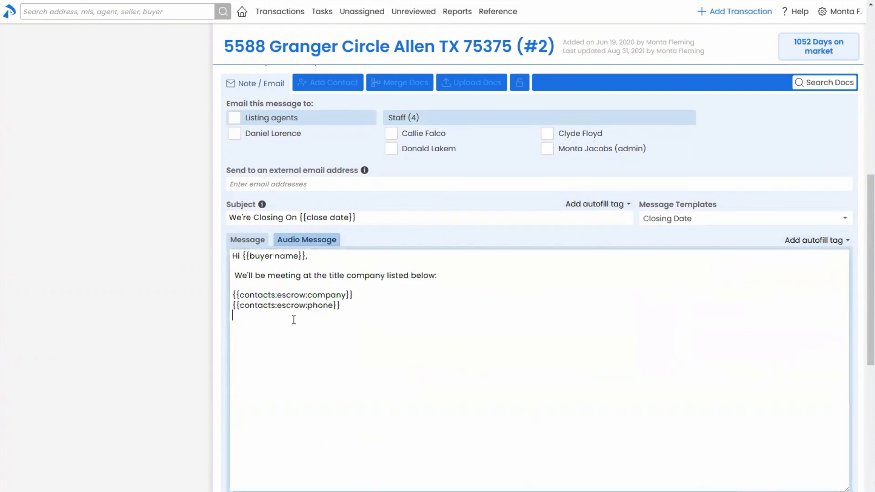
pyautogui.doubleClick(289, 256)
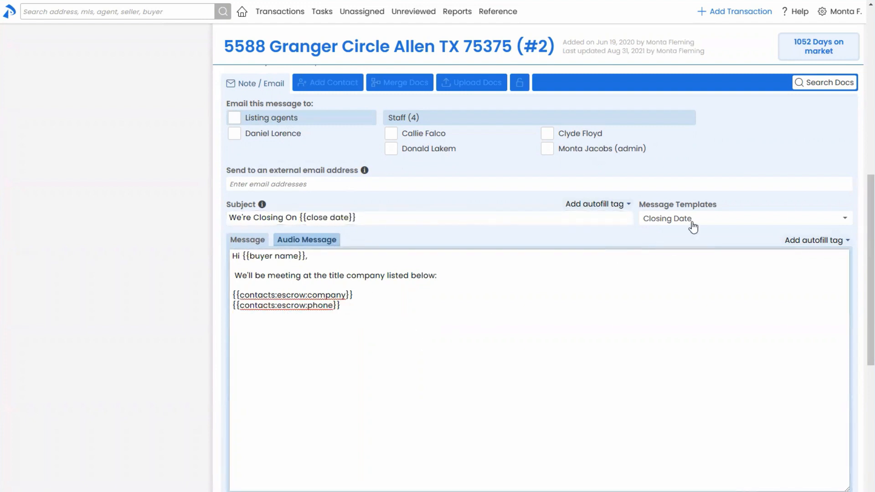
# Load the Reminder to Complete Tasks template, then open Personal Profile settings.
pyautogui.click(743, 218)
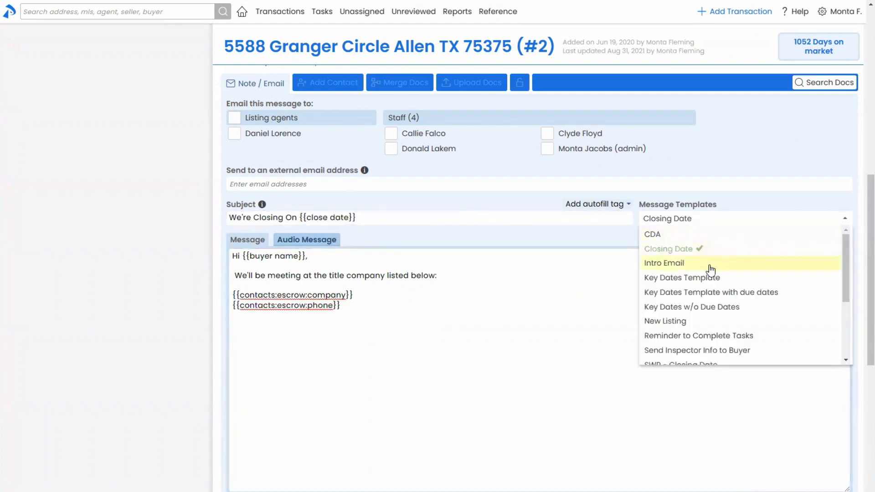
pyautogui.moveTo(701, 316)
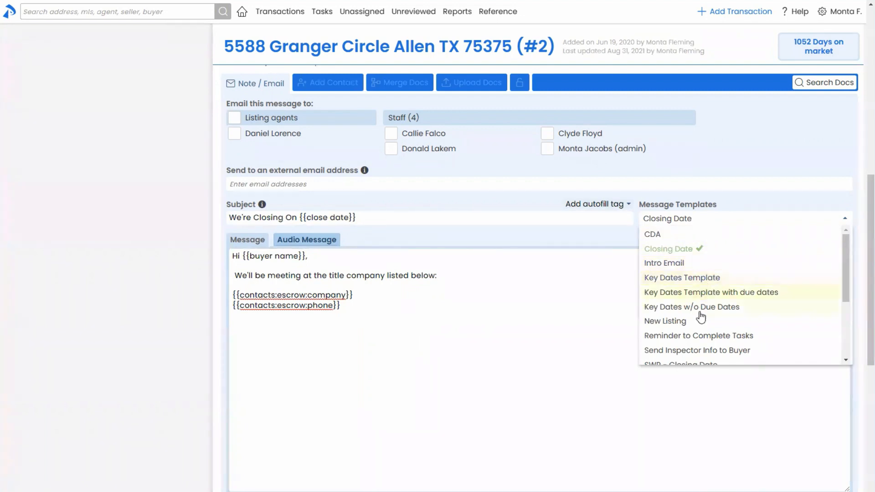
pyautogui.moveTo(664, 321)
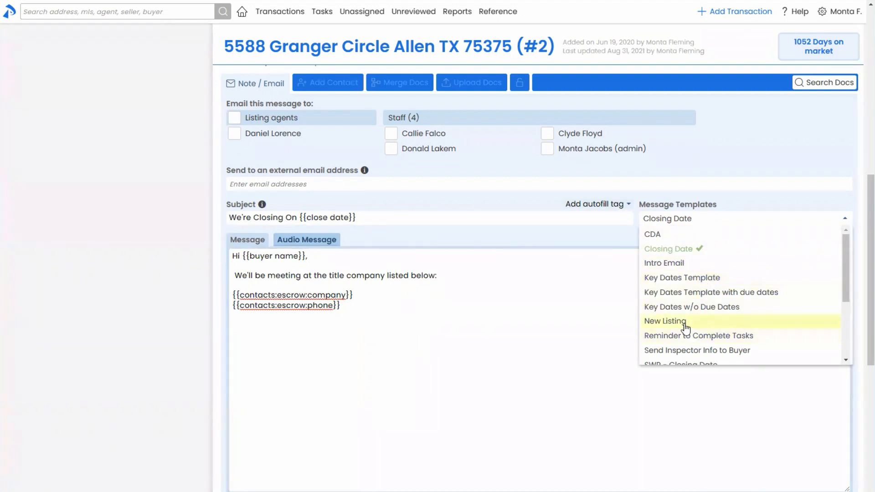
pyautogui.click(698, 335)
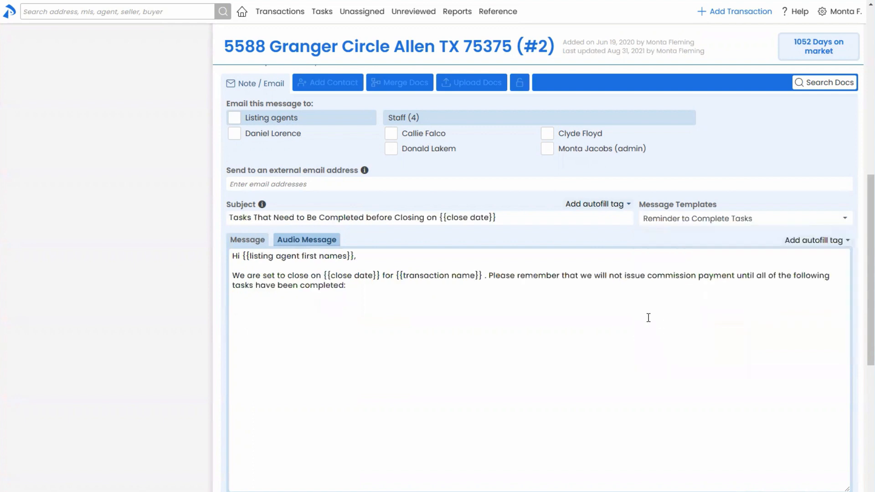
pyautogui.moveTo(651, 320)
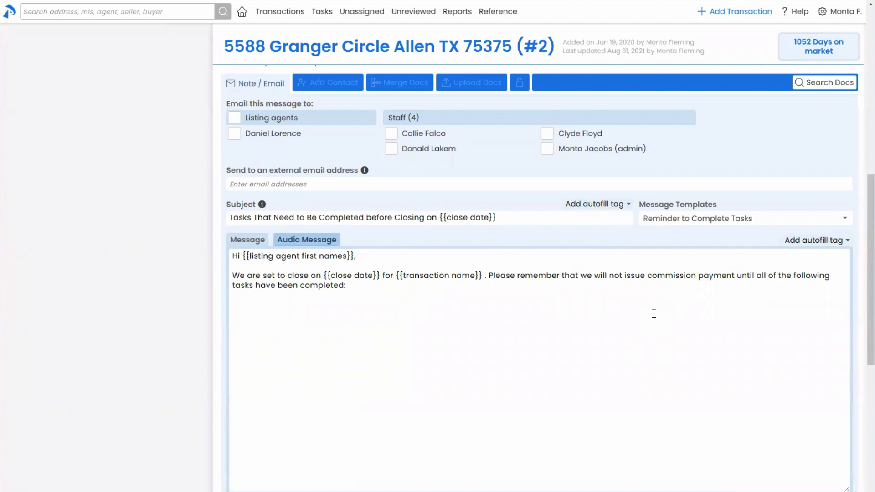
pyautogui.moveTo(829, 141)
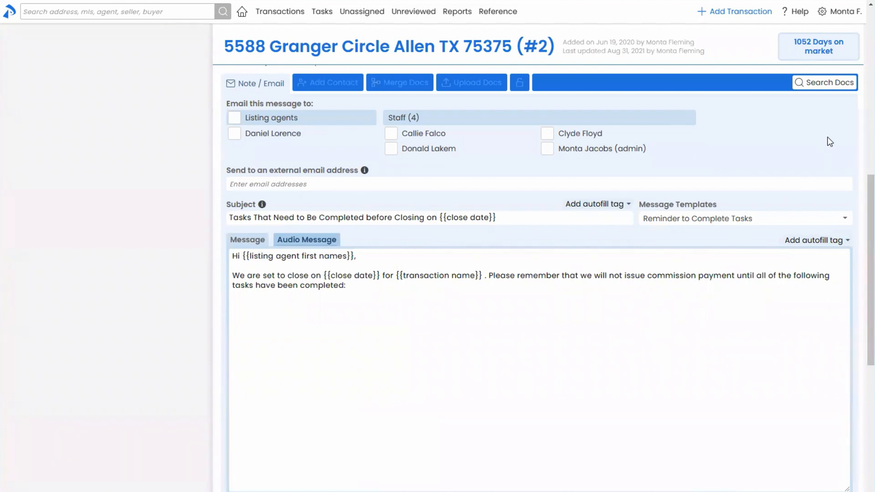
pyautogui.moveTo(840, 11)
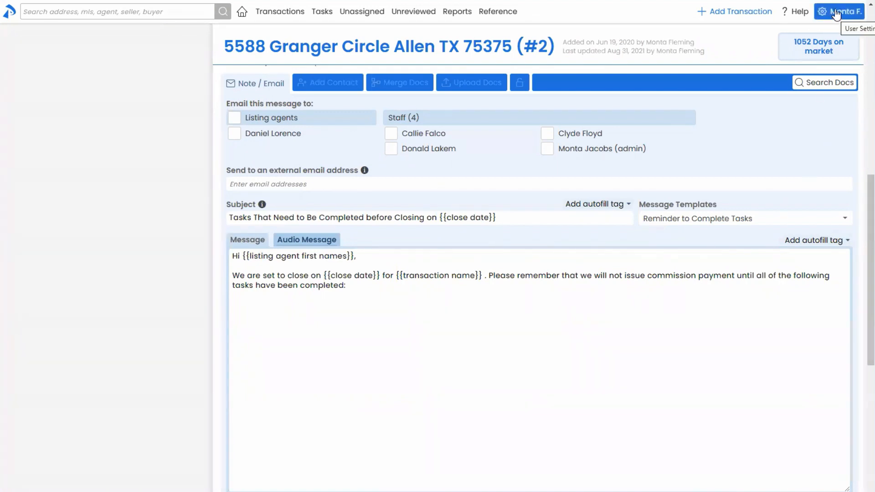
pyautogui.click(840, 11)
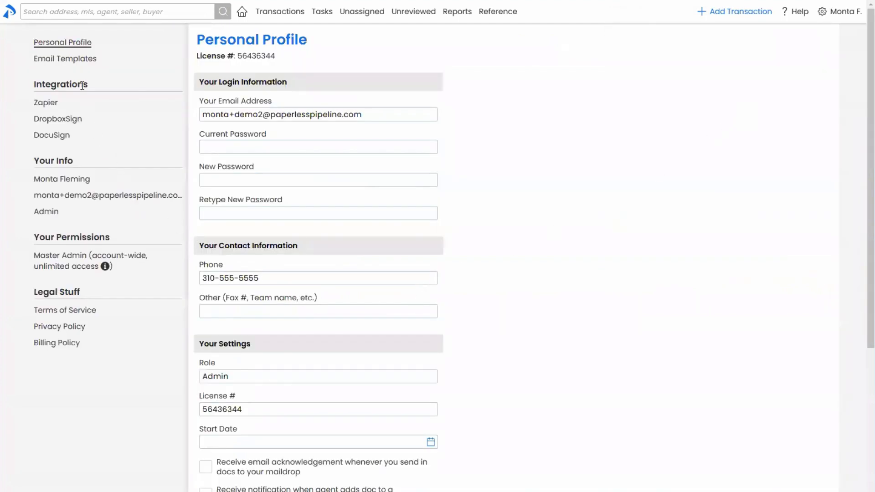
# Set the Intro Email template to Share With Everyone and save it.
pyautogui.click(65, 58)
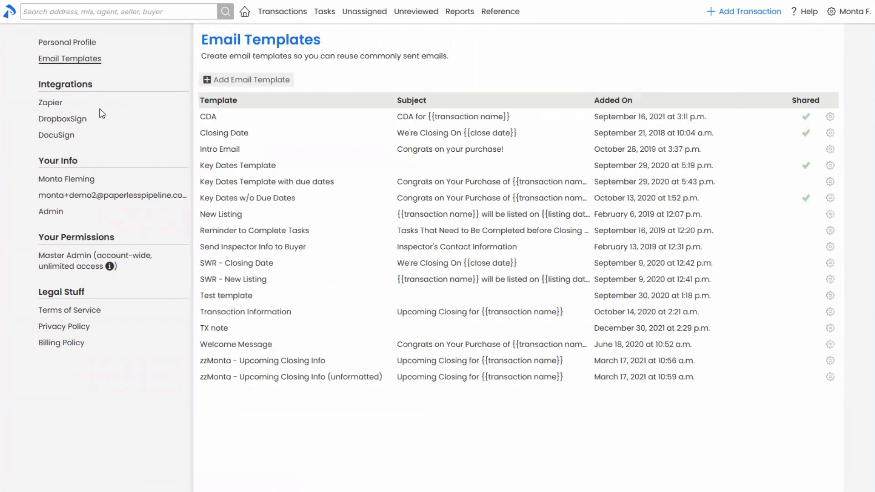
pyautogui.moveTo(103, 107)
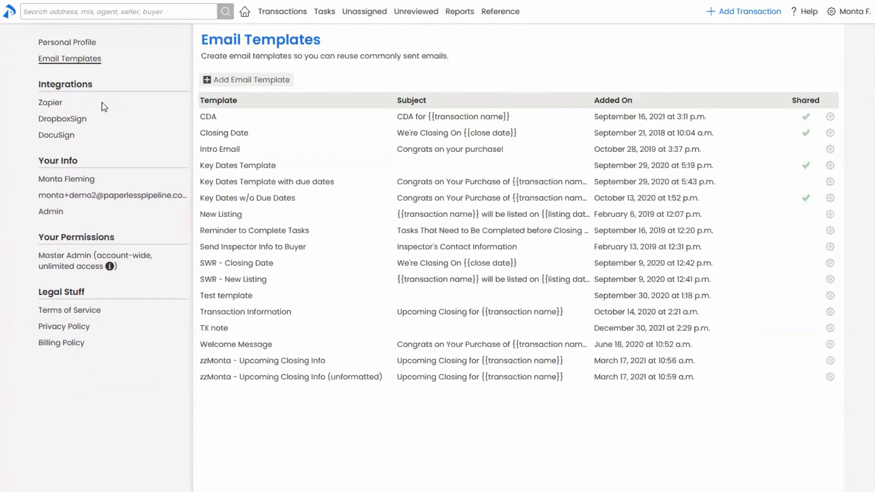
pyautogui.moveTo(221, 214)
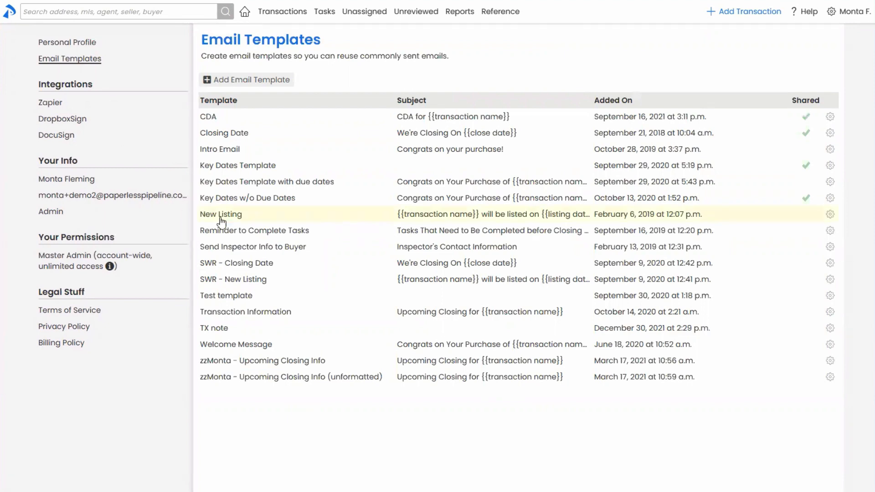
pyautogui.click(219, 148)
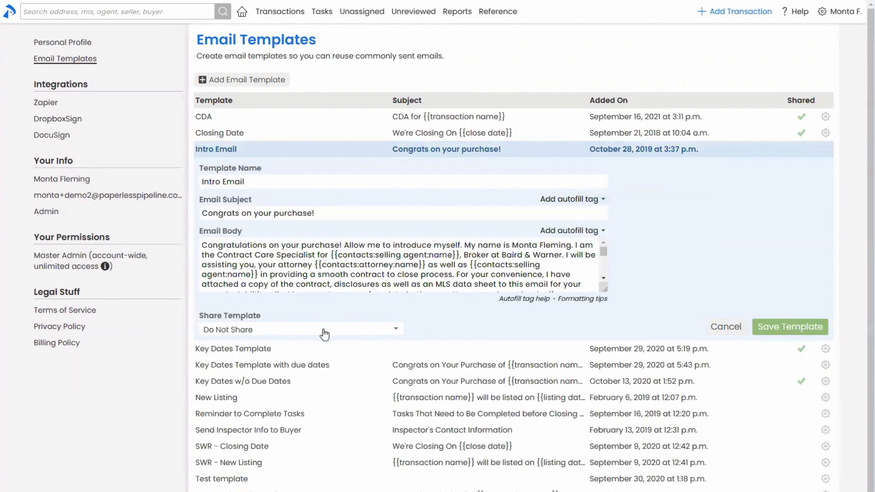
pyautogui.click(300, 329)
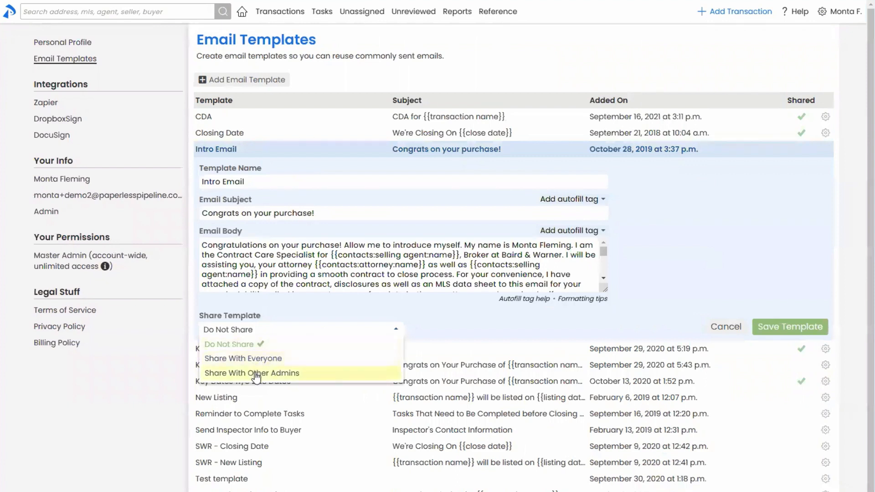
pyautogui.moveTo(254, 358)
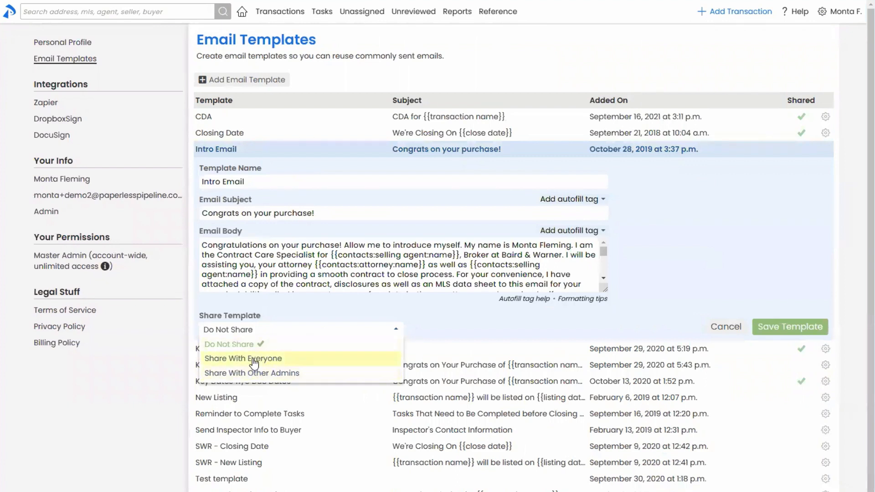
pyautogui.click(243, 358)
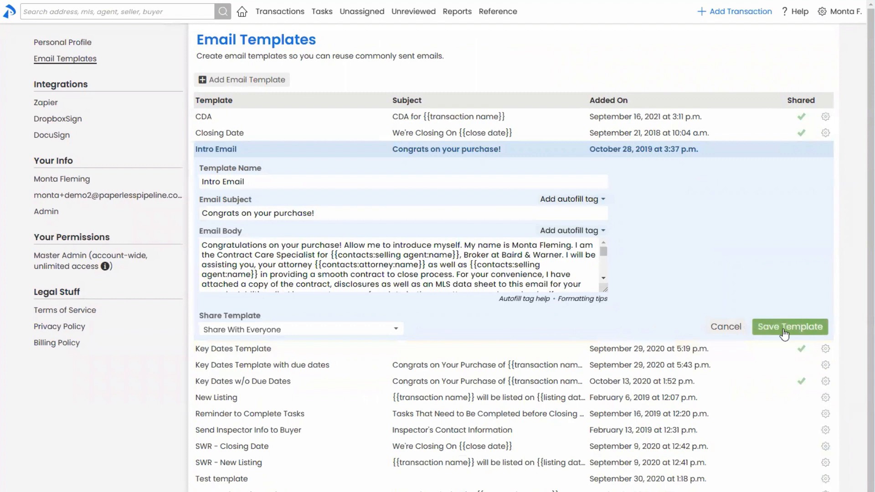
pyautogui.click(788, 327)
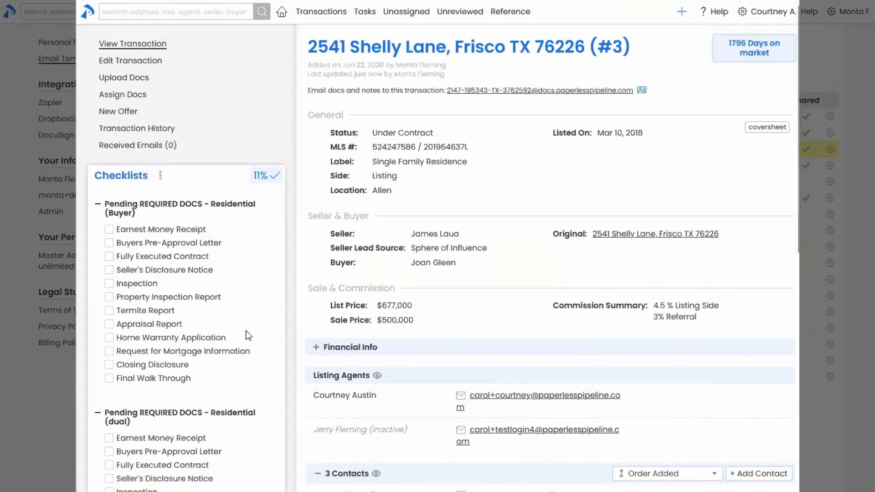
pyautogui.scroll(-3)
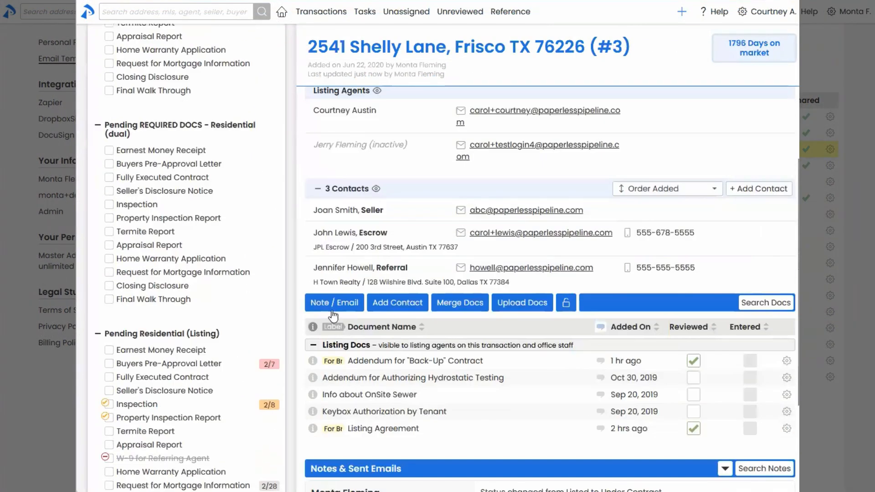
pyautogui.click(333, 302)
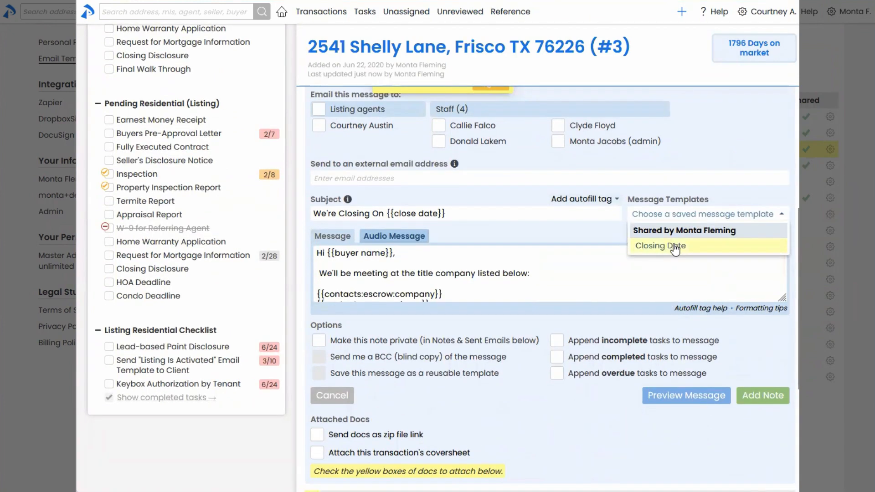
pyautogui.moveTo(682, 249)
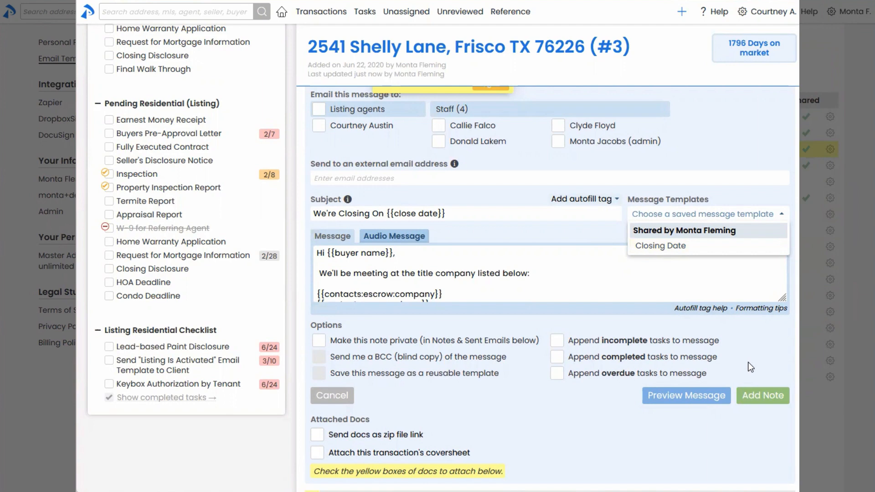
pyautogui.moveTo(684, 380)
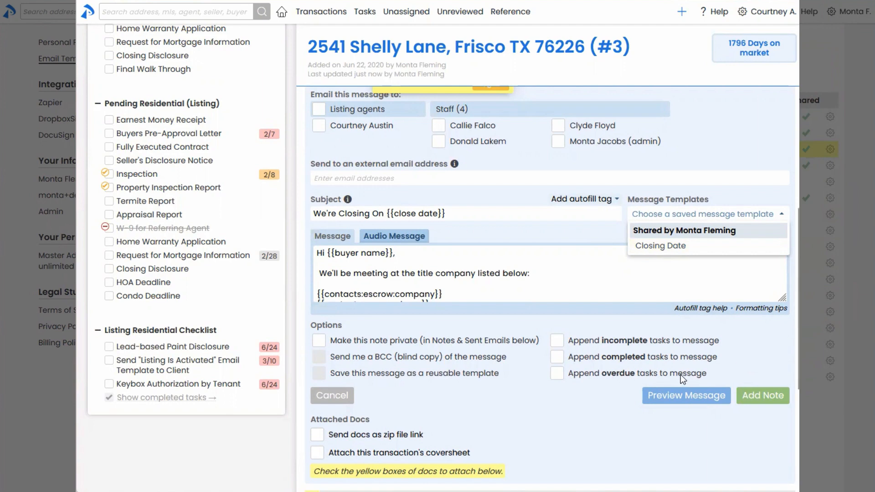
pyautogui.moveTo(673, 355)
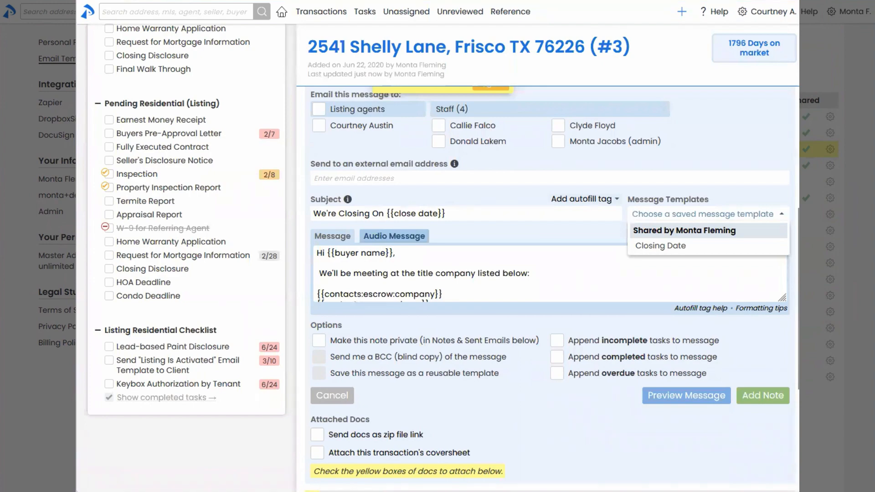
pyautogui.moveTo(504, 191)
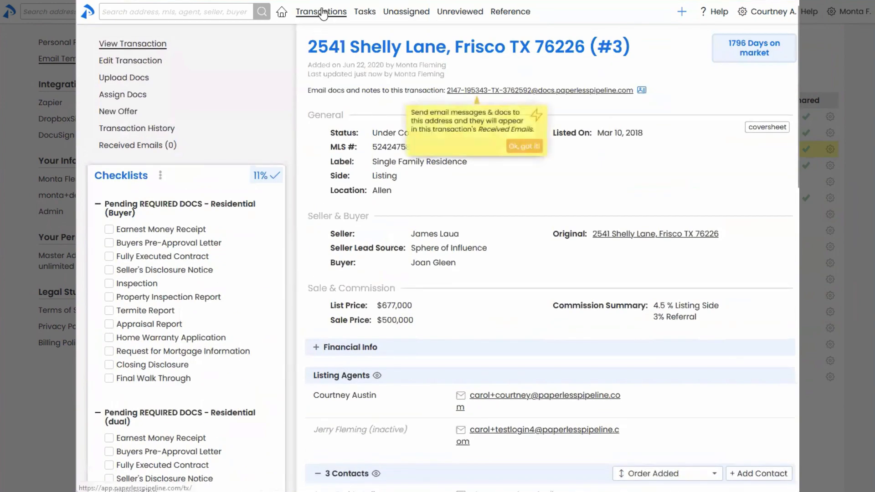
# Filter transactions to Under Contract deals closing This Month and begin adding a shortcut.
pyautogui.click(321, 11)
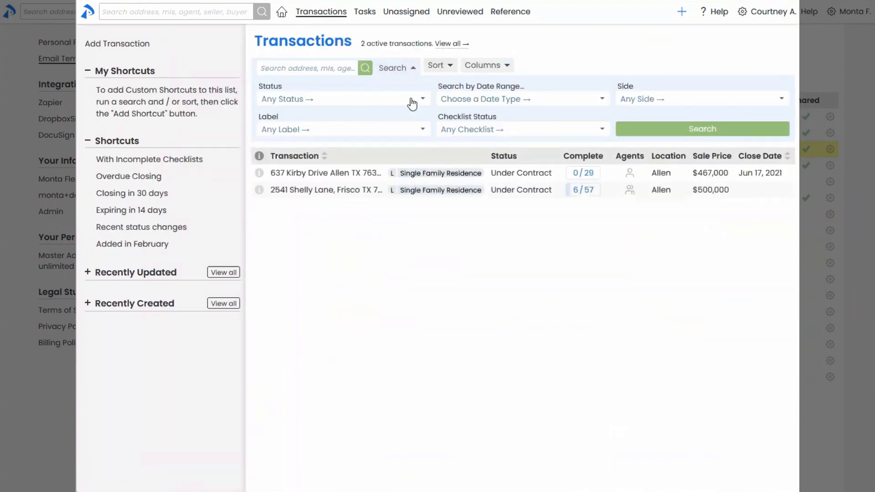
pyautogui.click(341, 99)
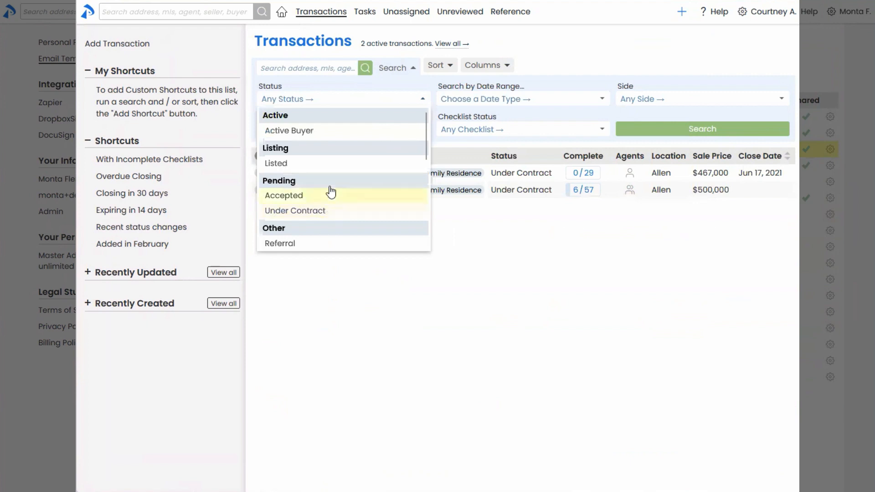
pyautogui.click(295, 210)
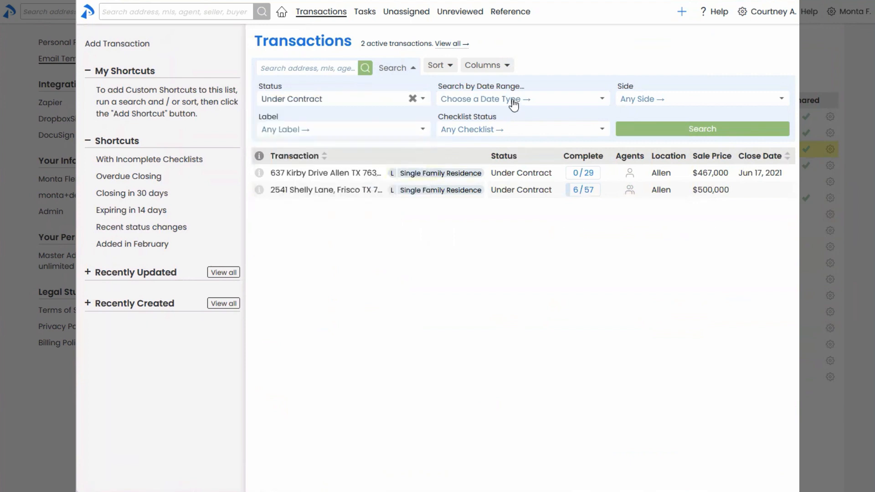
pyautogui.click(522, 98)
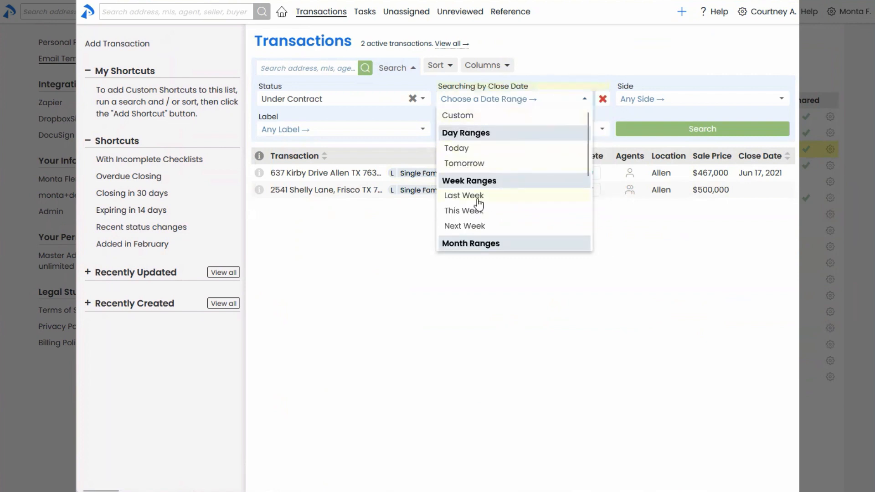
pyautogui.scroll(-3)
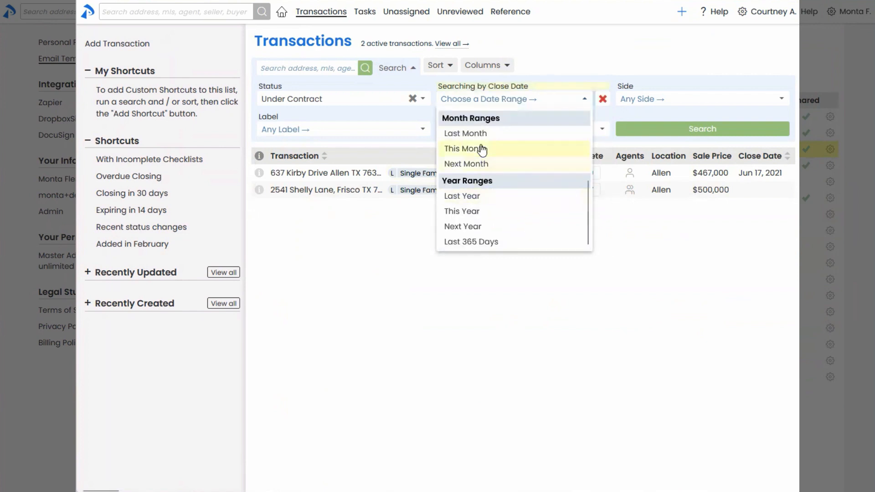
pyautogui.click(464, 149)
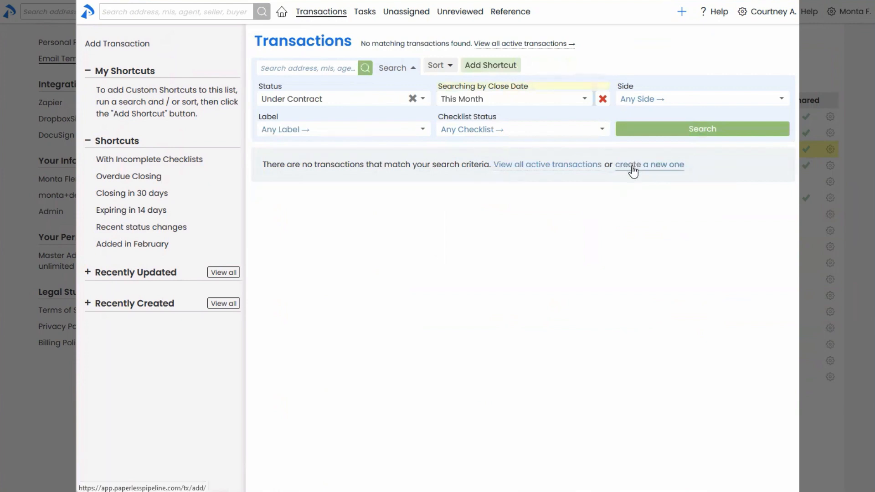
pyautogui.moveTo(490, 65)
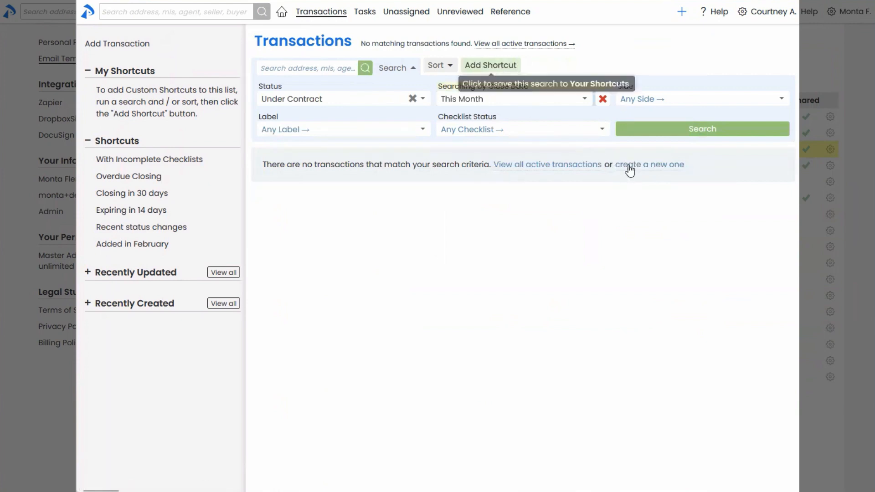
pyautogui.moveTo(495, 75)
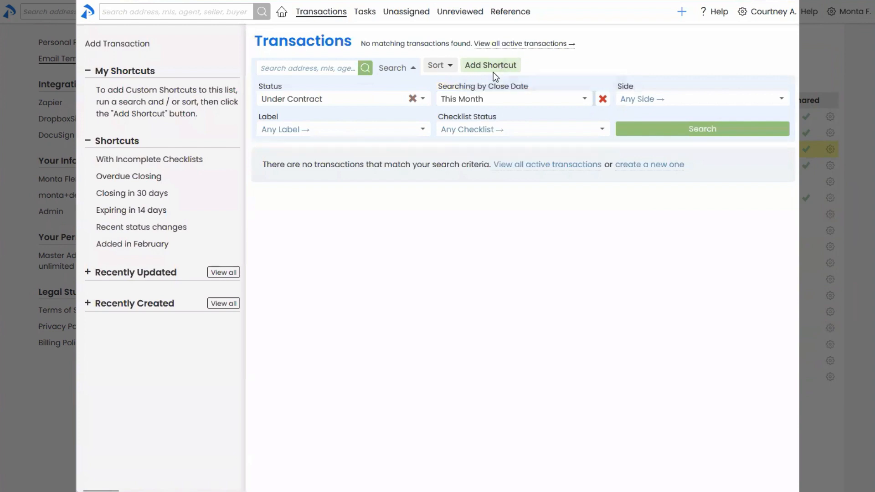
pyautogui.moveTo(490, 65)
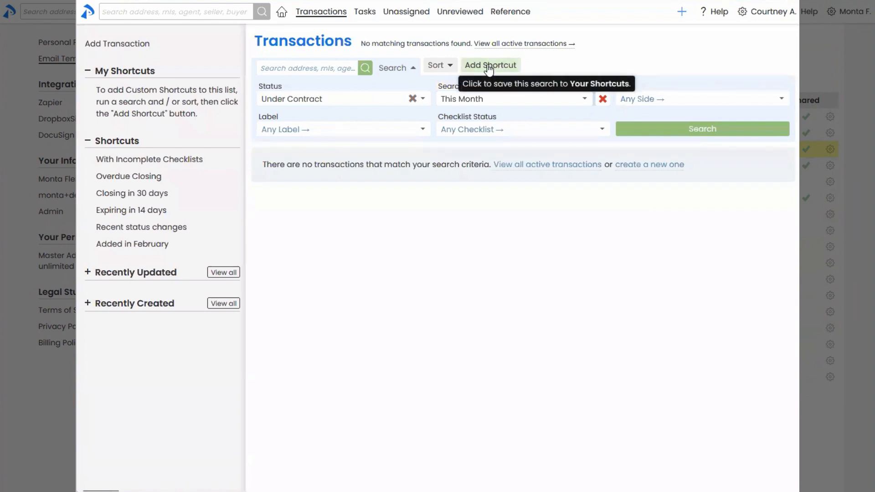
pyautogui.click(490, 65)
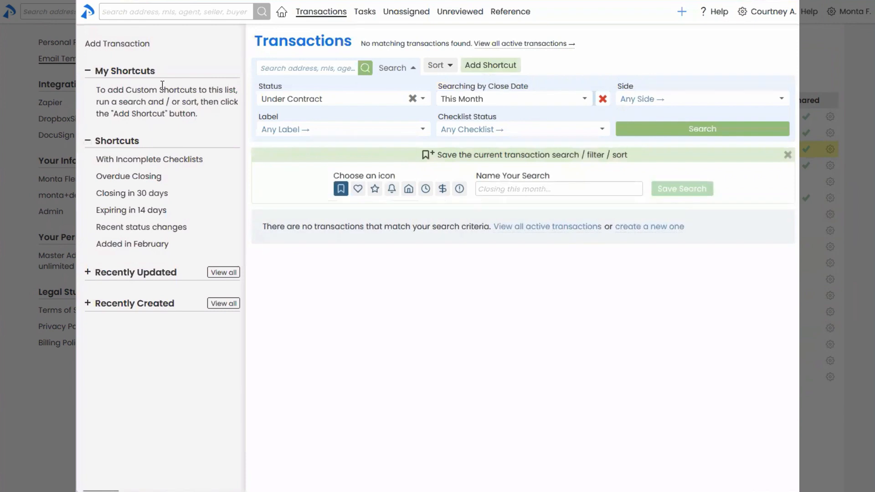
pyautogui.moveTo(374, 189)
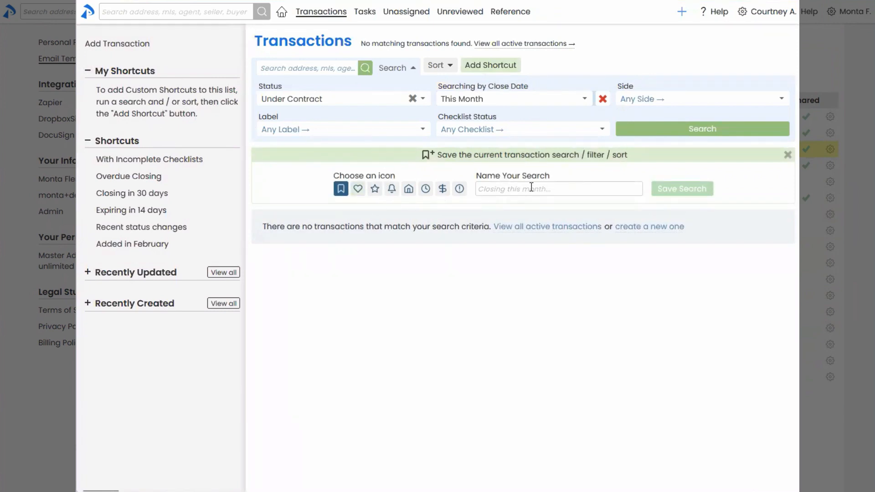
# Save the search as the 'Pending Closing this month' shortcut and return to the dashboard.
pyautogui.write('Pending about t')
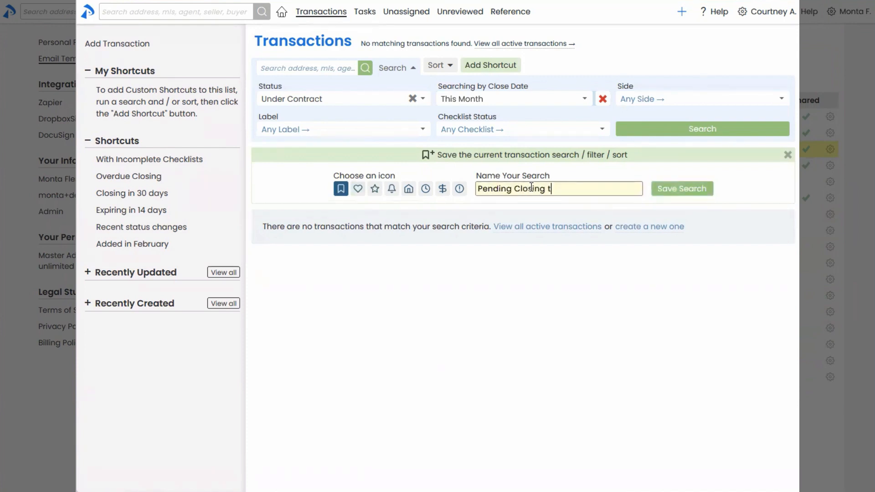
pyautogui.write('his month')
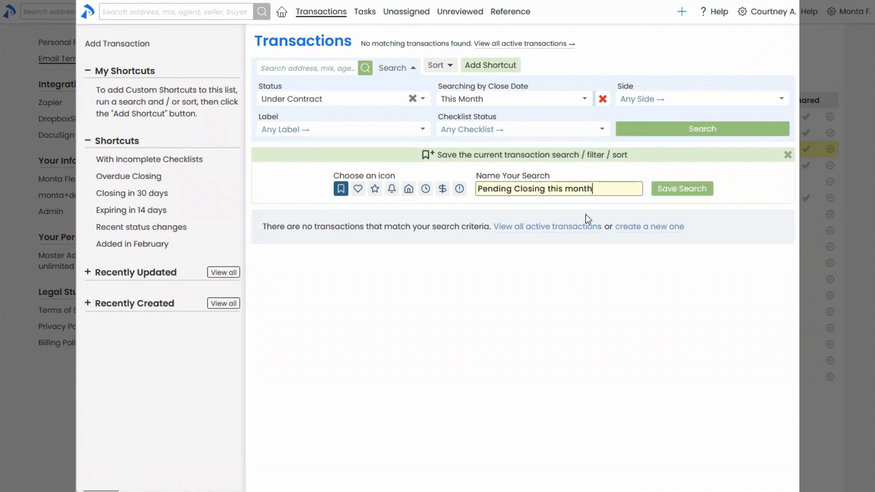
pyautogui.click(682, 188)
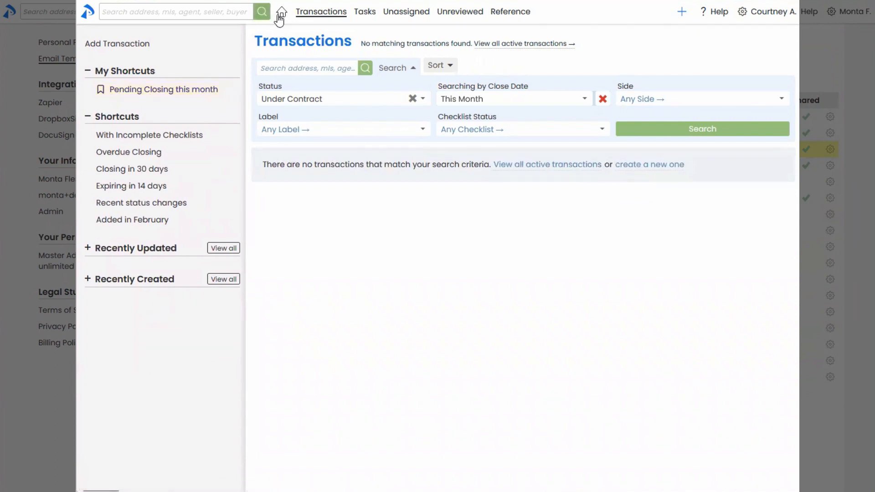
pyautogui.click(281, 11)
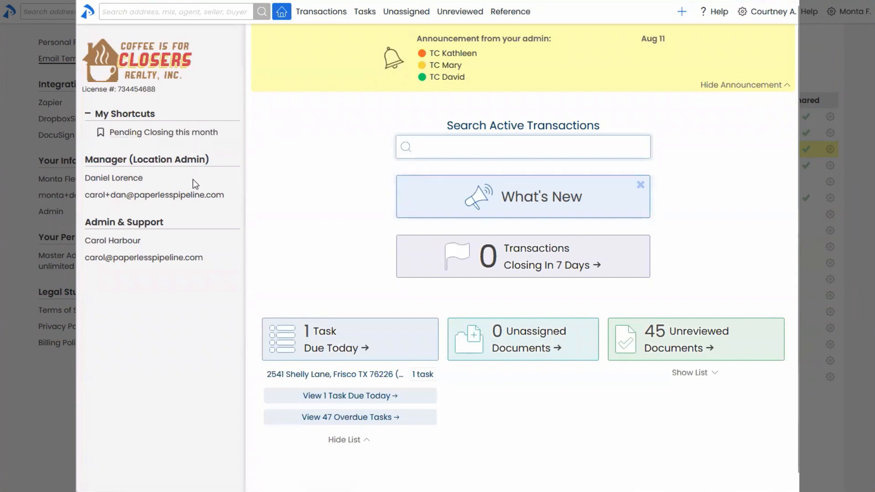
# Run the Pending Closing this month shortcut, visit Tasks, and return to the 71 active transactions.
pyautogui.click(522, 147)
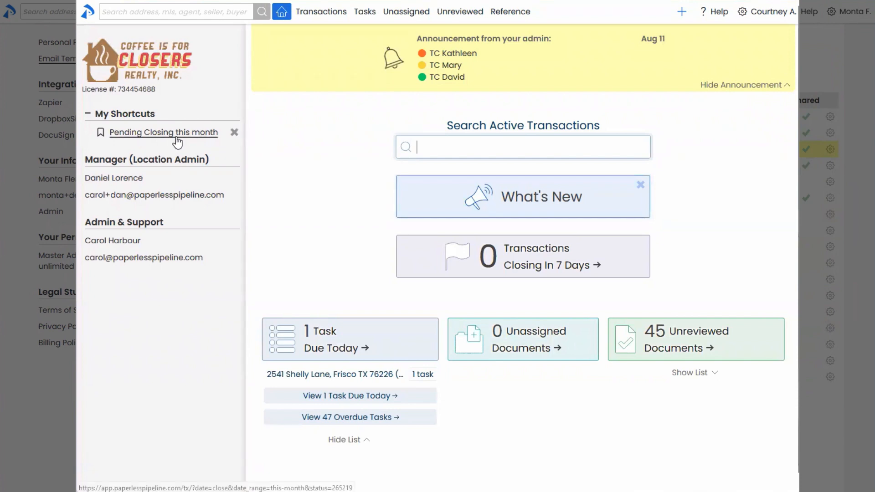
pyautogui.click(321, 11)
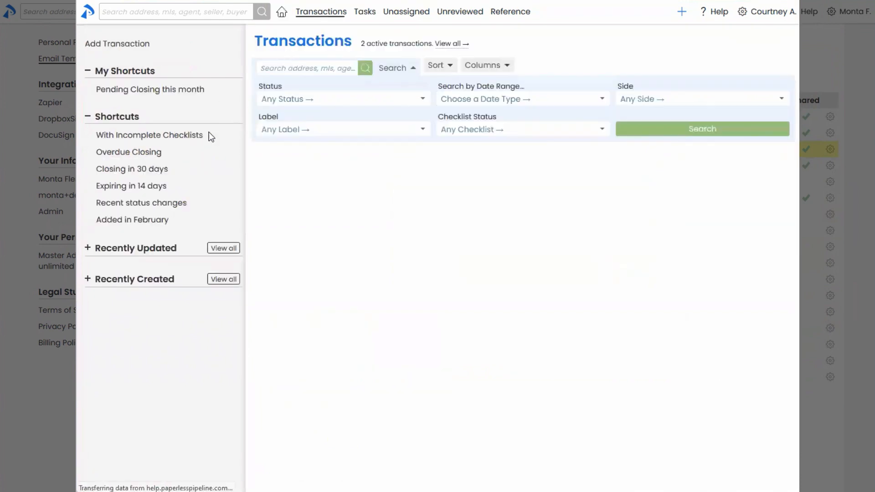
pyautogui.click(149, 90)
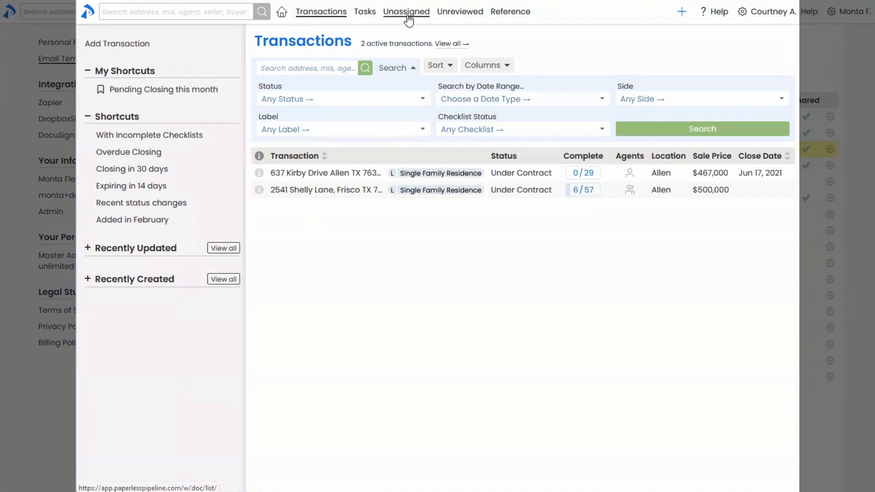
pyautogui.moveTo(405, 11)
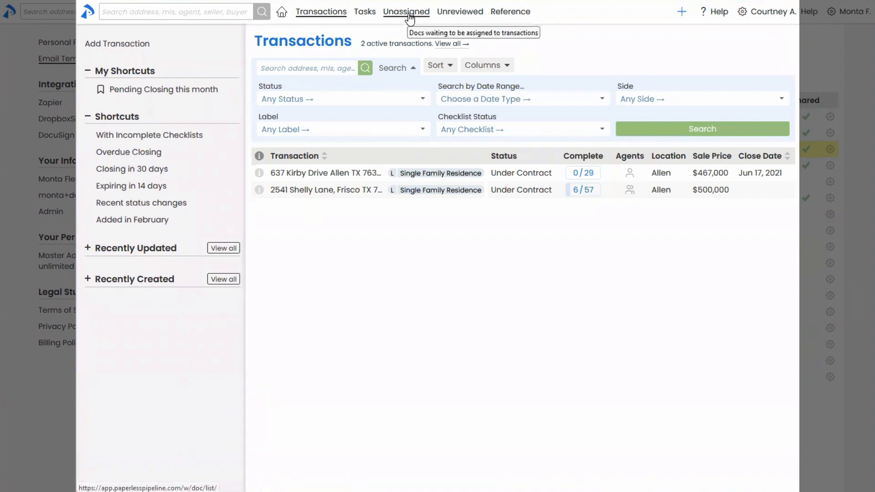
pyautogui.click(365, 11)
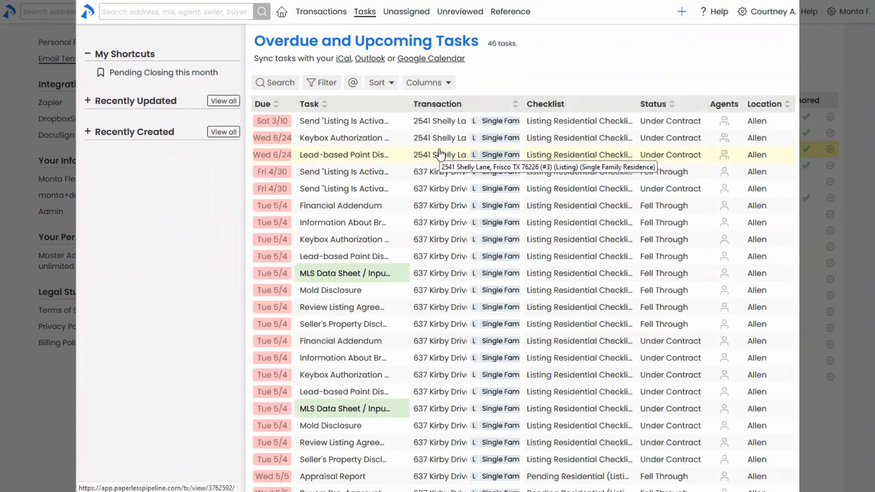
pyautogui.moveTo(322, 24)
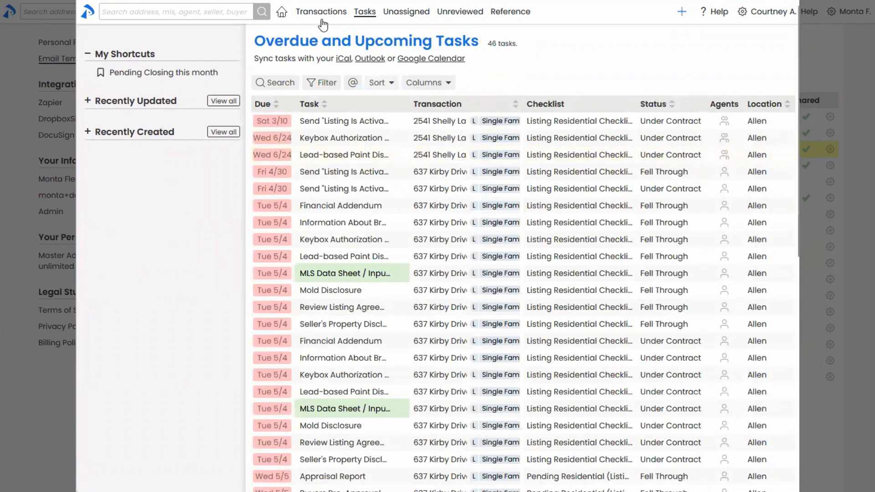
pyautogui.click(320, 11)
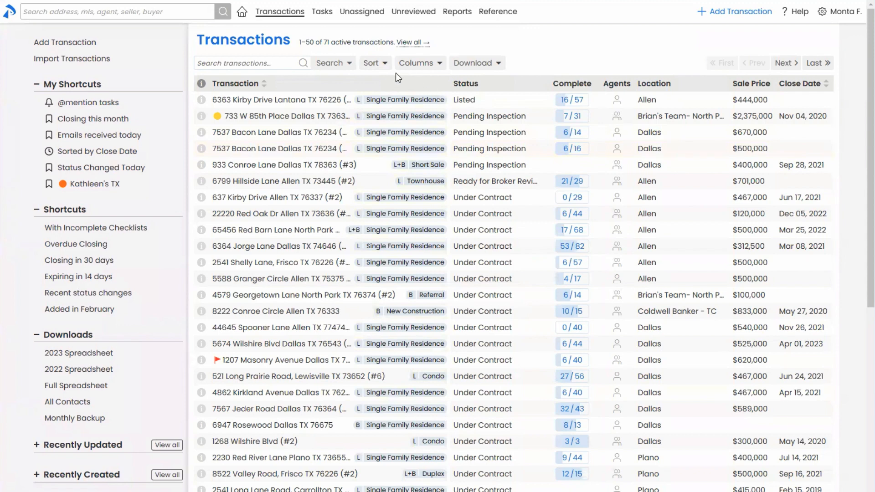
# Sort transactions by Close Date and name a bell-icon shortcut 'My Transactions (sorted)'.
pyautogui.click(372, 63)
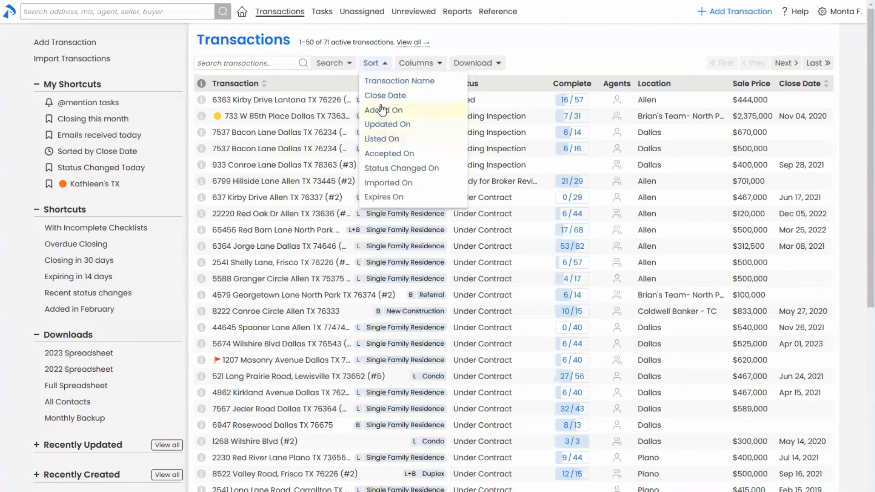
pyautogui.moveTo(384, 95)
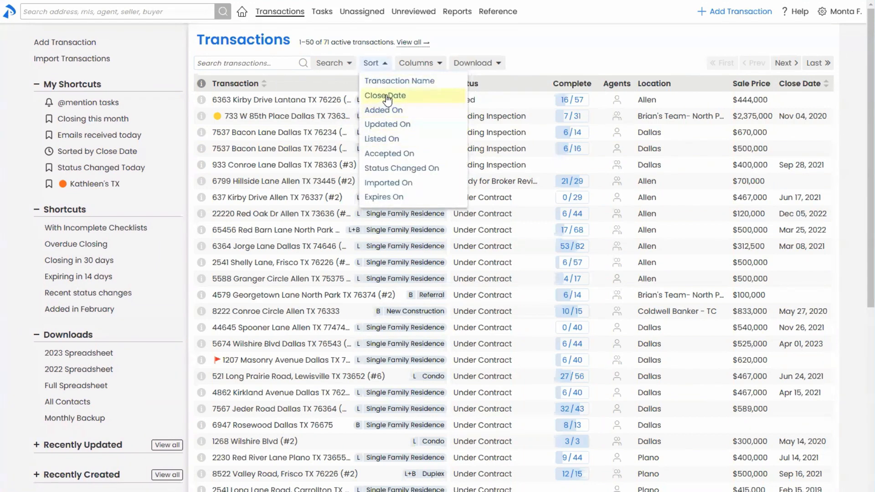
pyautogui.click(384, 95)
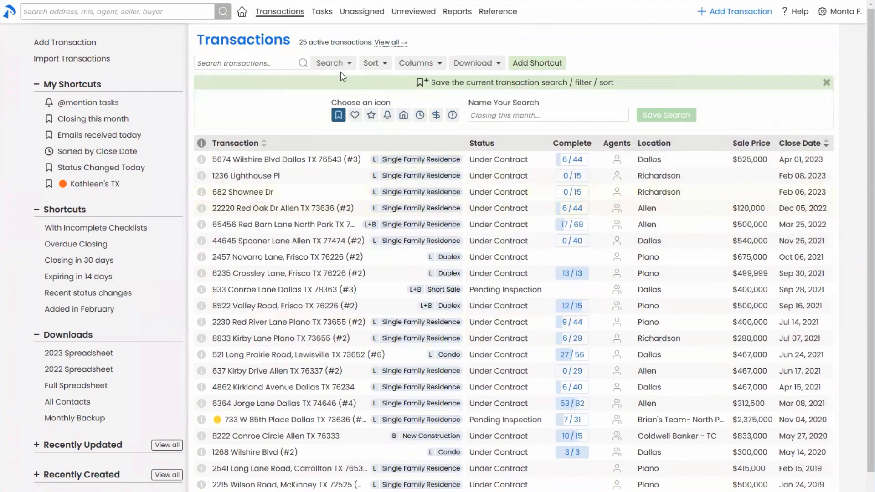
pyautogui.moveTo(17, 105)
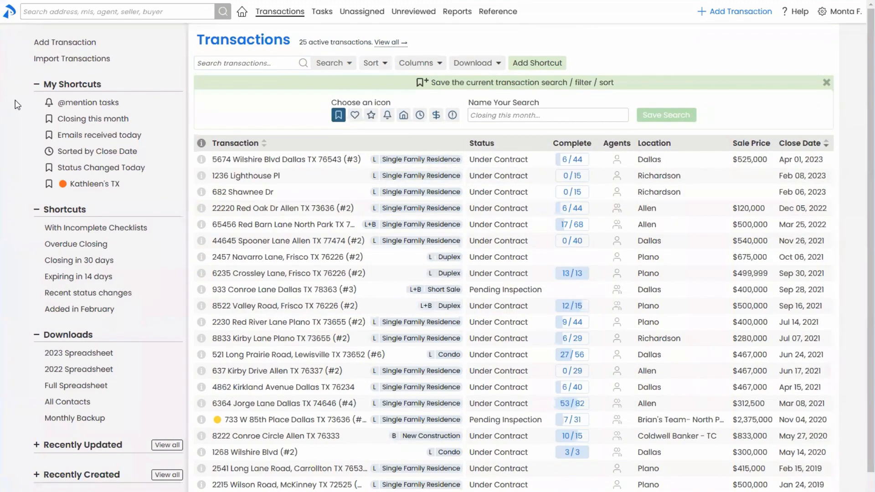
pyautogui.click(547, 115)
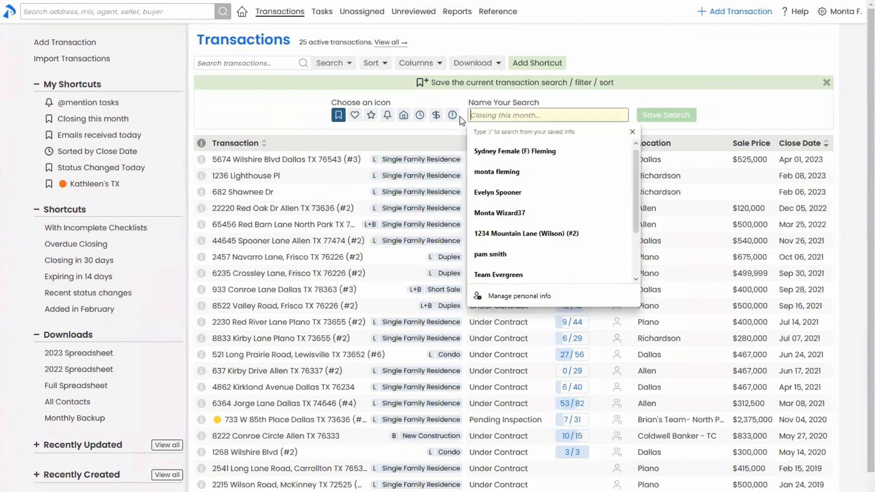
pyautogui.click(386, 115)
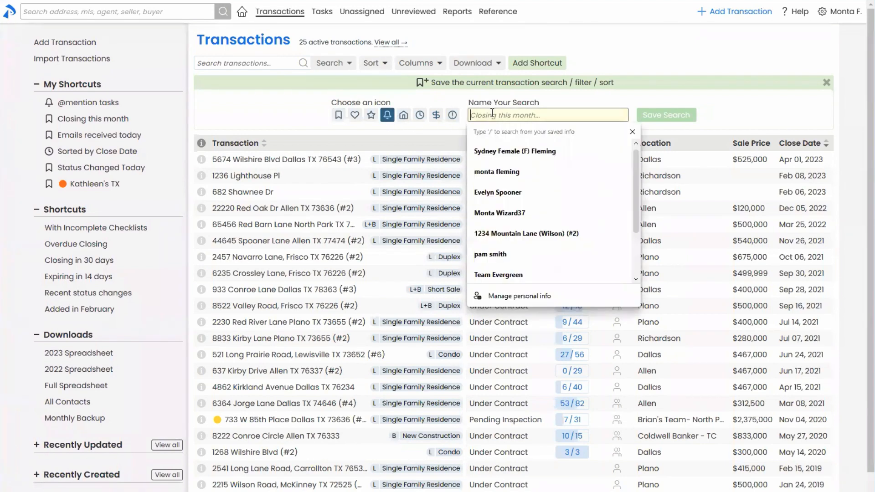
pyautogui.write('My Transactions')
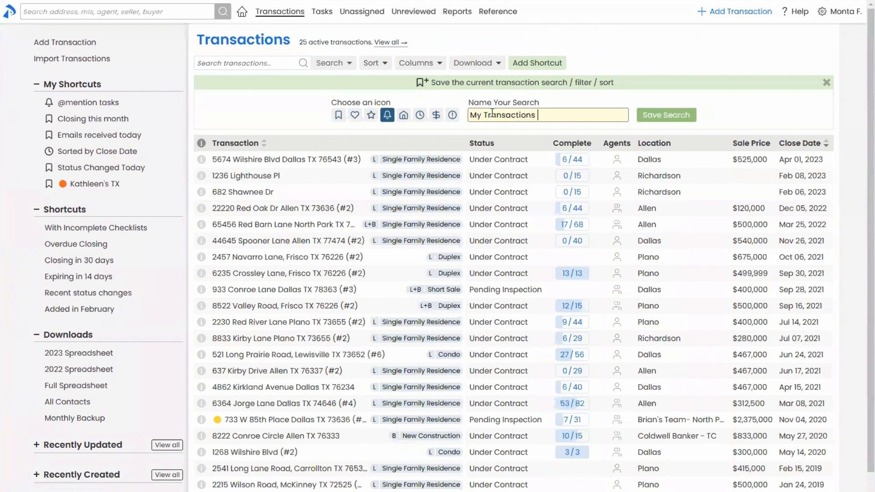
pyautogui.write('(sroted)')
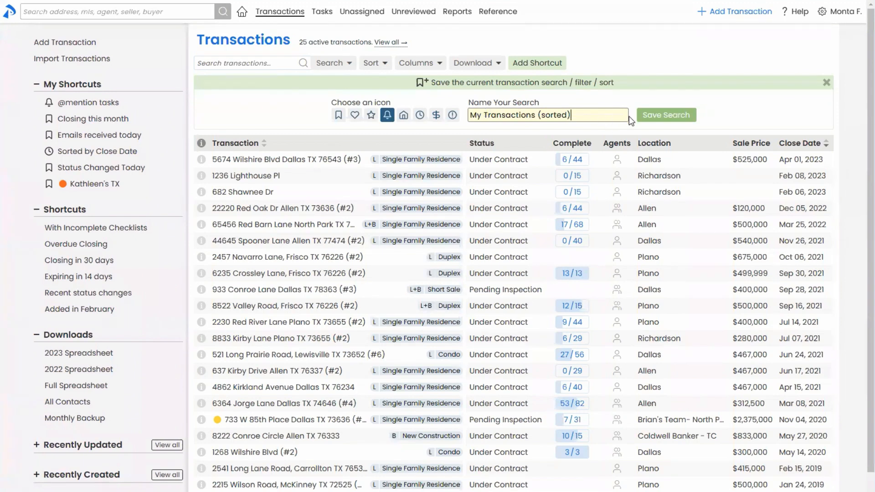
pyautogui.click(665, 115)
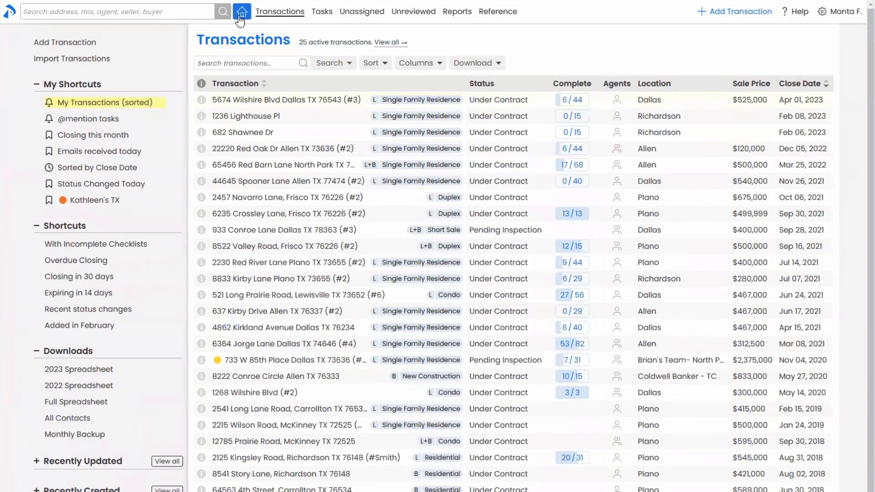
pyautogui.click(241, 10)
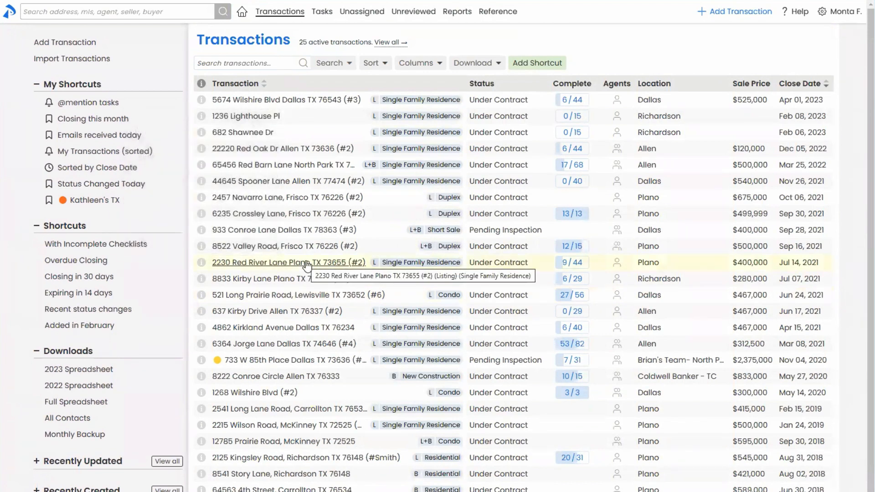
pyautogui.moveTo(284, 149)
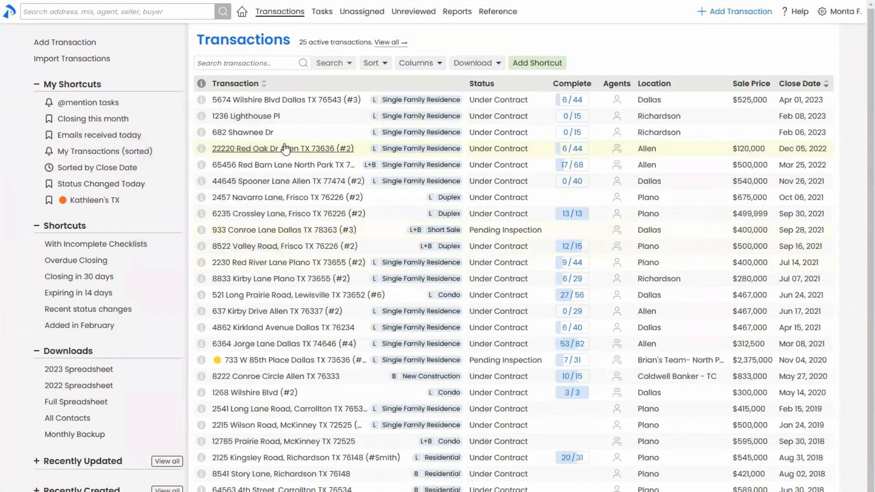
pyautogui.moveTo(284, 149)
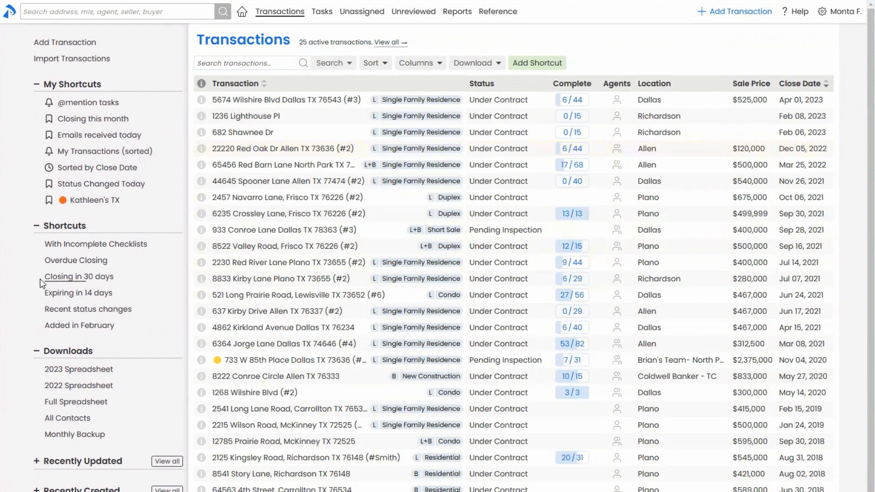
pyautogui.moveTo(20, 289)
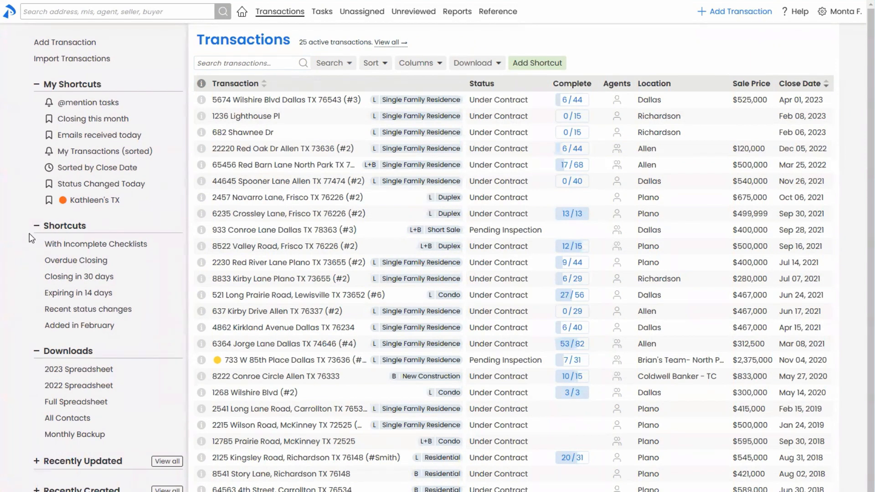
pyautogui.moveTo(29, 234)
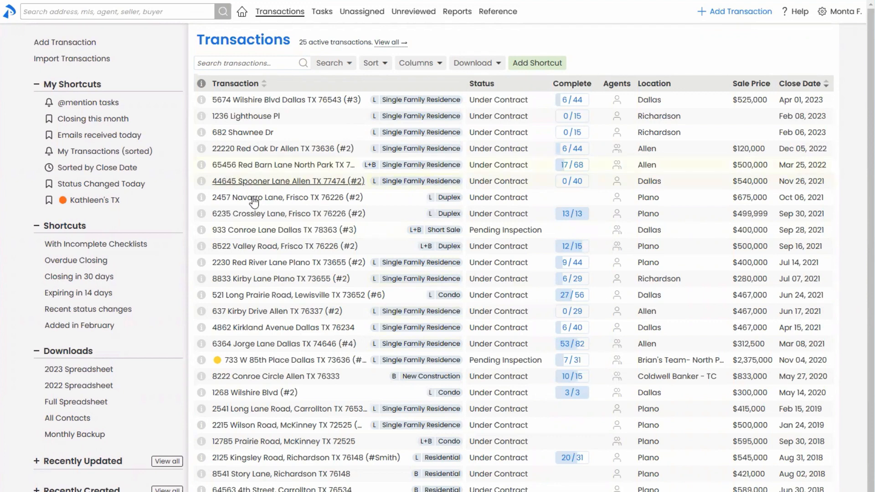
pyautogui.moveTo(253, 200)
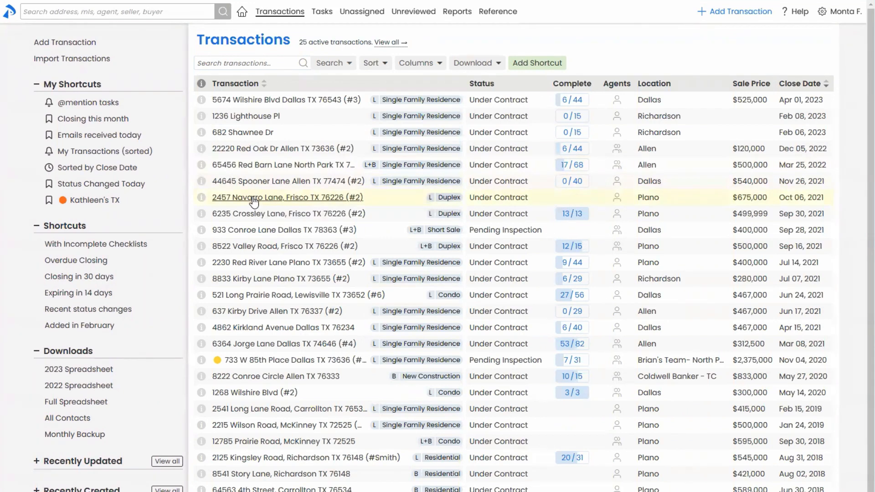
pyautogui.click(286, 197)
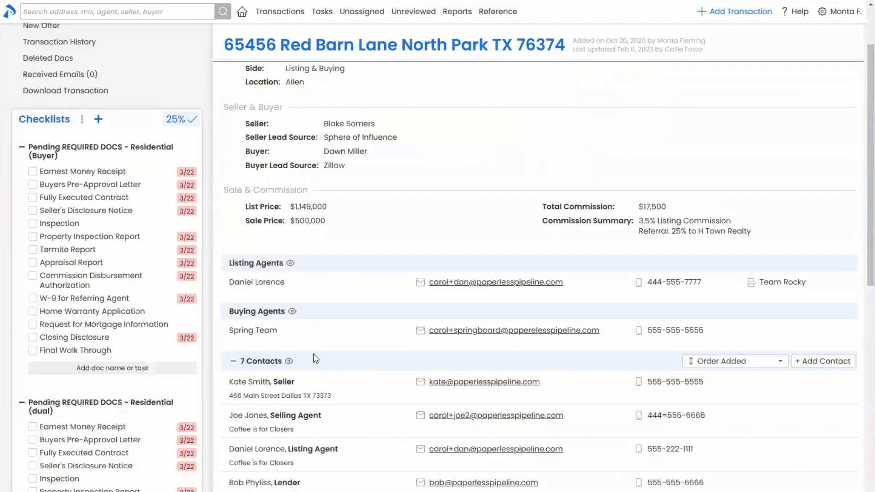
# In the transaction email, add the listing agents as recipients and remove the staff member.
pyautogui.scroll(-3)
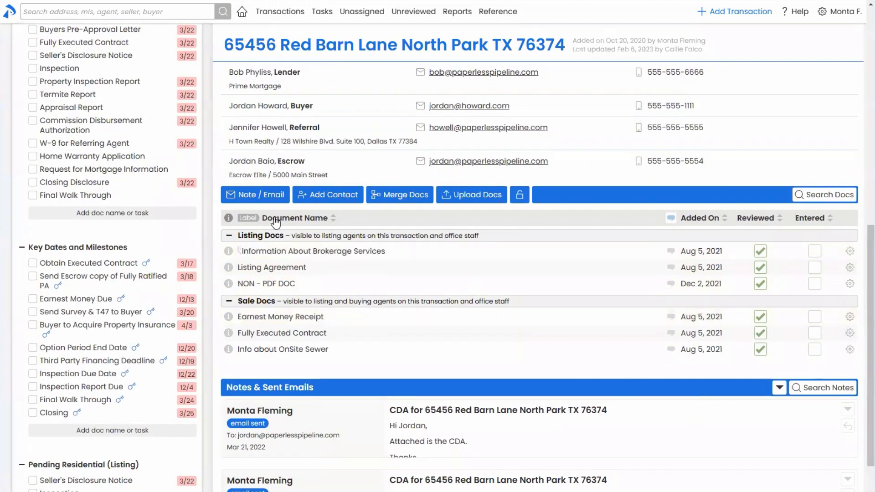
pyautogui.click(255, 195)
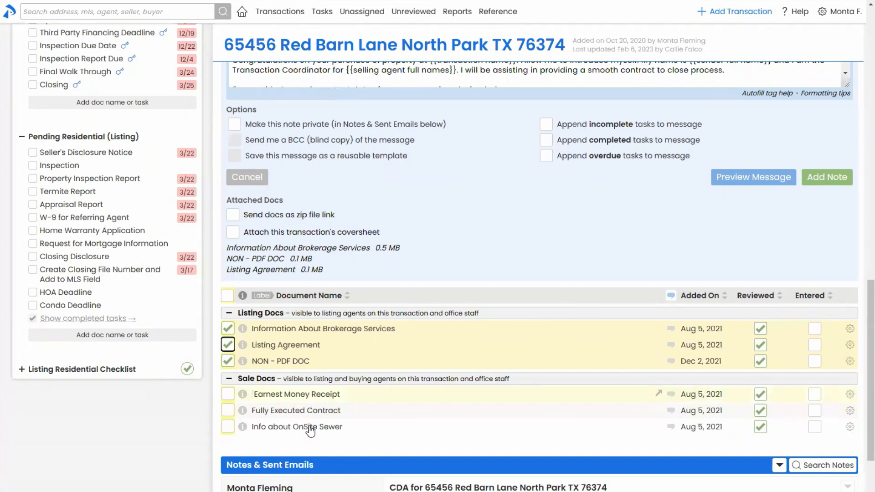
pyautogui.moveTo(298, 427)
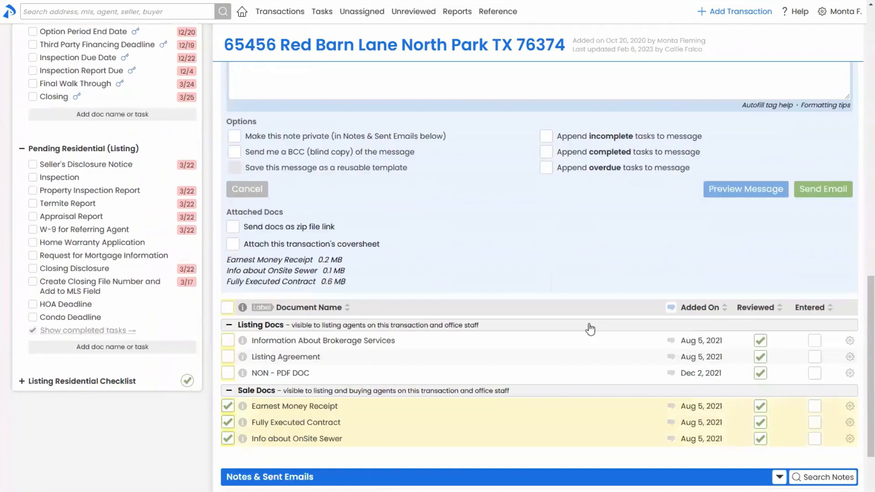
pyautogui.scroll(-3)
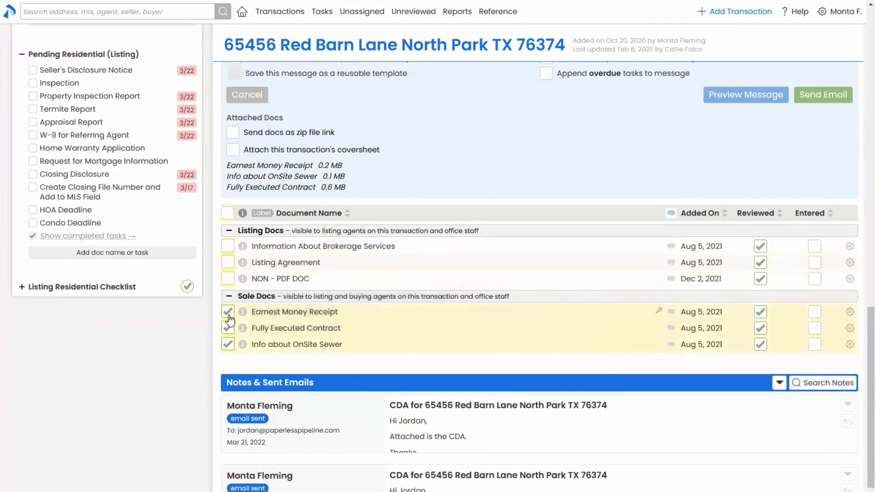
pyautogui.scroll(-3)
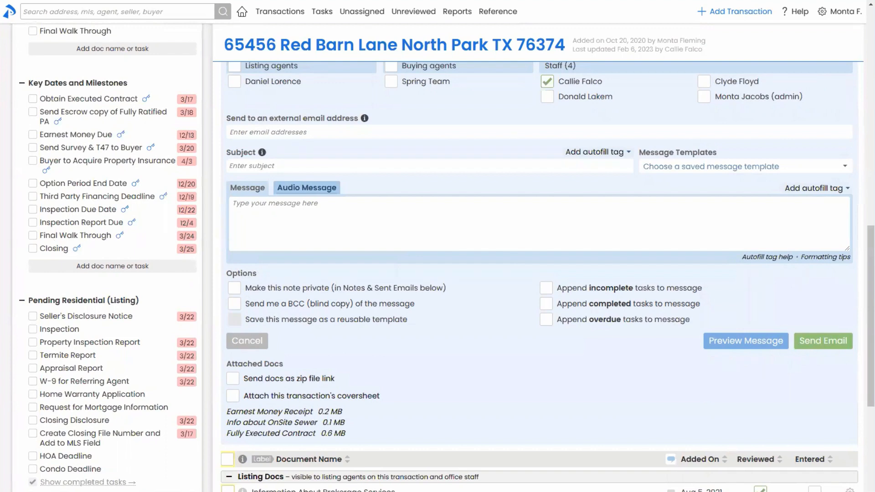
pyautogui.moveTo(691, 400)
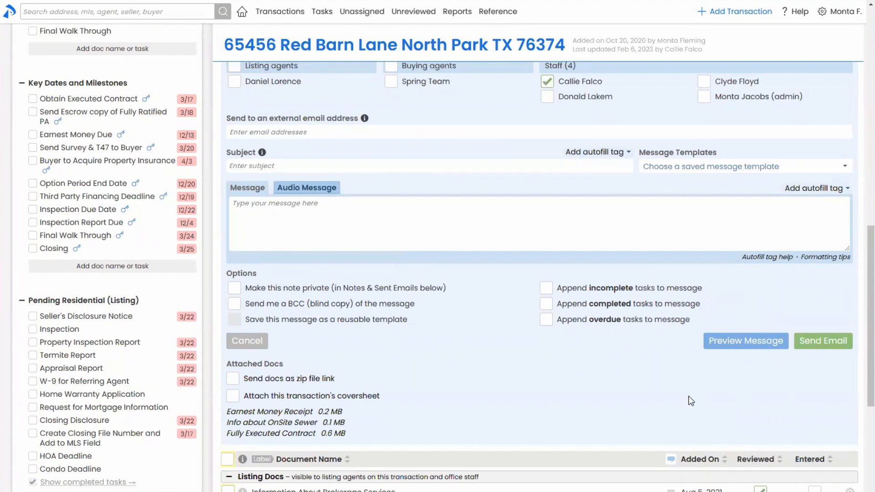
pyautogui.scroll(-3)
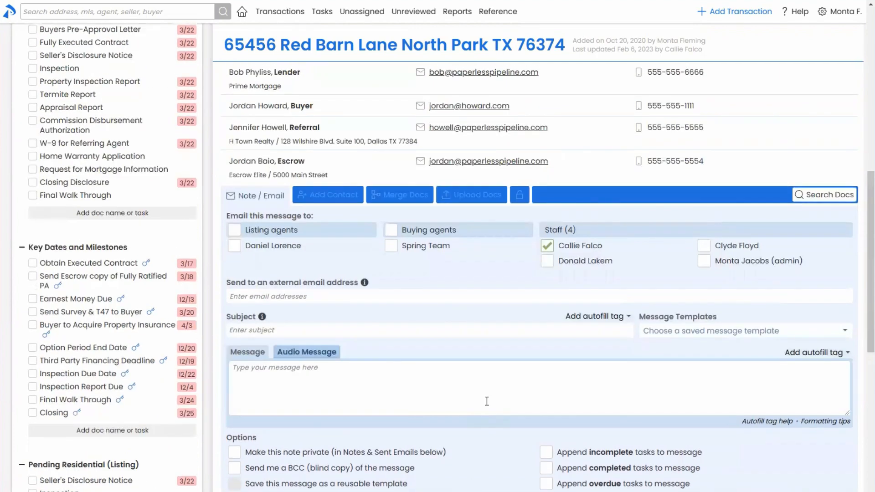
pyautogui.scroll(-3)
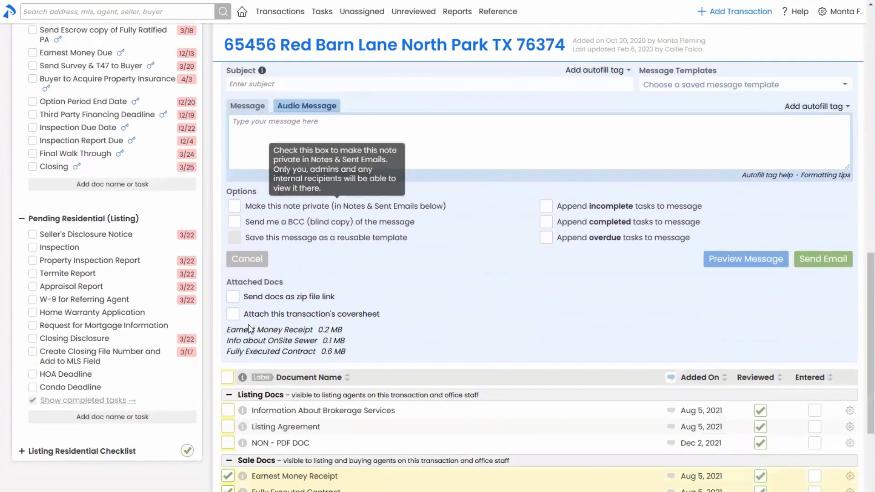
pyautogui.moveTo(735, 134)
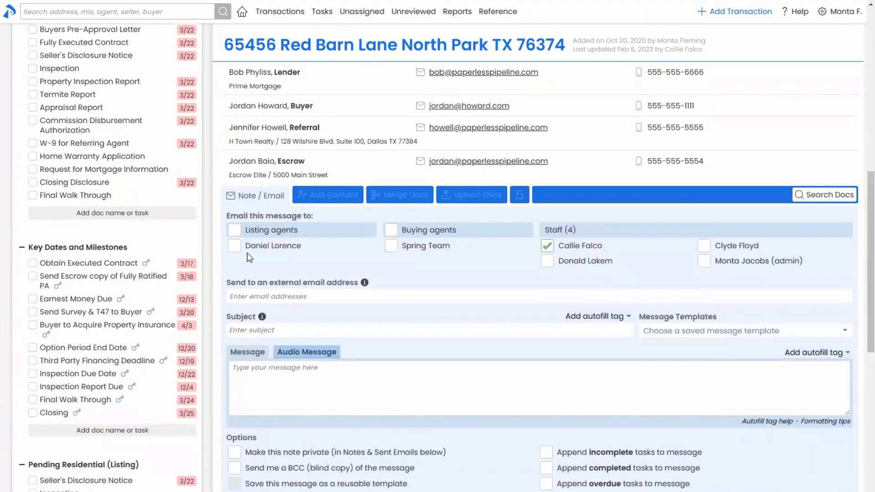
pyautogui.click(234, 229)
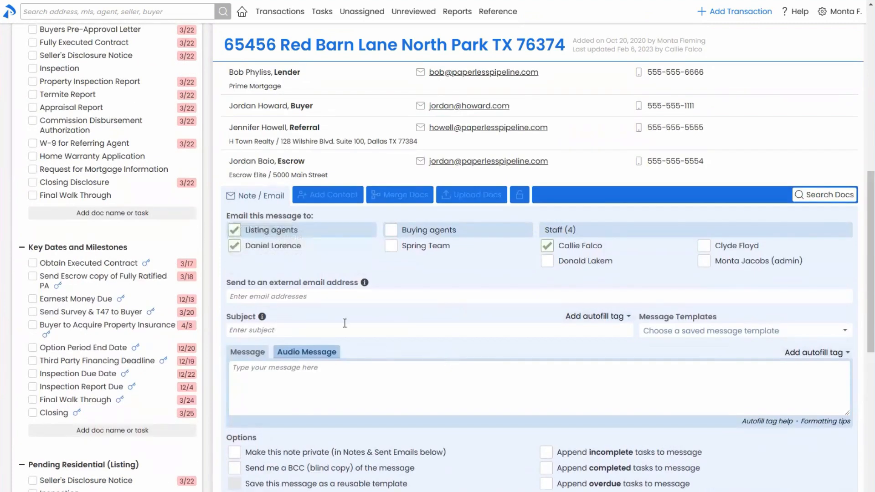
pyautogui.moveTo(606, 372)
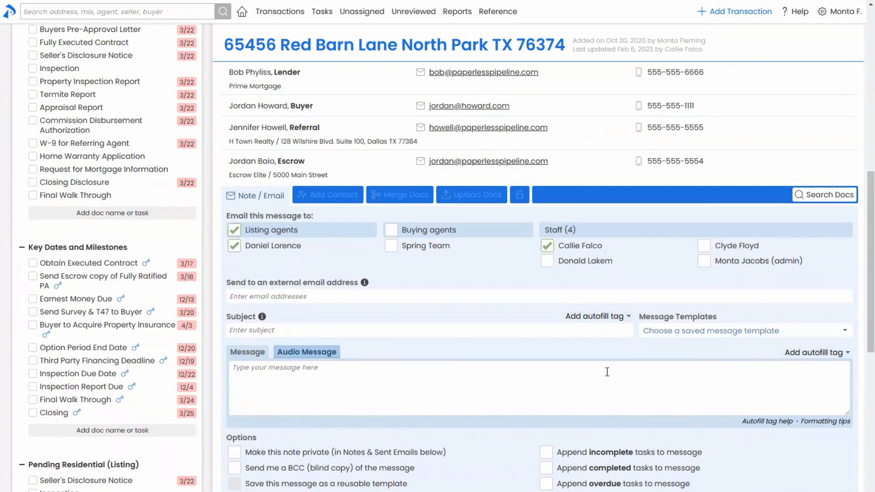
pyautogui.moveTo(617, 371)
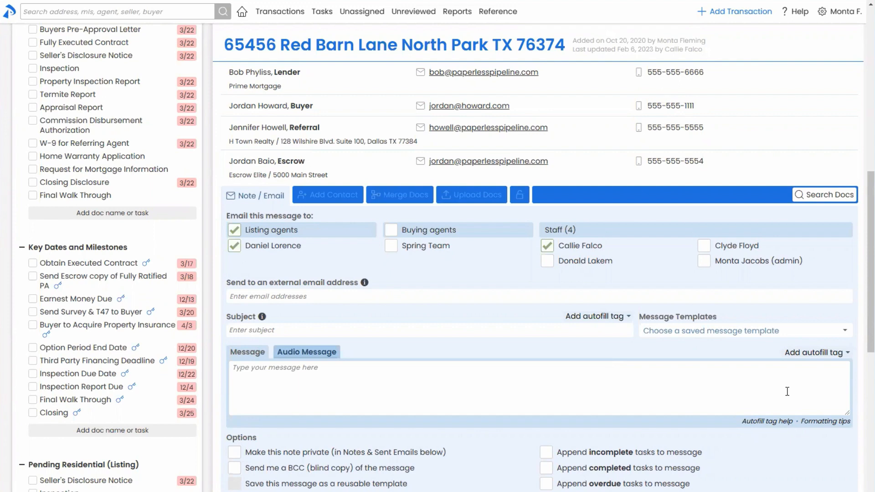
pyautogui.moveTo(783, 385)
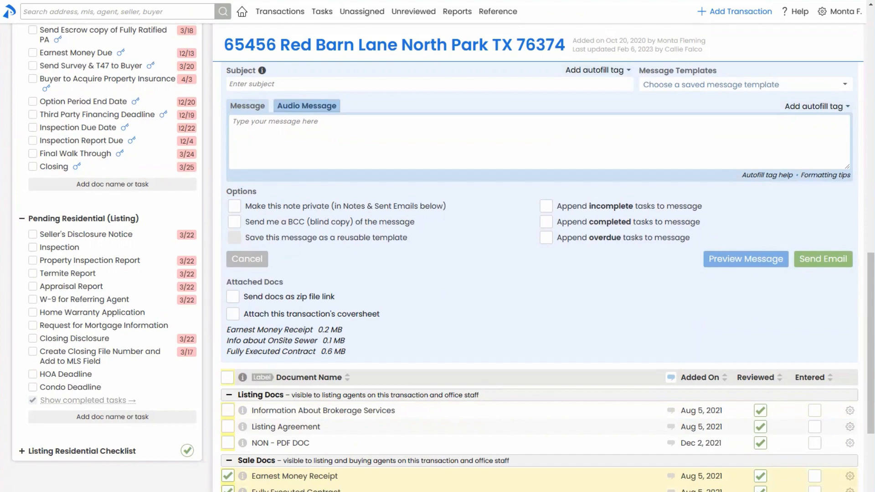
pyautogui.moveTo(383, 366)
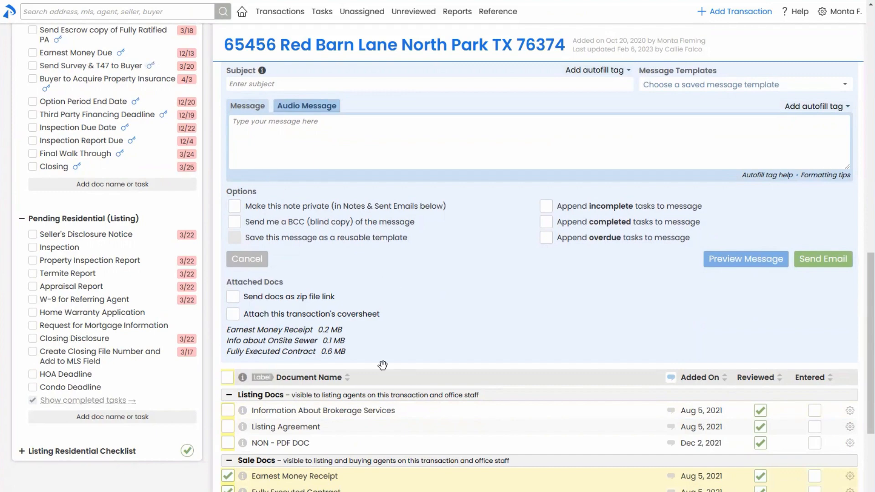
pyautogui.click(246, 259)
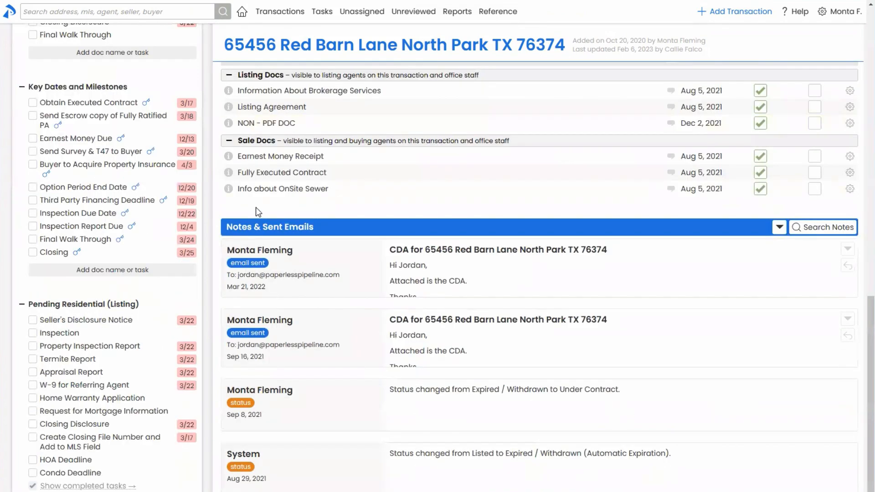
# Attach the Red Barn Lane coversheet with its contacts to the email and review the message.
pyautogui.click(254, 362)
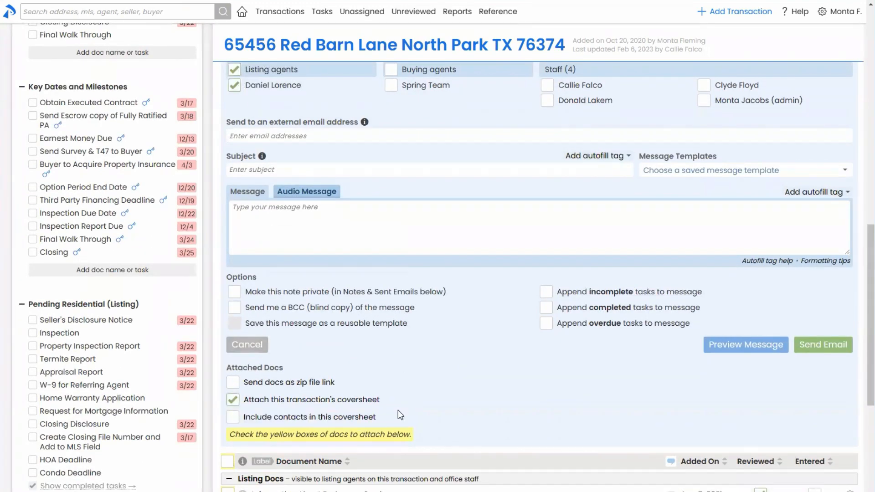
pyautogui.click(233, 417)
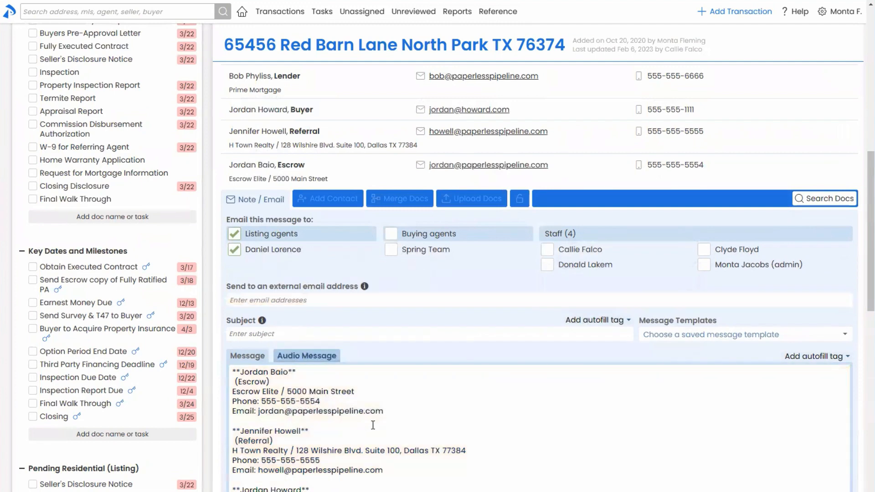
pyautogui.scroll(-3)
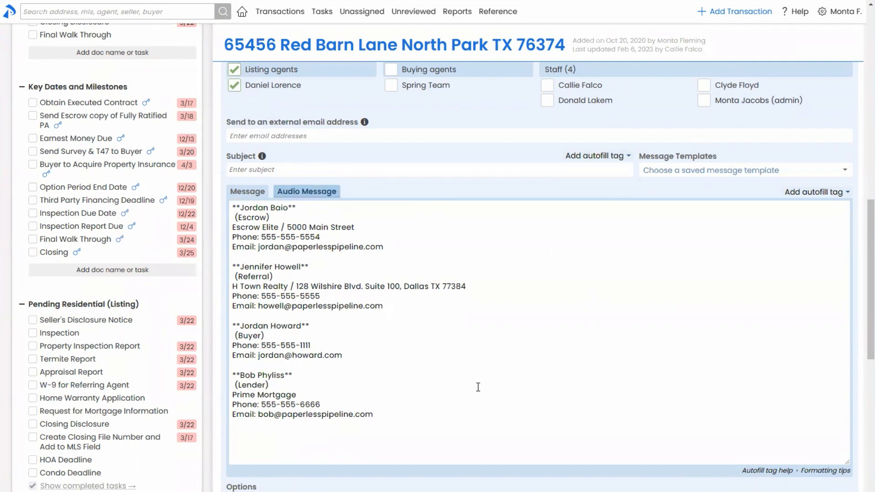
# Open the Red Barn Lane coversheet PDF from the transaction overview and scroll through it in Edge.
pyautogui.click(55, 40)
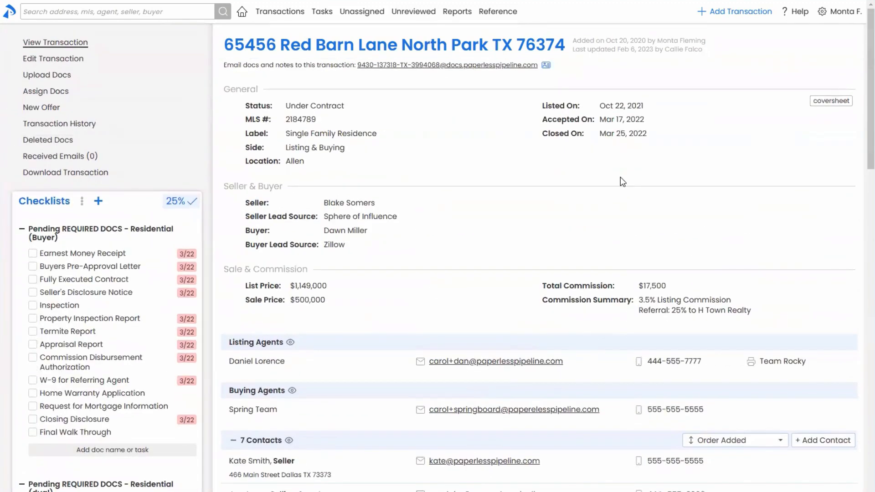
pyautogui.moveTo(830, 101)
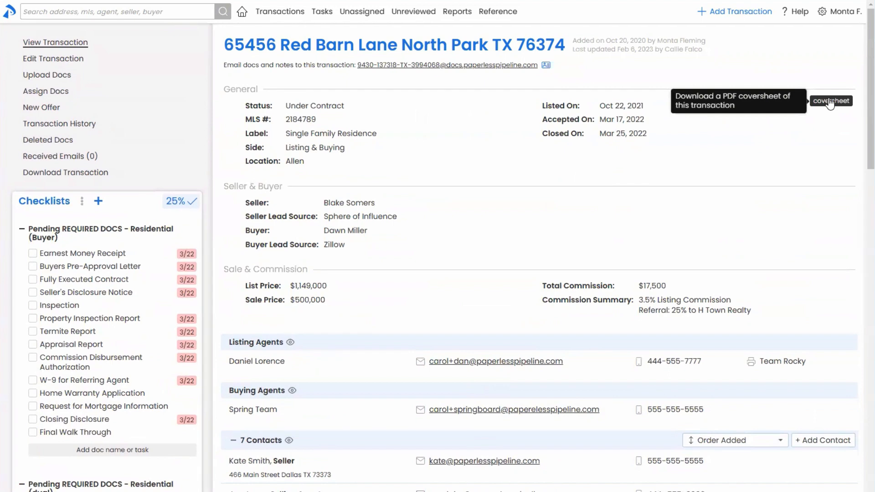
pyautogui.click(830, 101)
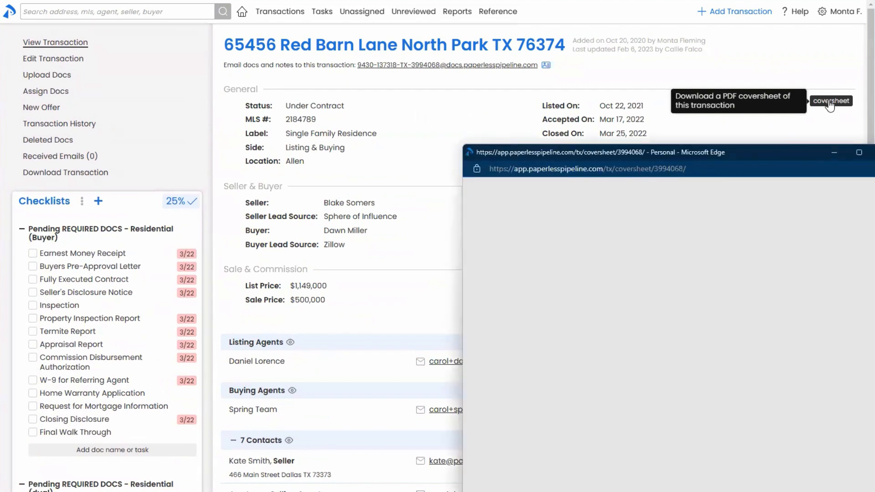
pyautogui.click(830, 101)
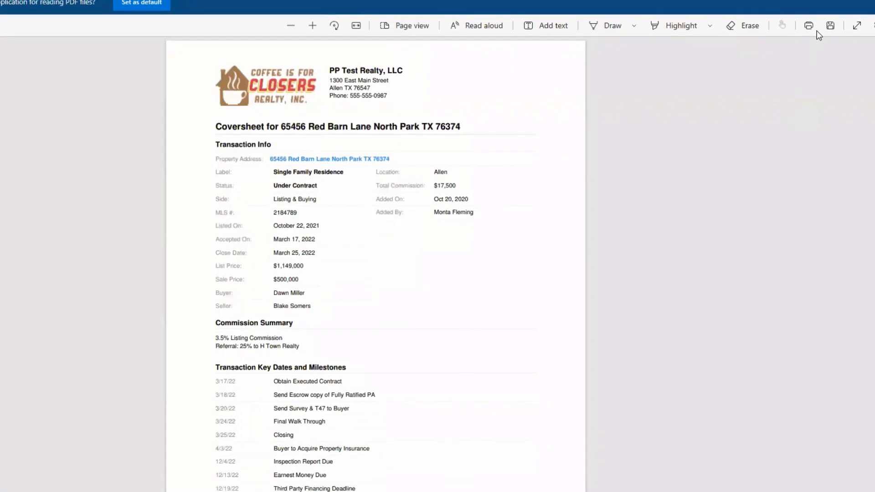
pyautogui.moveTo(808, 25)
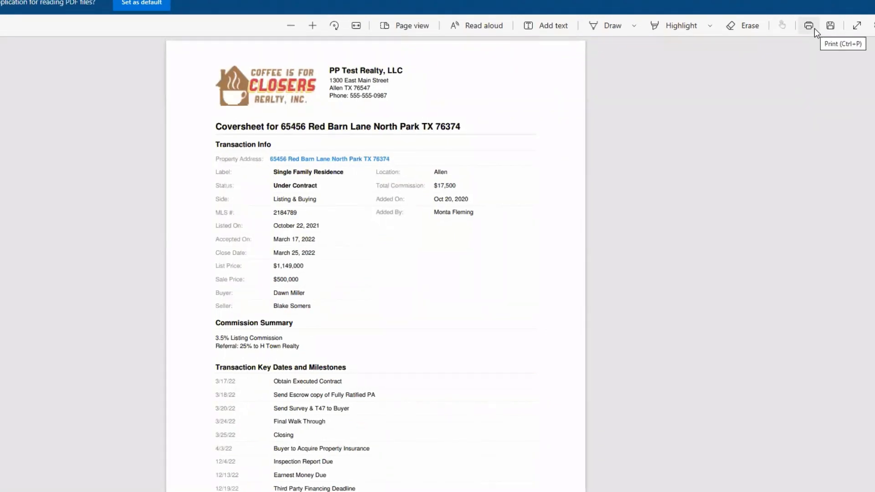
pyautogui.moveTo(857, 25)
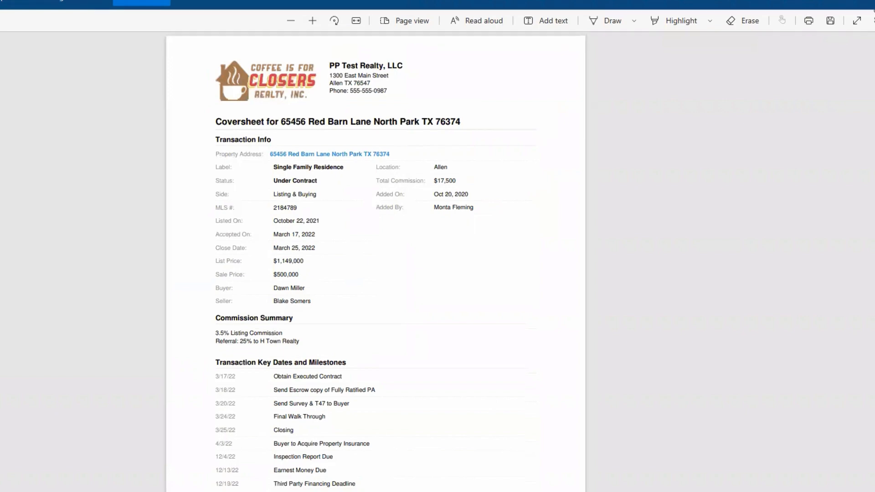
pyautogui.scroll(-3)
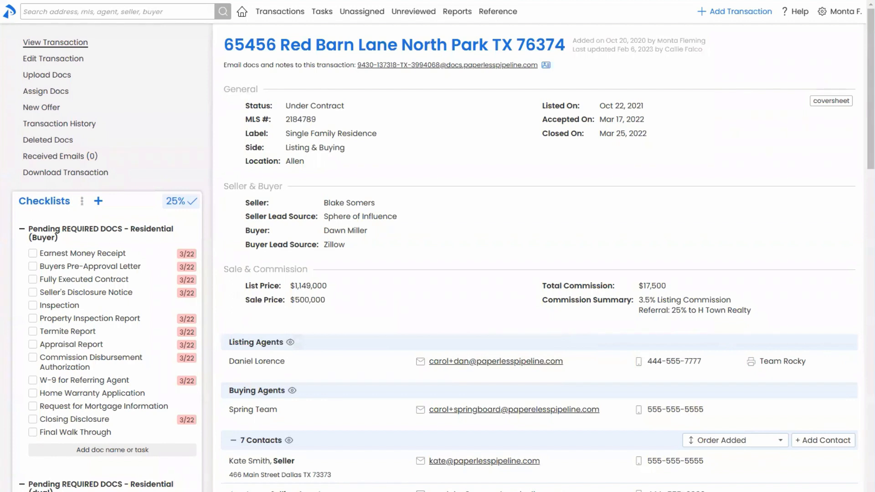
pyautogui.moveTo(496, 392)
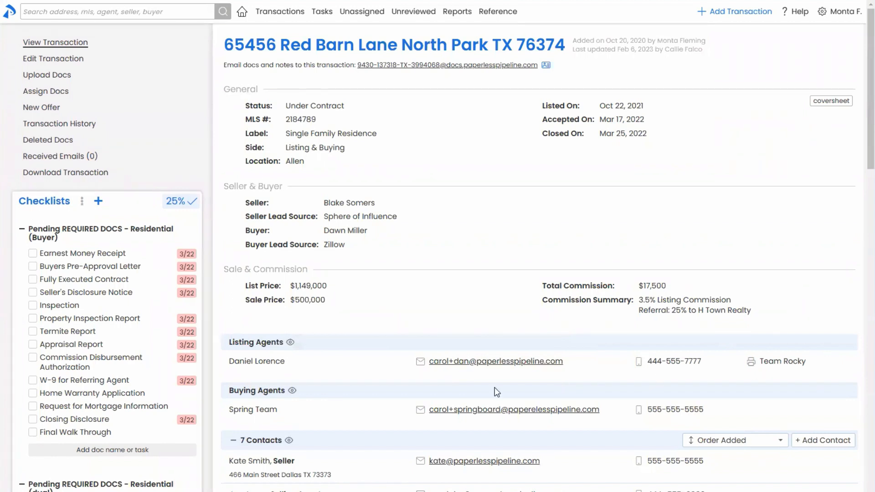
pyautogui.moveTo(423, 183)
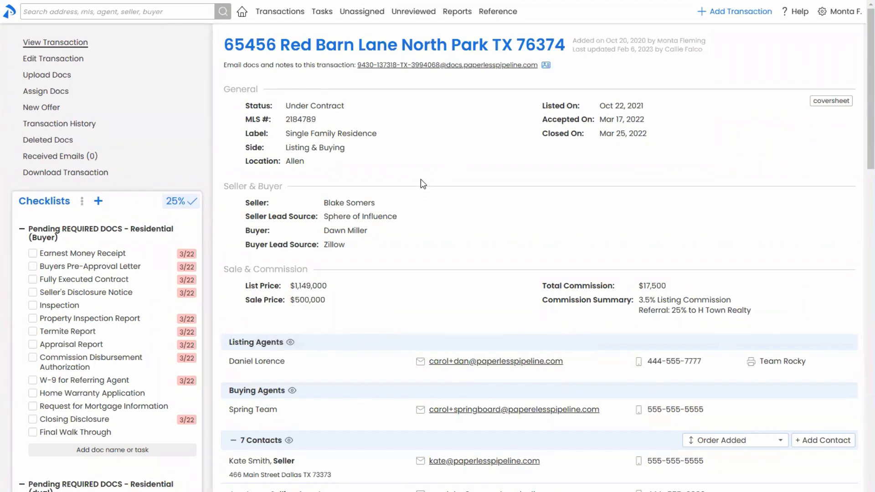
pyautogui.moveTo(815, 48)
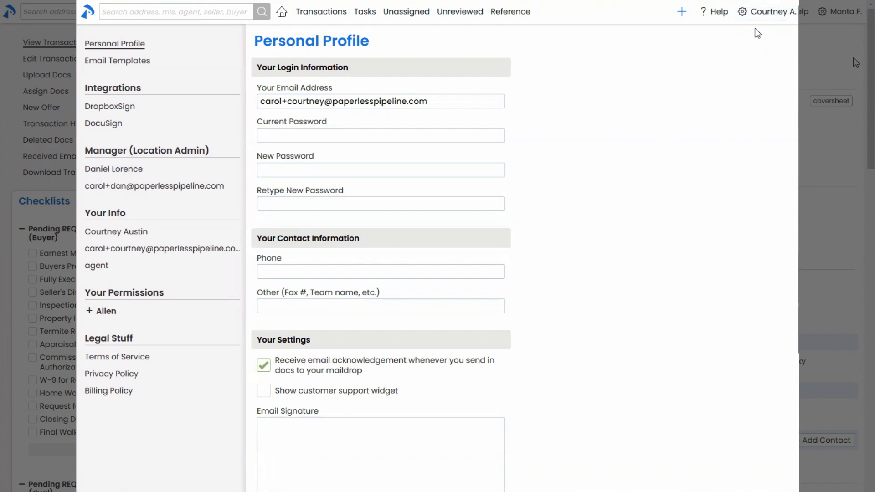
pyautogui.click(773, 11)
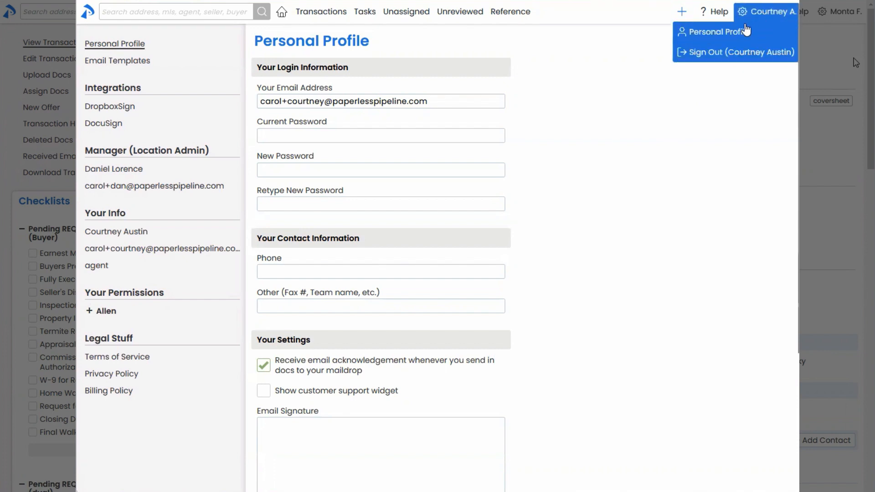
pyautogui.moveTo(126, 82)
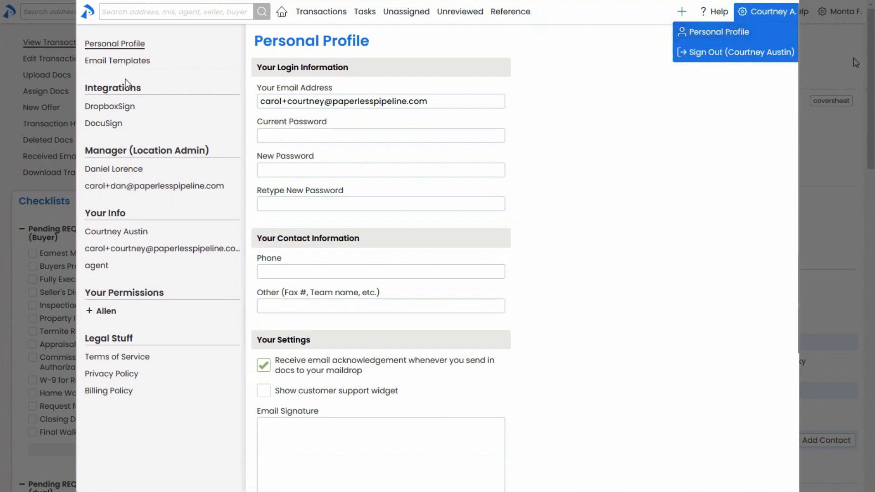
pyautogui.moveTo(138, 72)
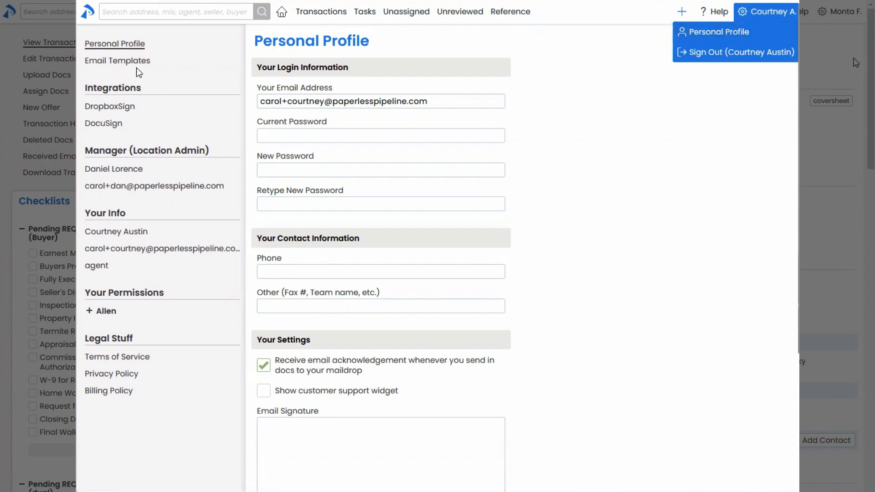
pyautogui.moveTo(204, 99)
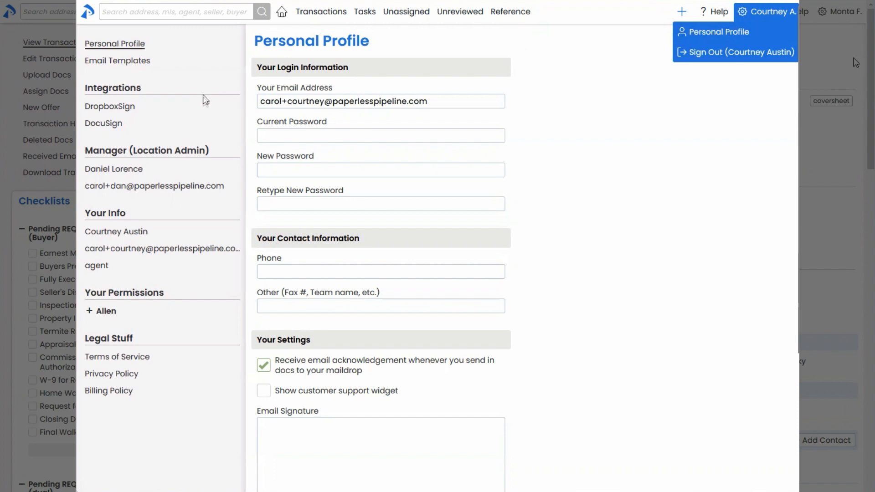
pyautogui.moveTo(208, 102)
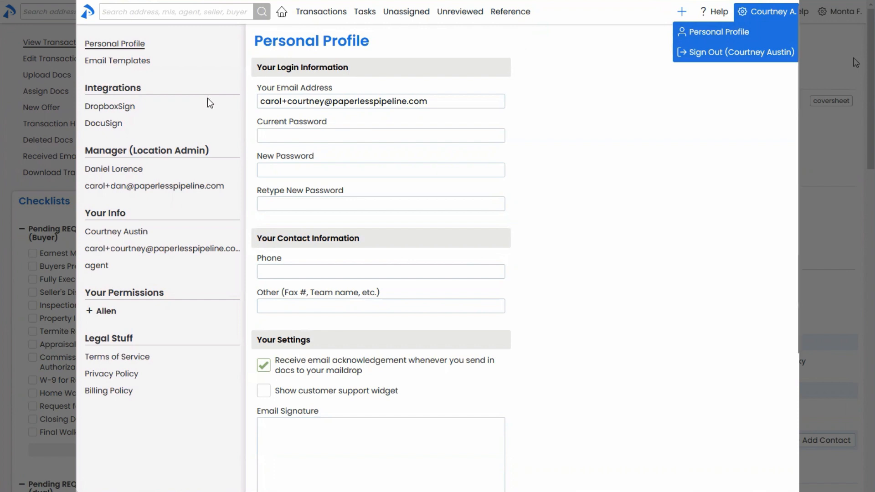